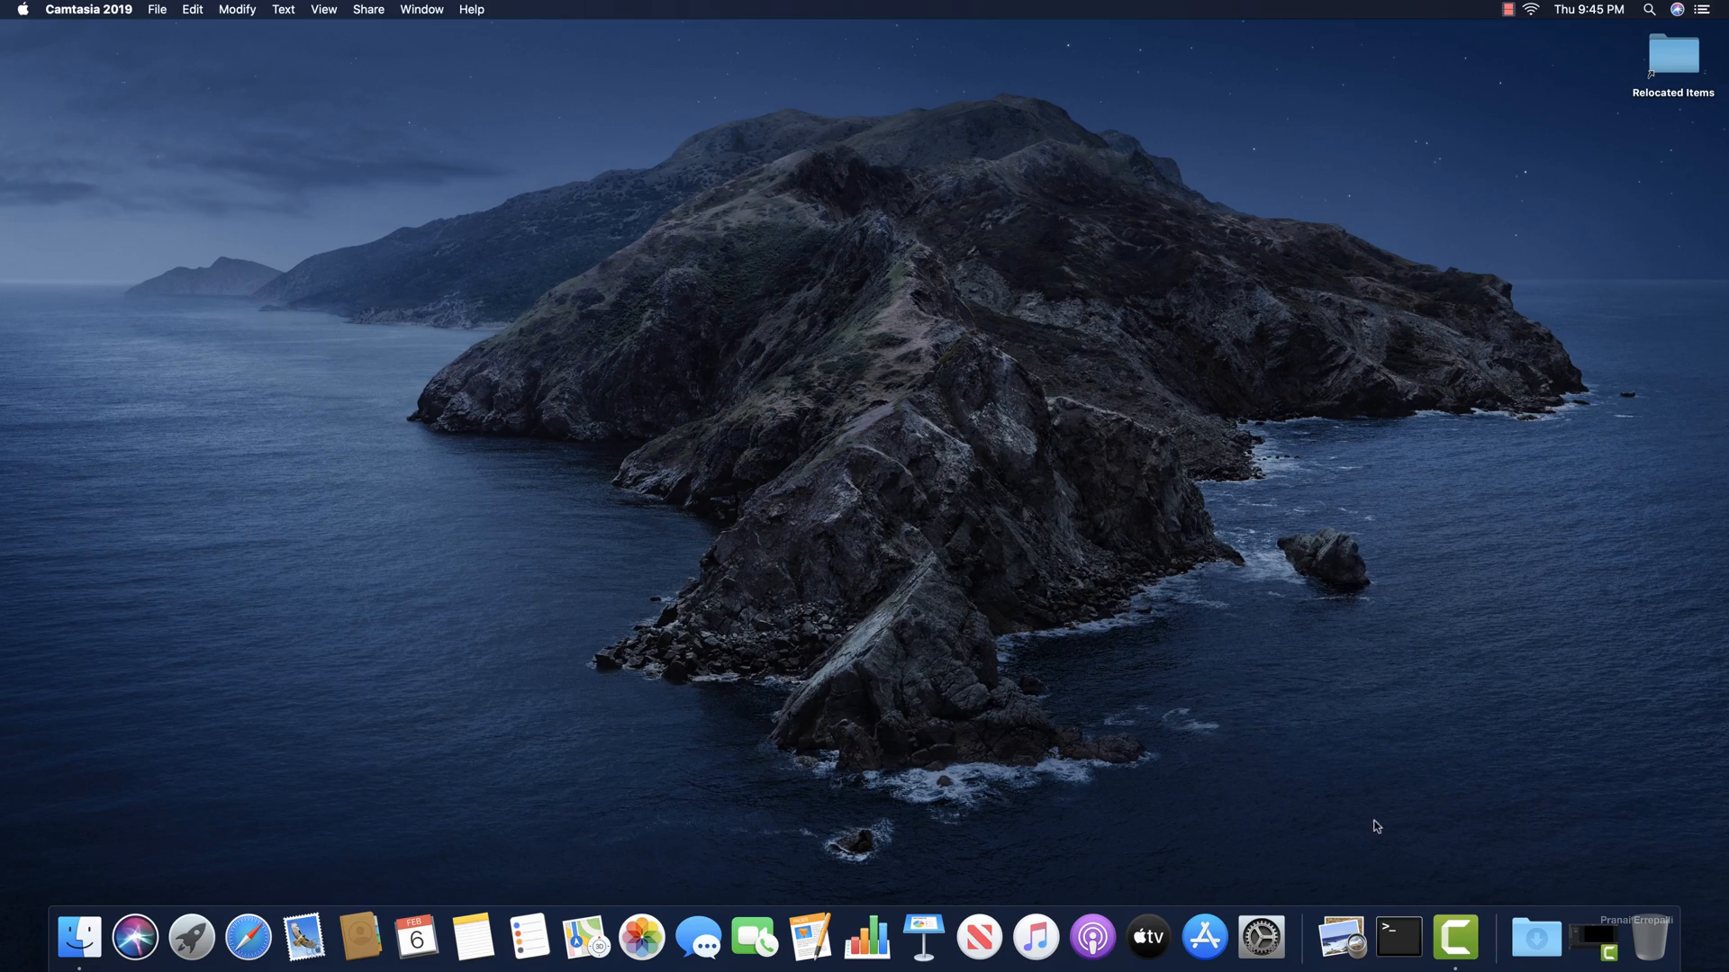
Run java -version in a new Terminal window and dismiss the resulting JDK install prompt
{"action": "left_click", "coordinate": [1397, 938]}
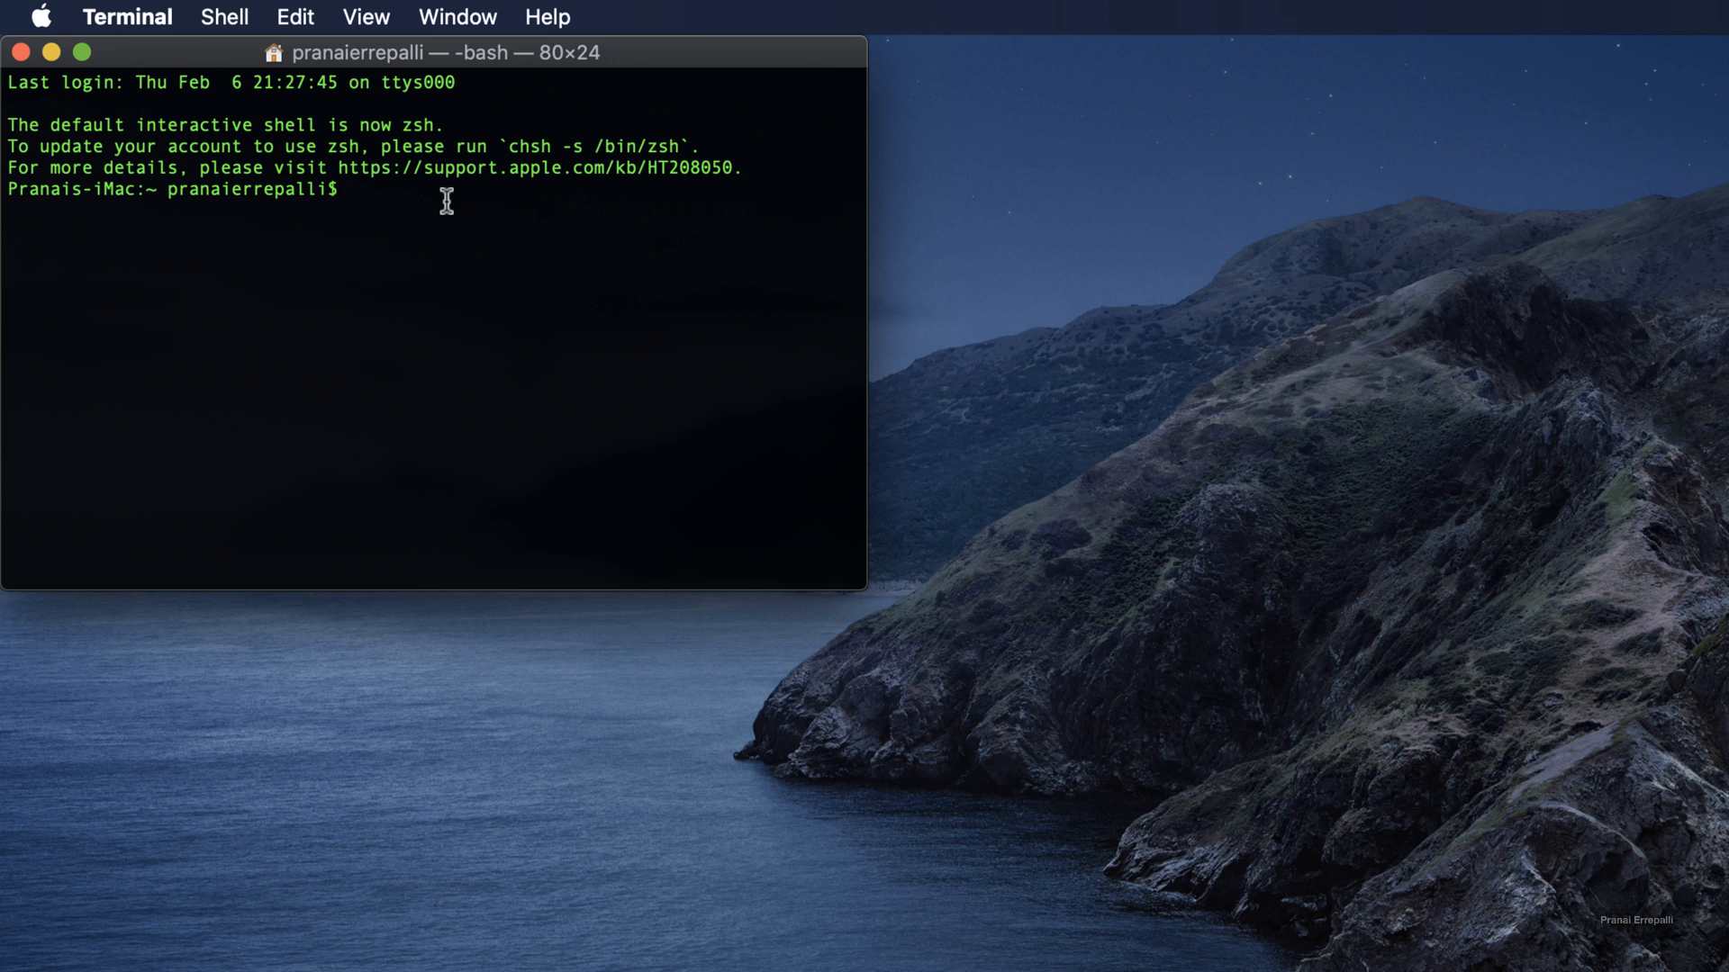
{"action": "type", "text": "jav"}
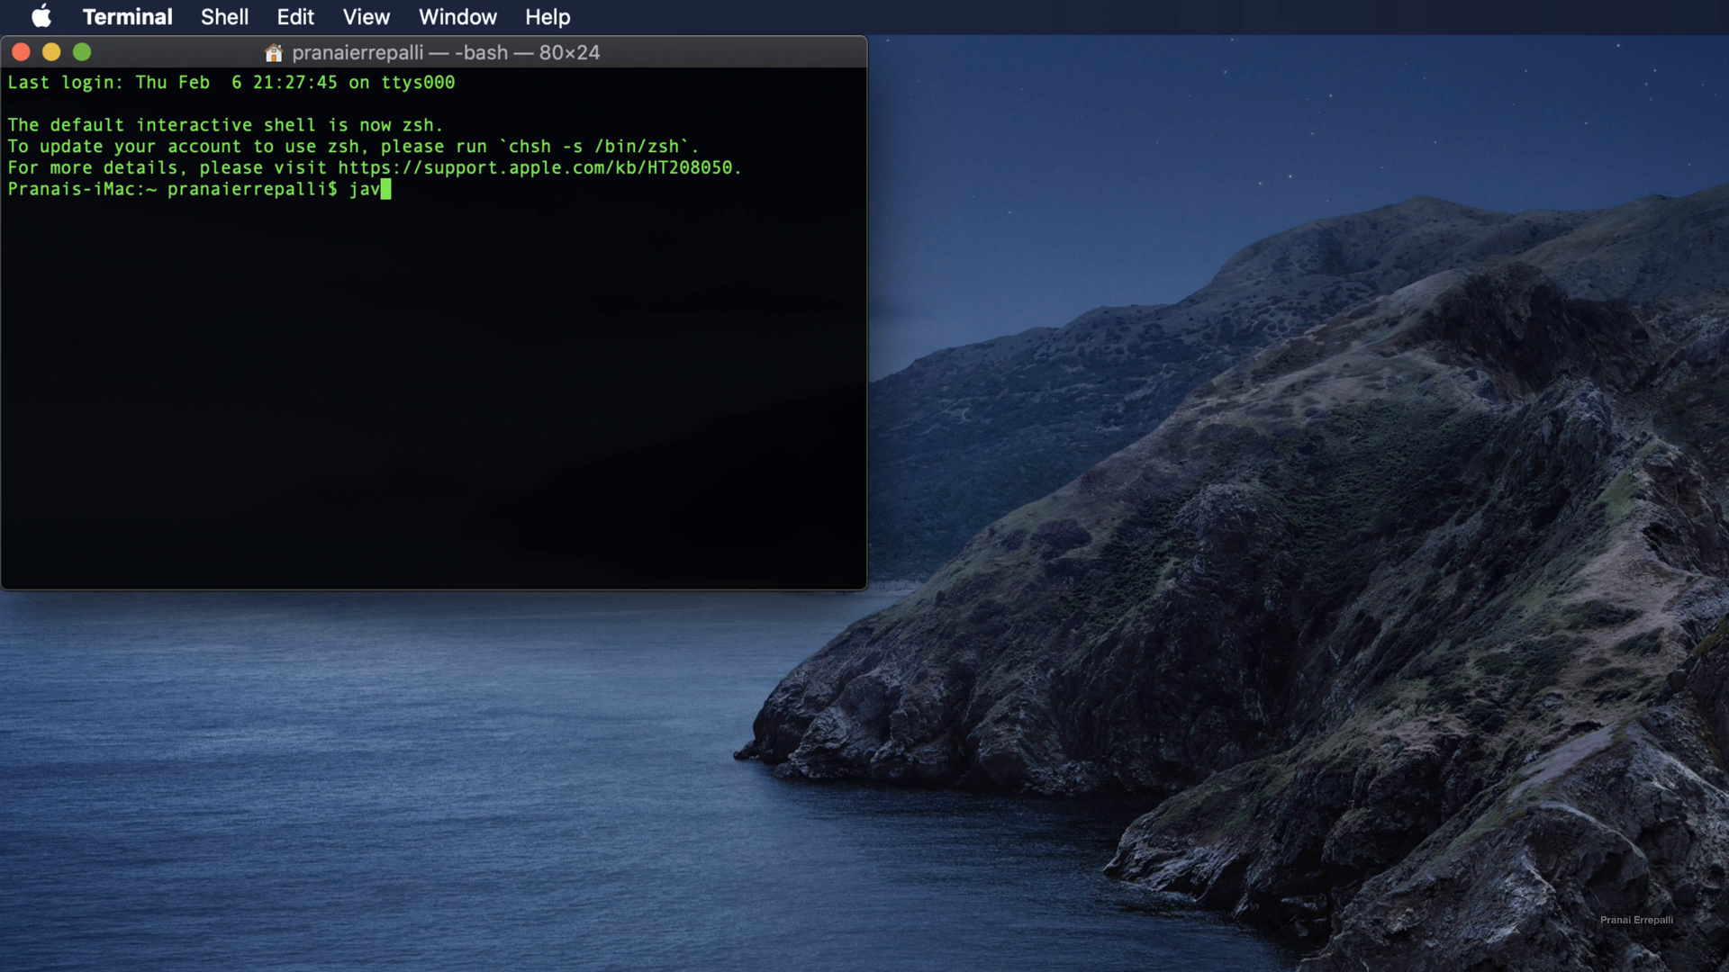
{"action": "type", "text": "a -version"}
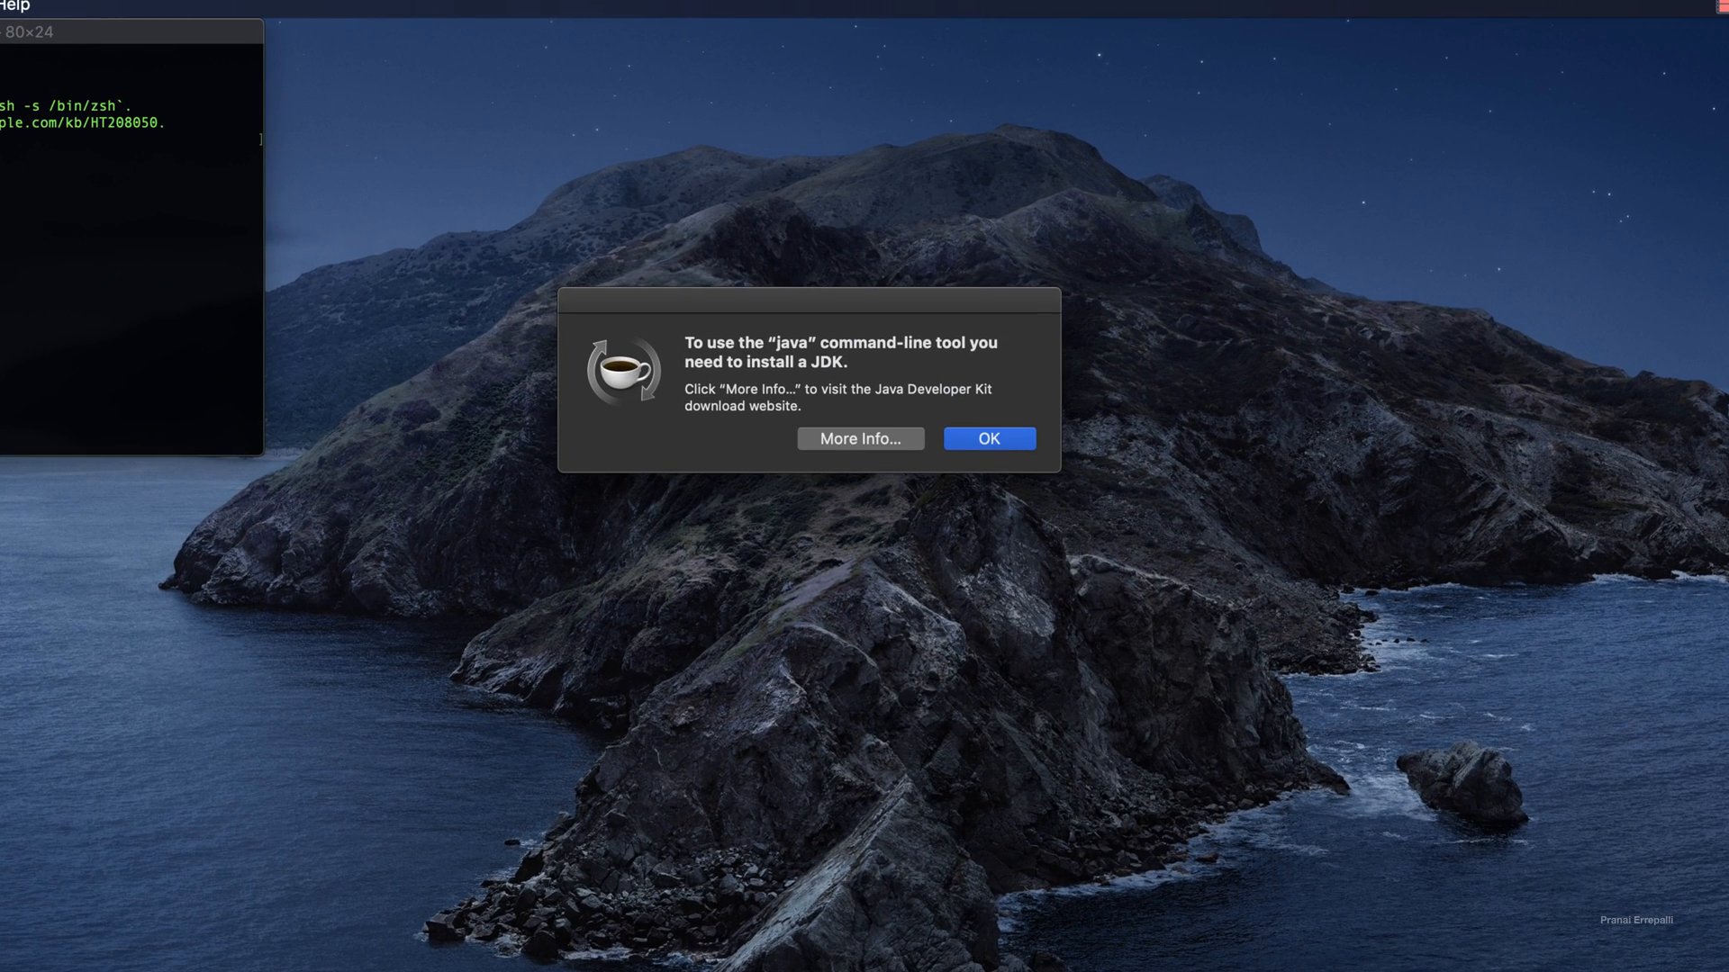
{"action": "mouse_move", "coordinate": [741, 362]}
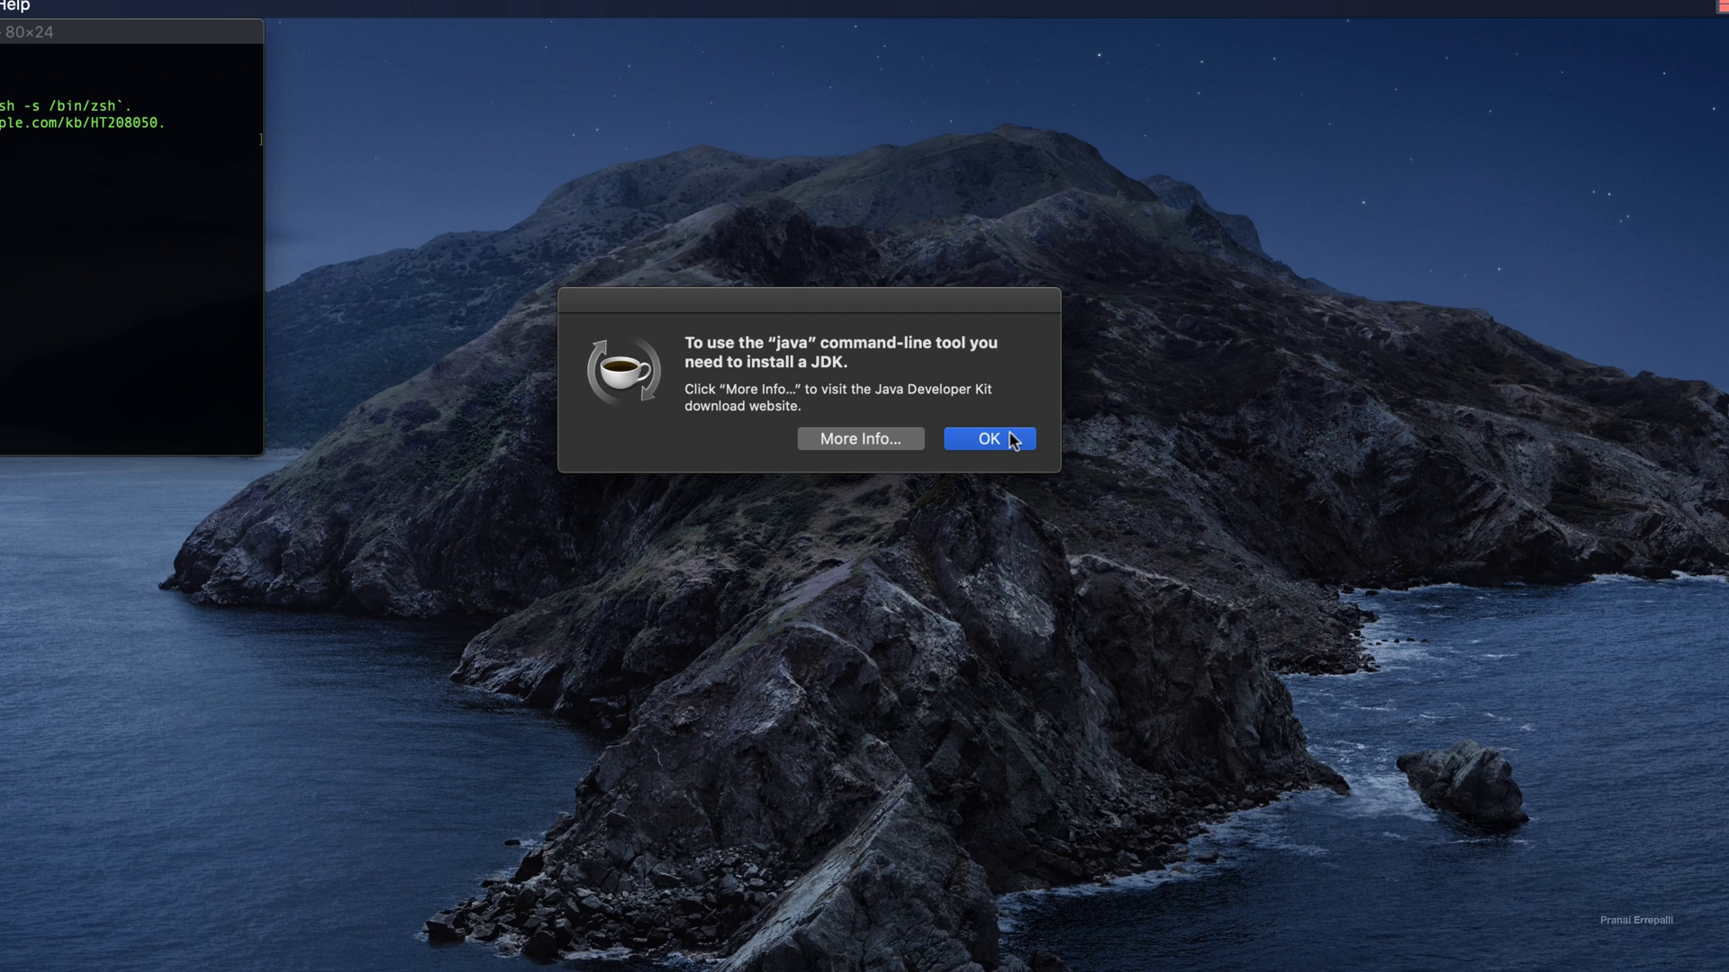
{"action": "left_click", "coordinate": [987, 440]}
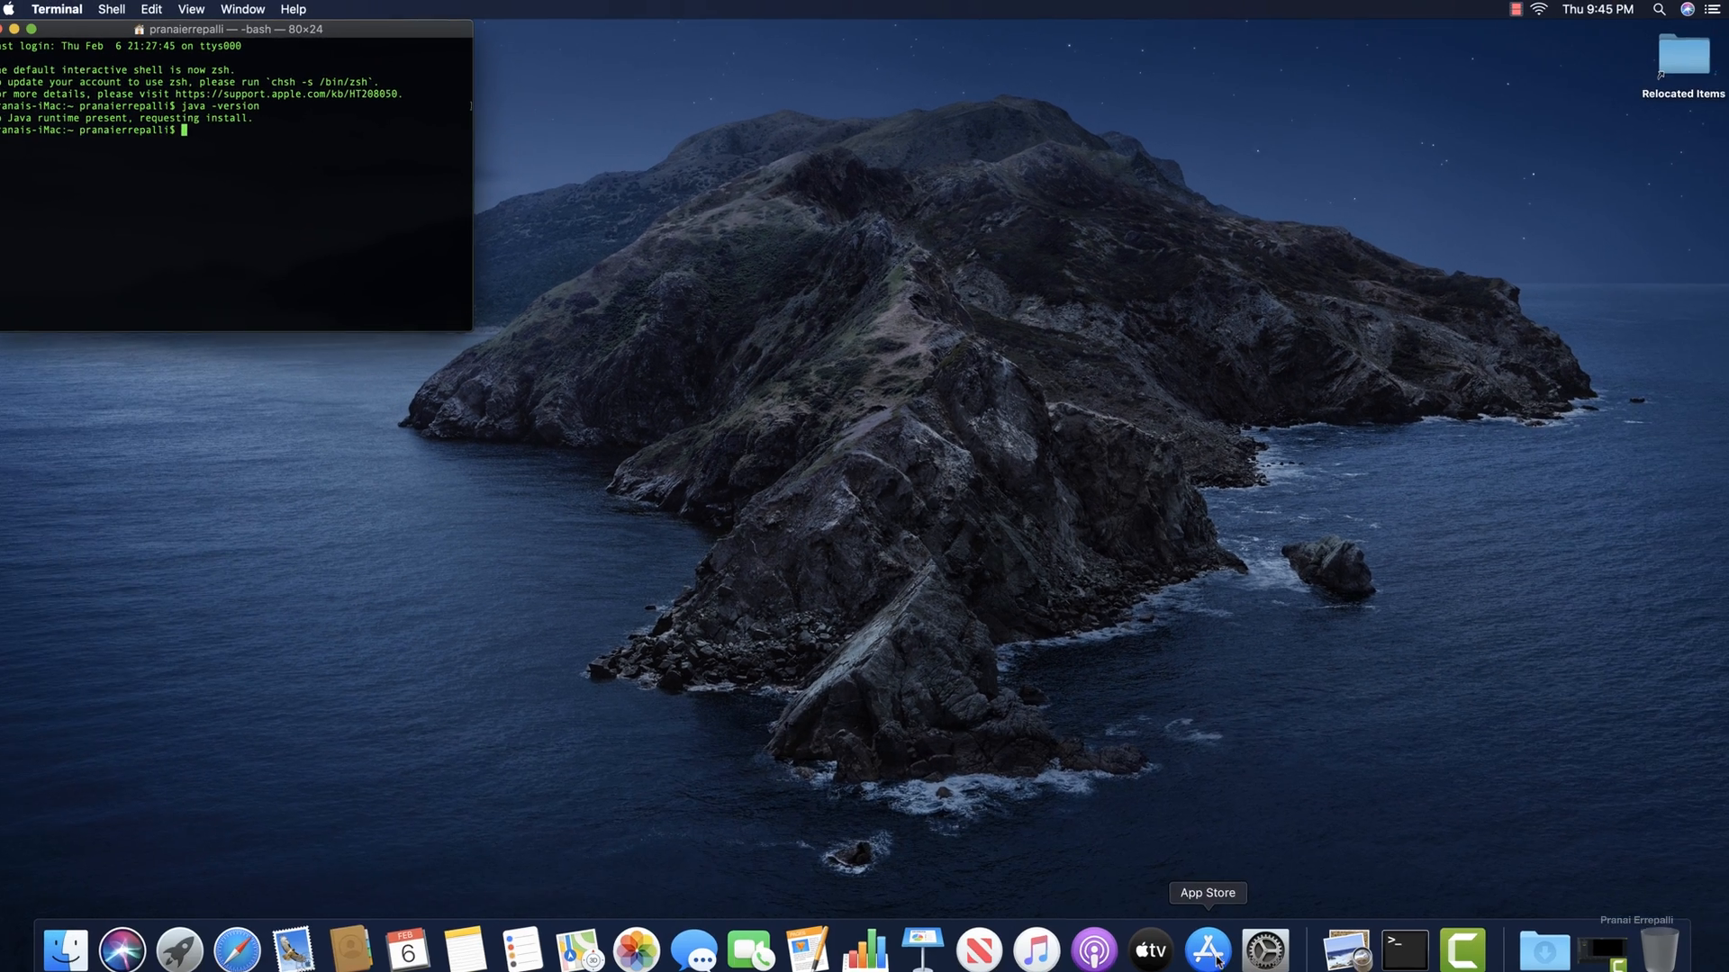
Search Google in Chrome for java jdk download and open Oracle's Java SE Downloads result
{"action": "type", "text": "chrome"}
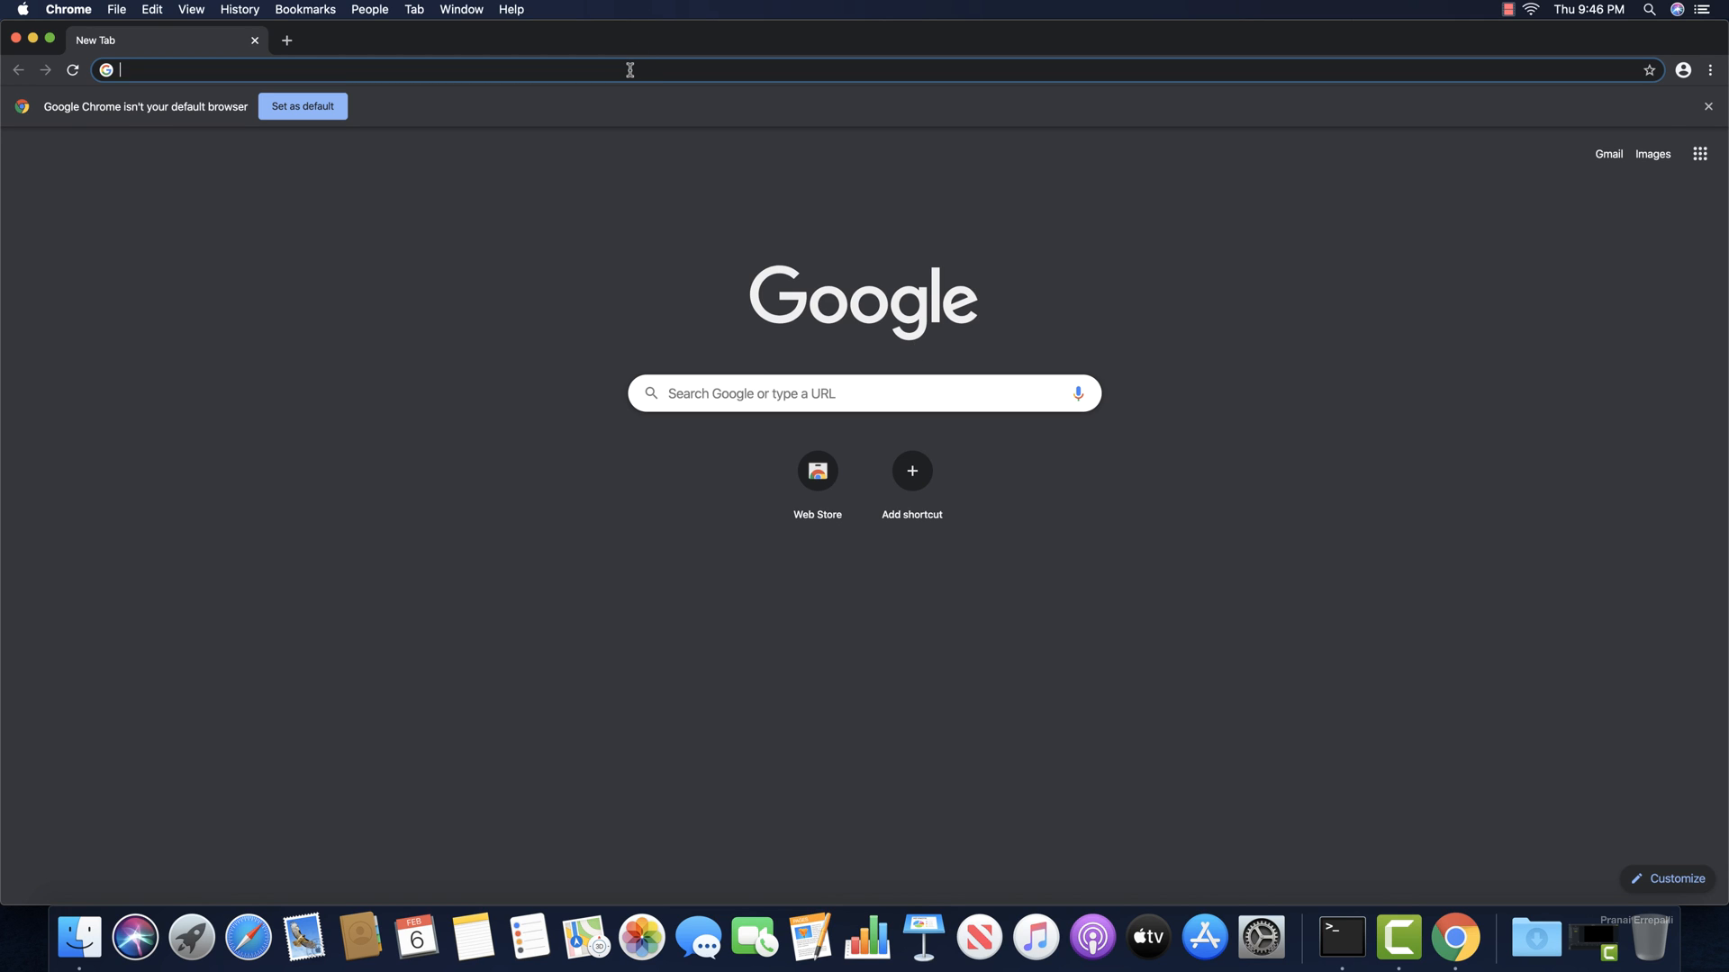
{"action": "type", "text": "java"}
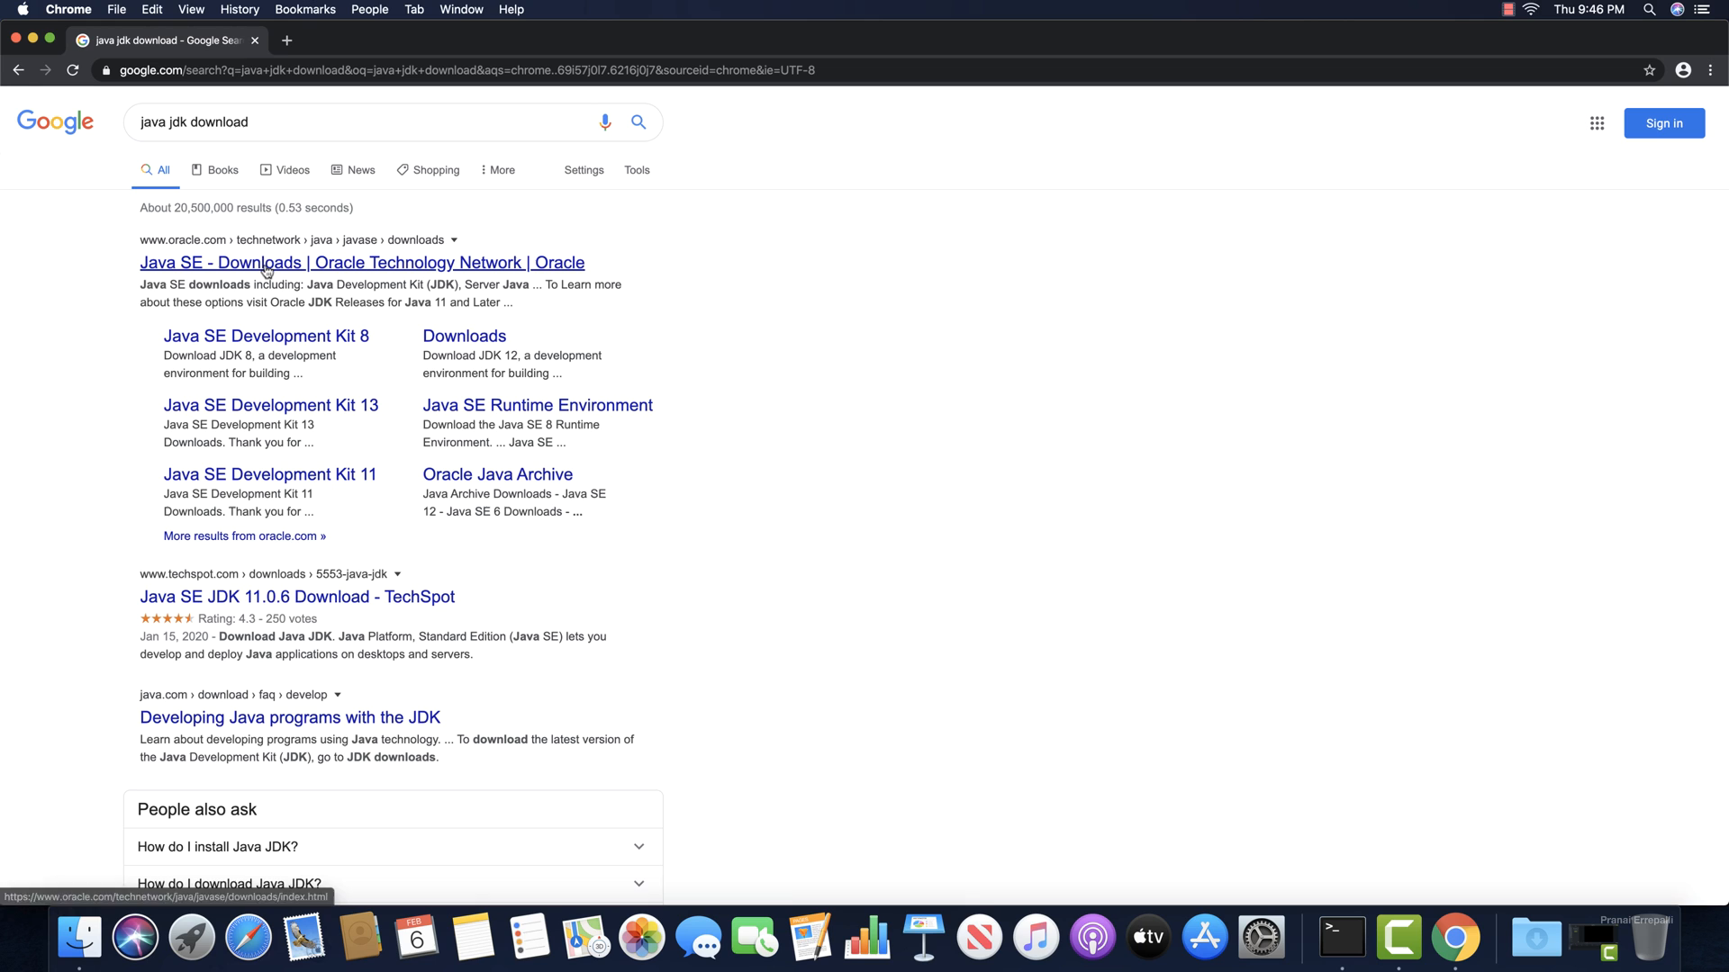
{"action": "left_click", "coordinate": [362, 263]}
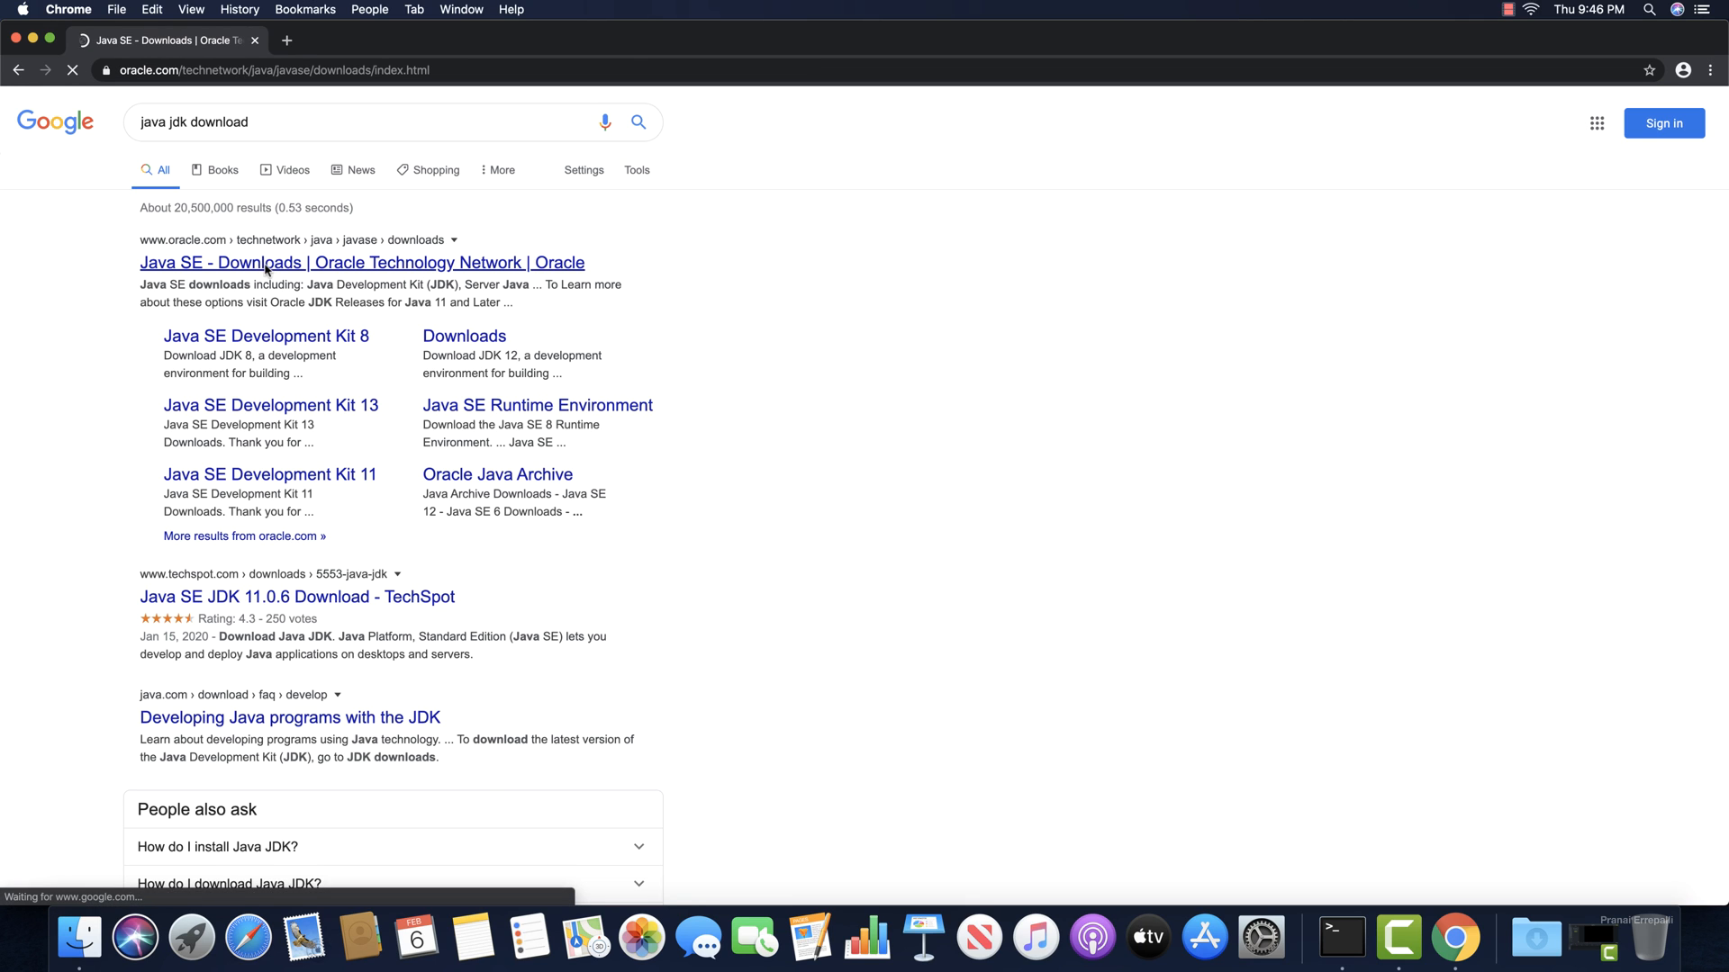
{"action": "left_click", "coordinate": [362, 263]}
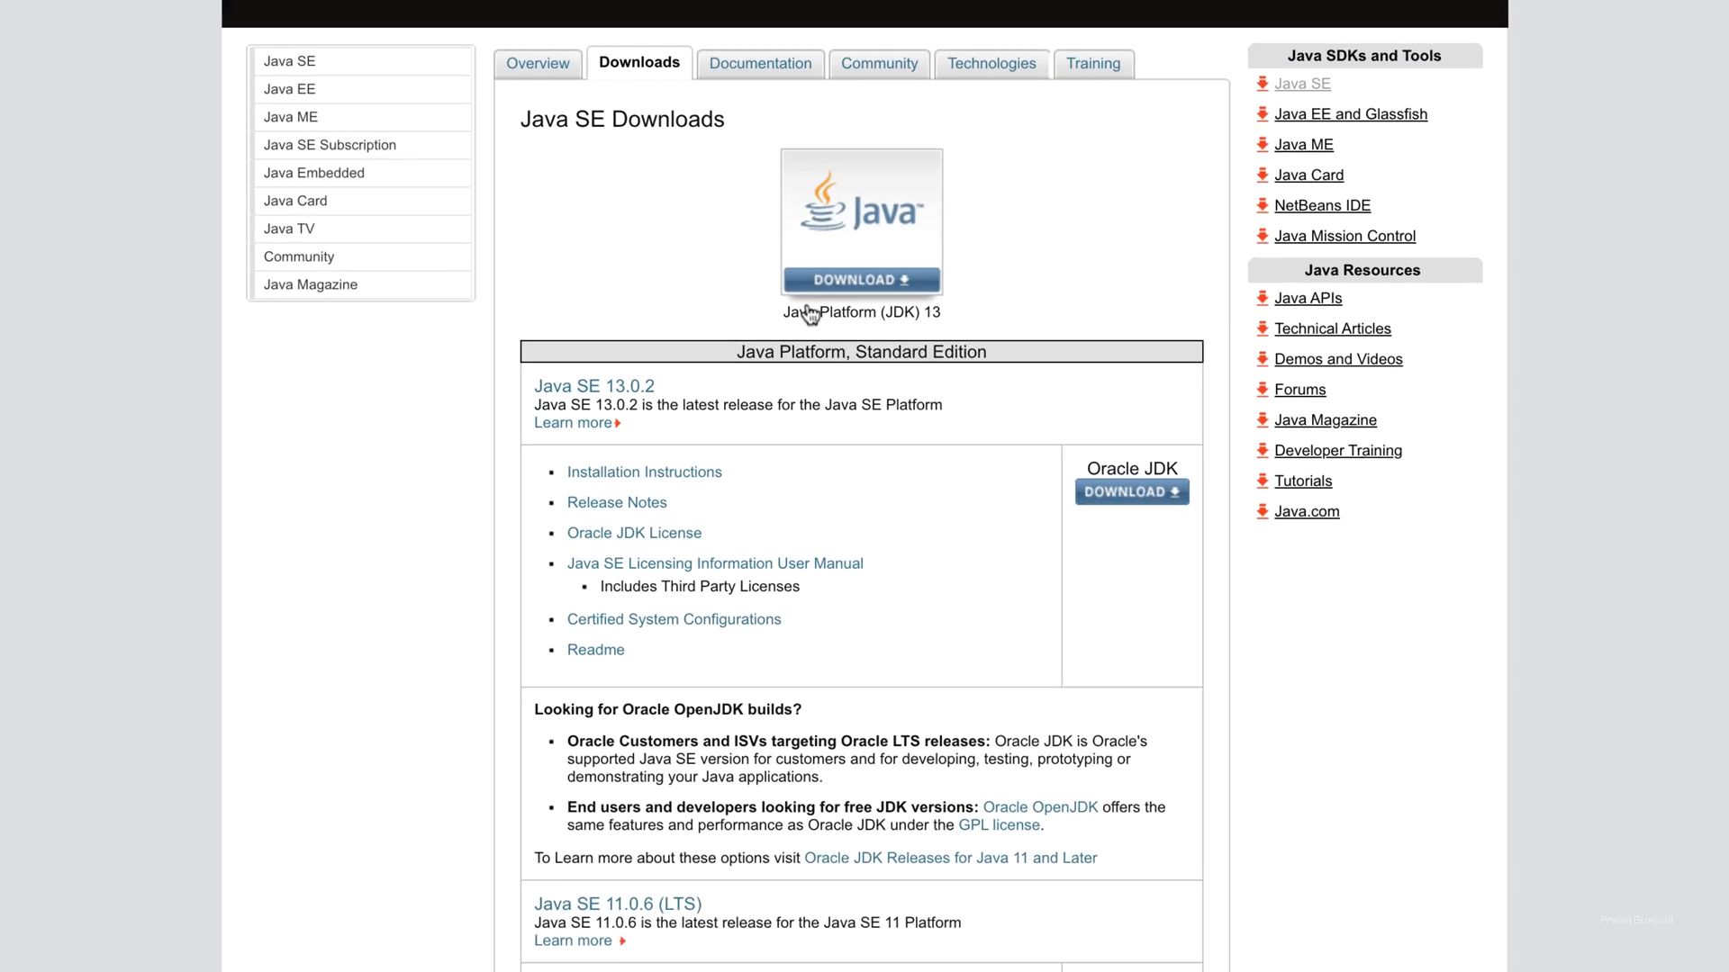
Go to the JDK 13 downloads, accept the license, and download jdk-13.0.2_osx-x64_bin.dmg
{"action": "scroll", "scroll_direction": "down", "scroll_amount": 3}
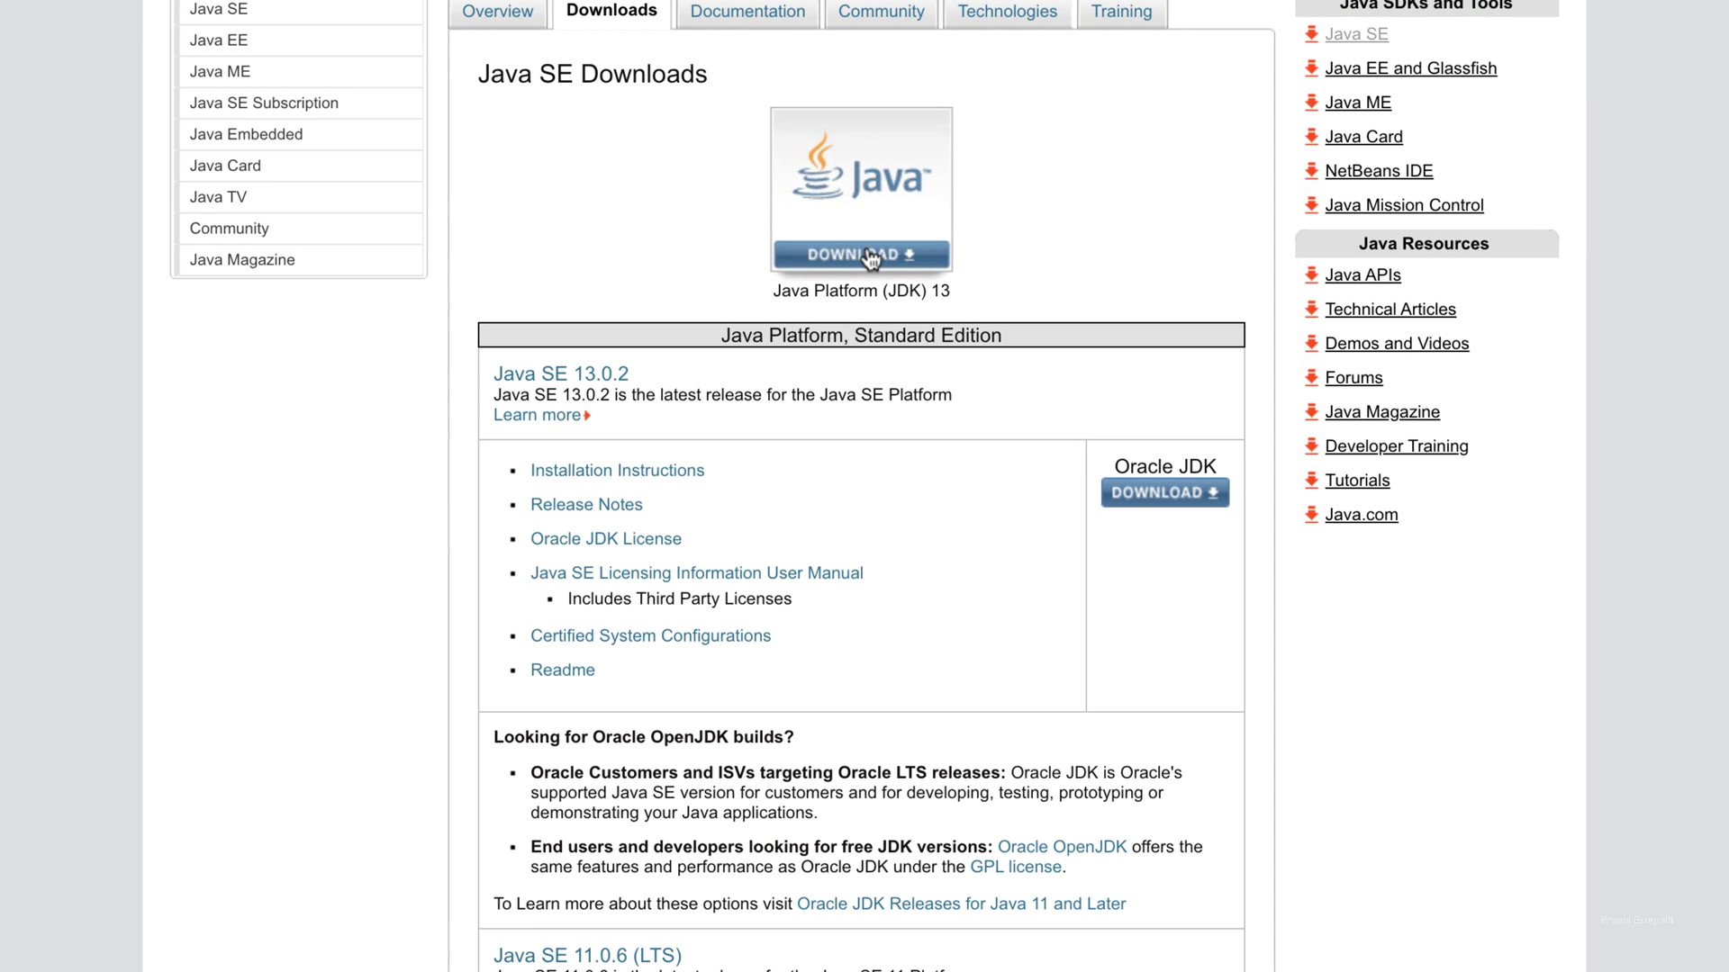
{"action": "left_click", "coordinate": [861, 254]}
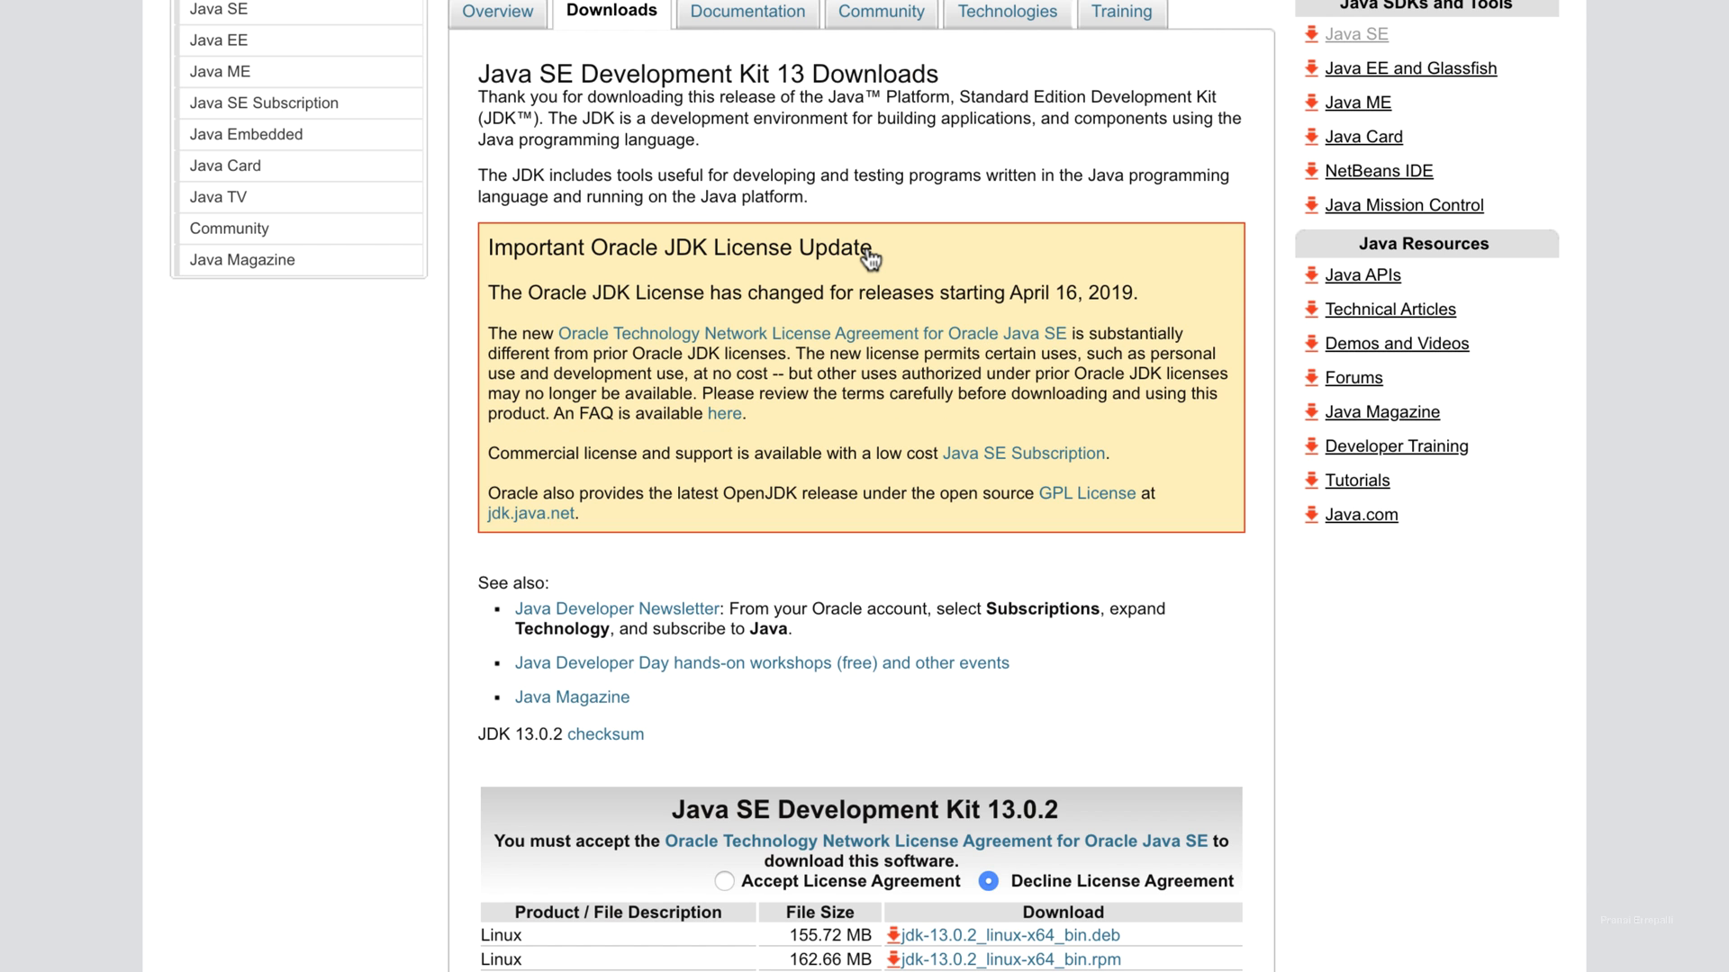
{"action": "scroll", "scroll_direction": "down", "scroll_amount": 3}
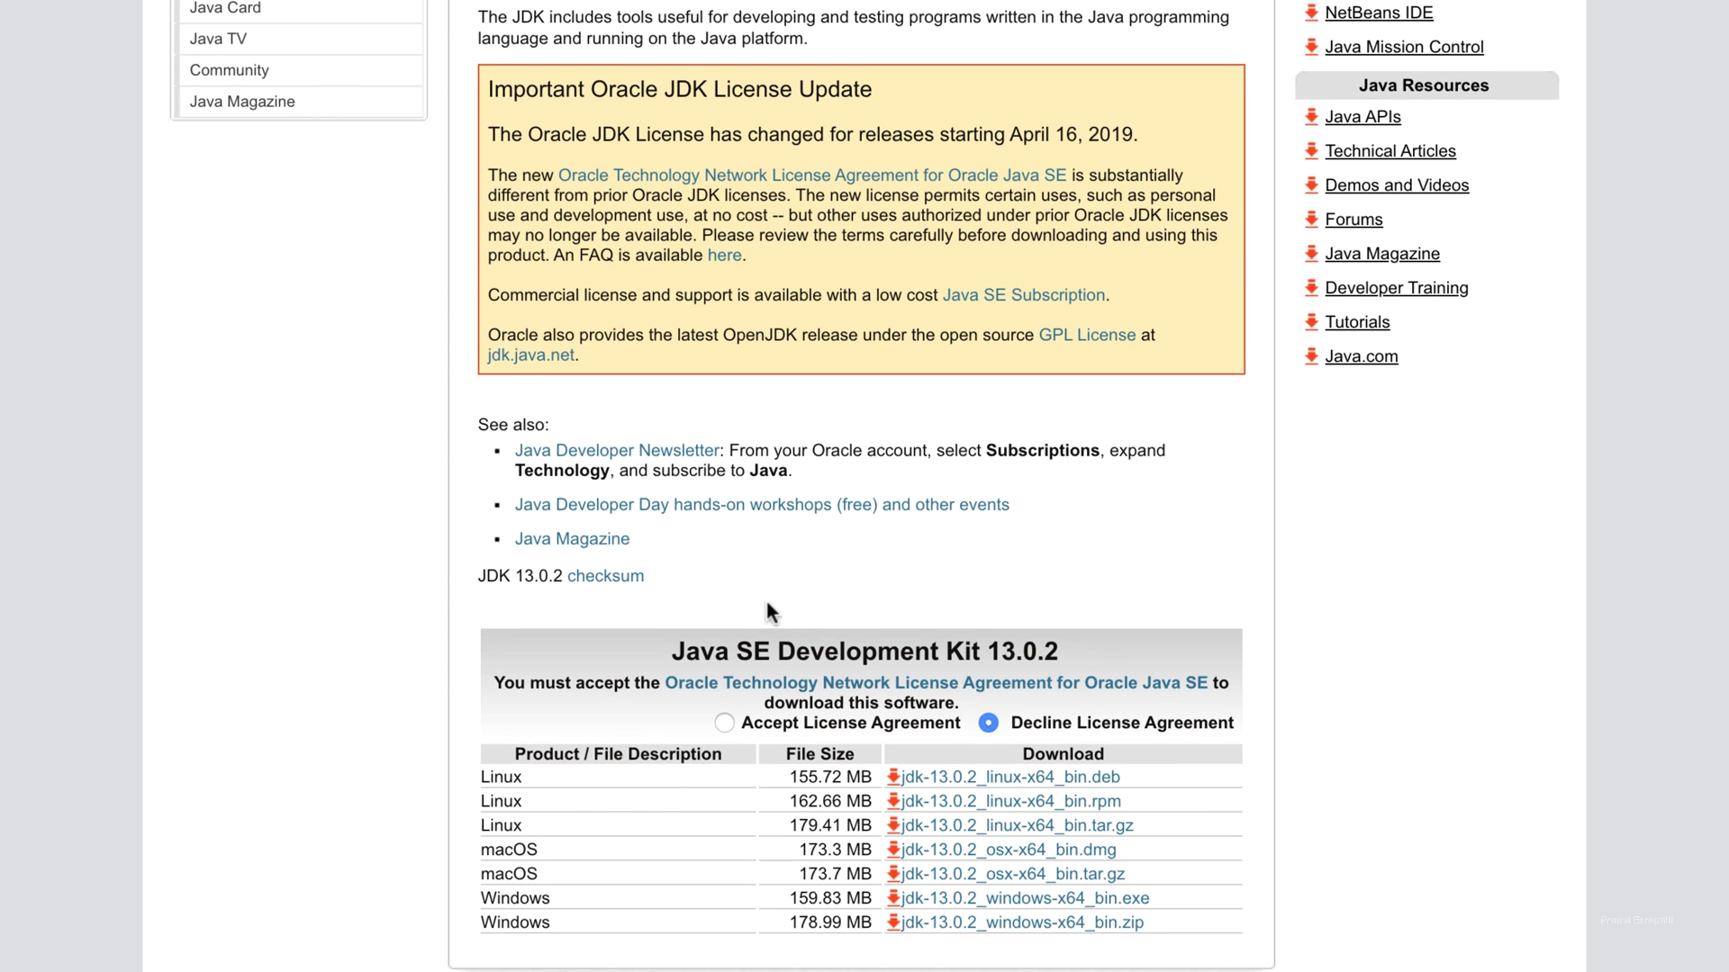
{"action": "mouse_move", "coordinate": [612, 722]}
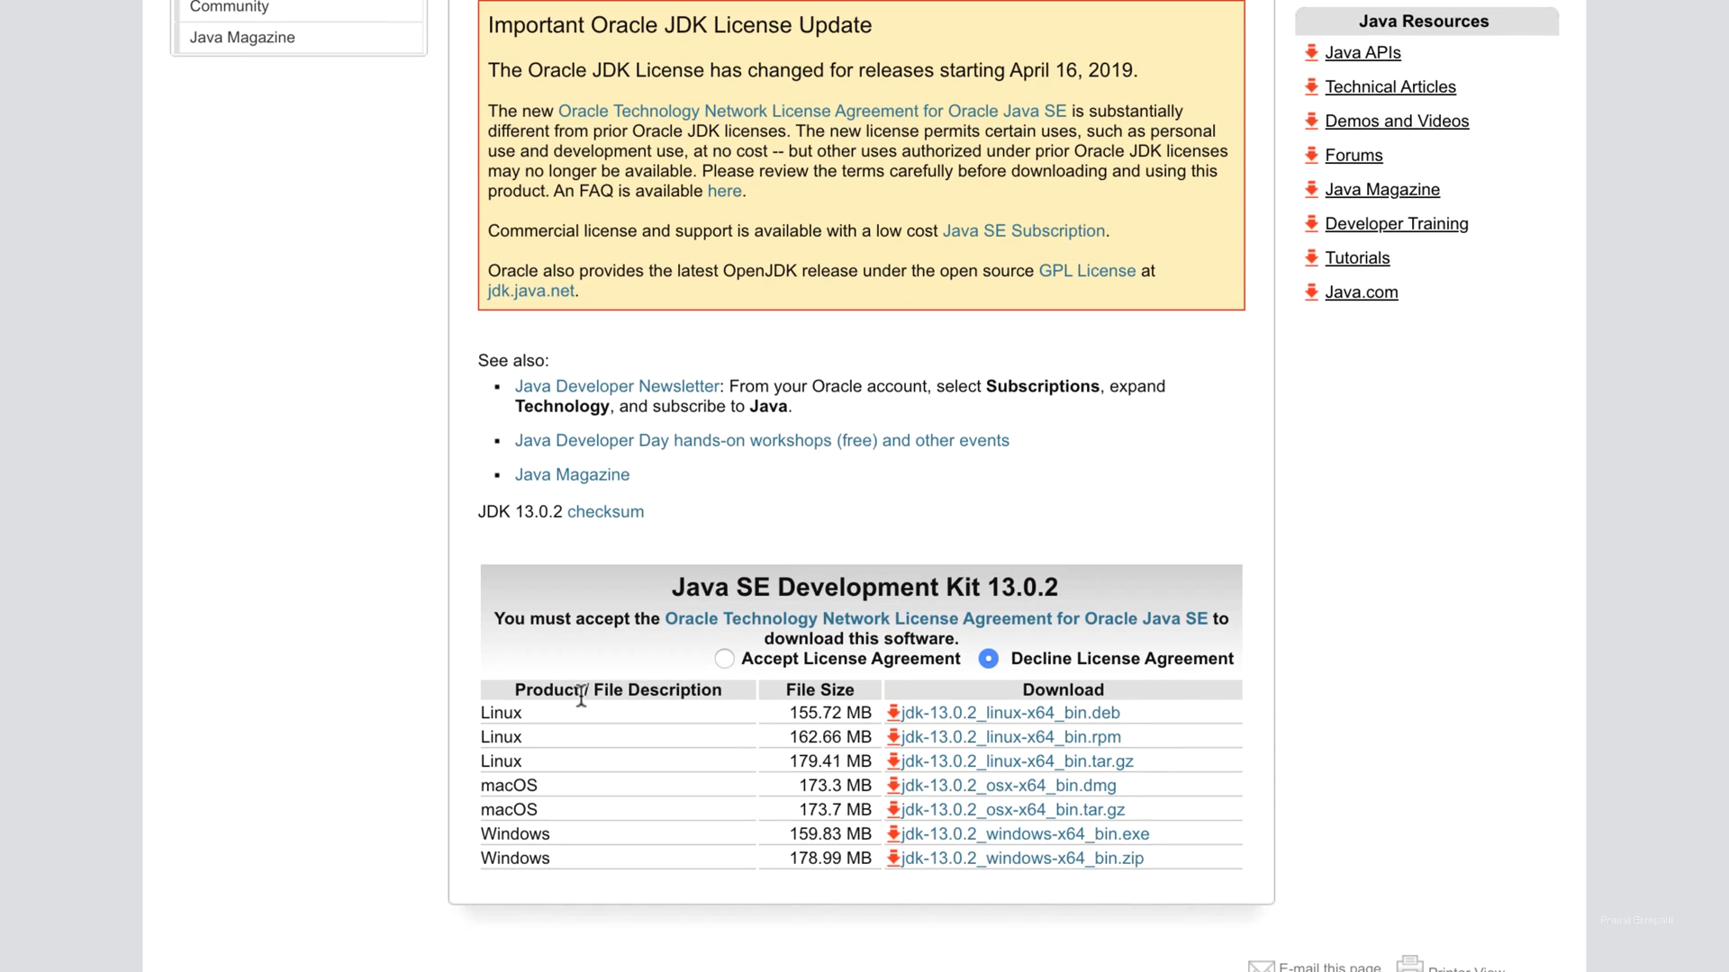
{"action": "mouse_move", "coordinate": [726, 656]}
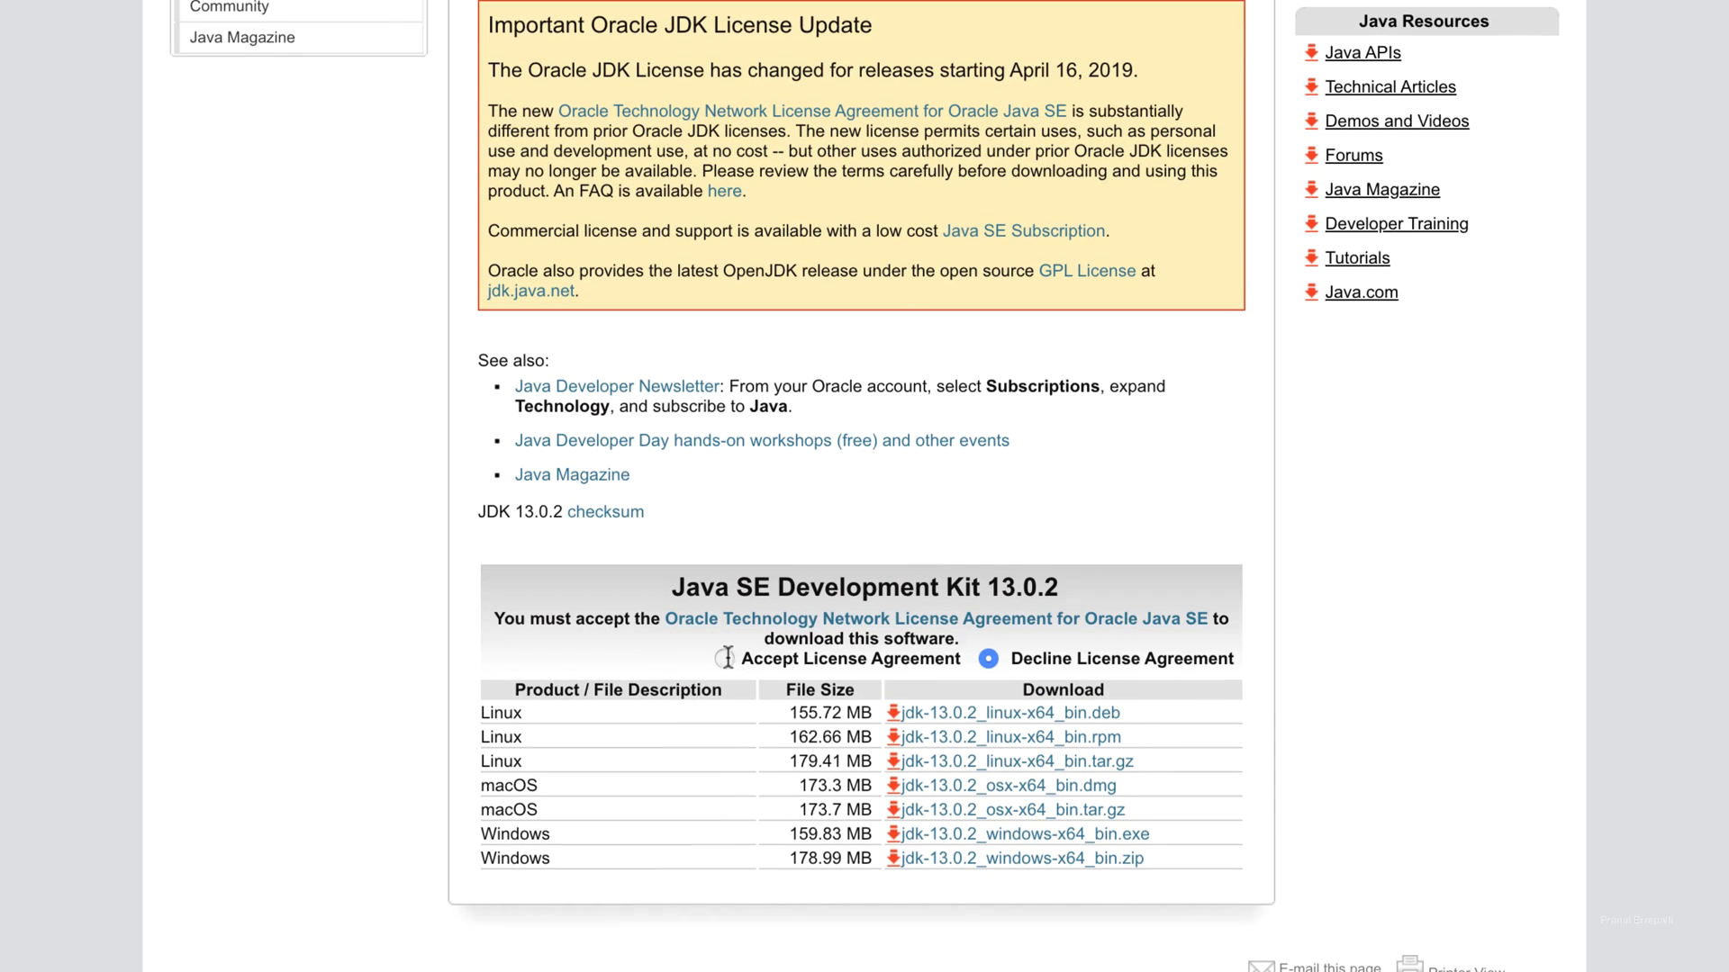
{"action": "left_click", "coordinate": [713, 659]}
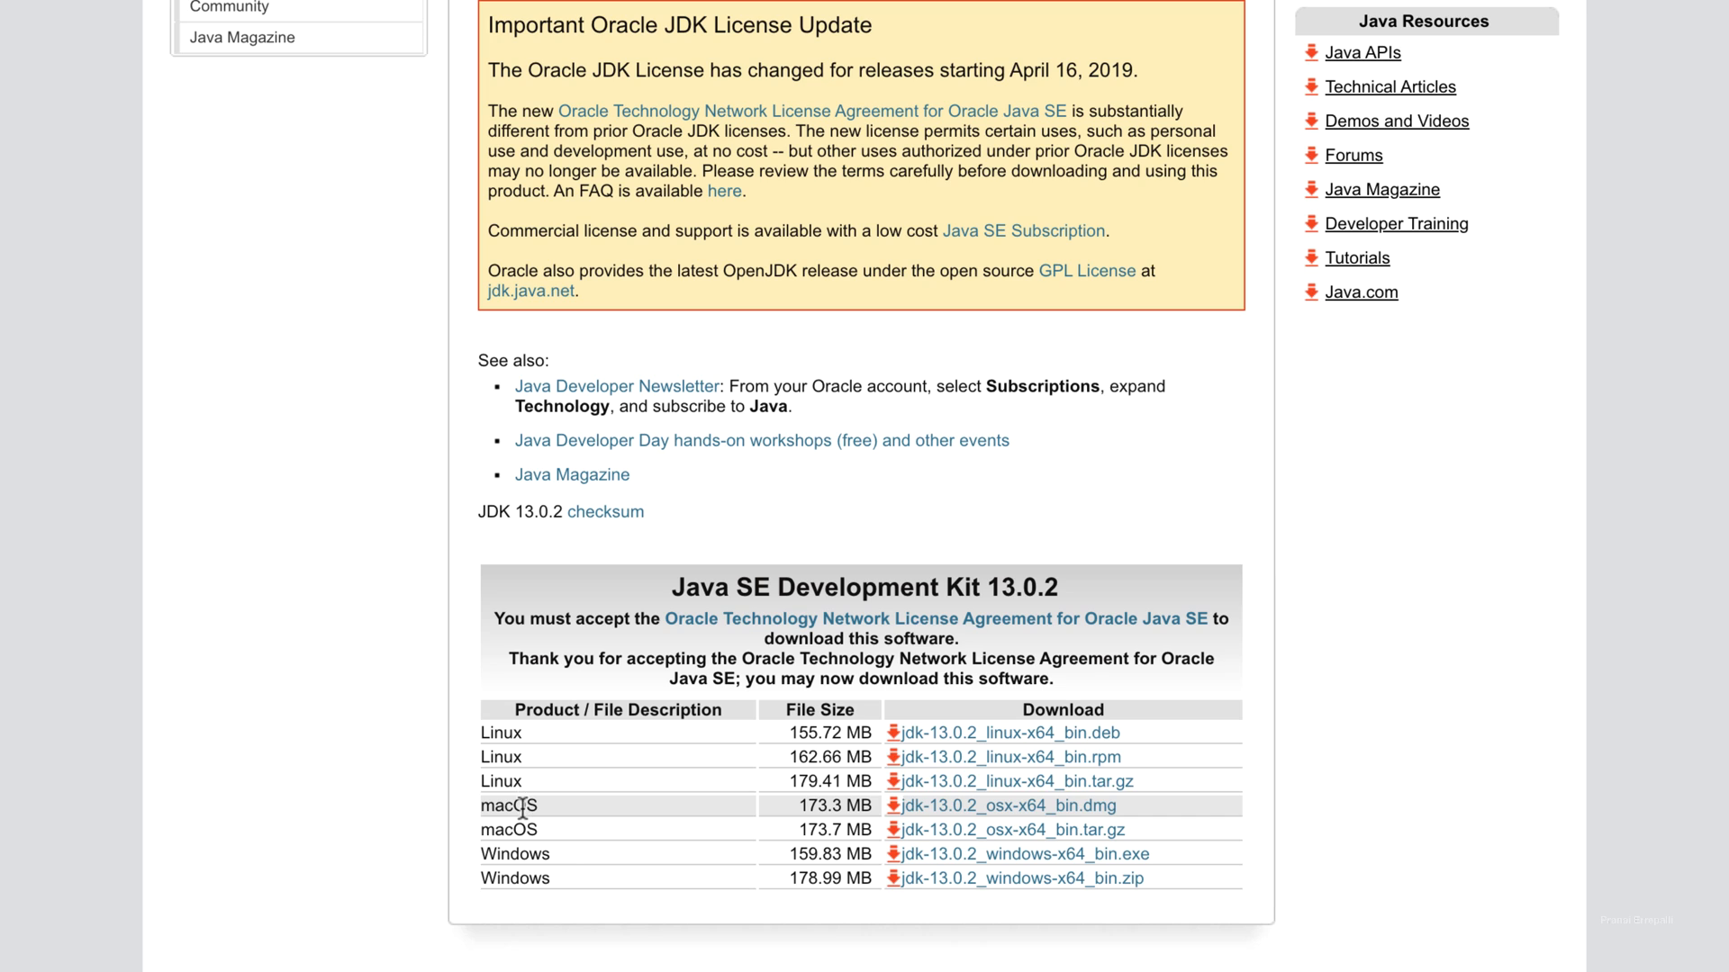
{"action": "mouse_move", "coordinate": [1098, 815]}
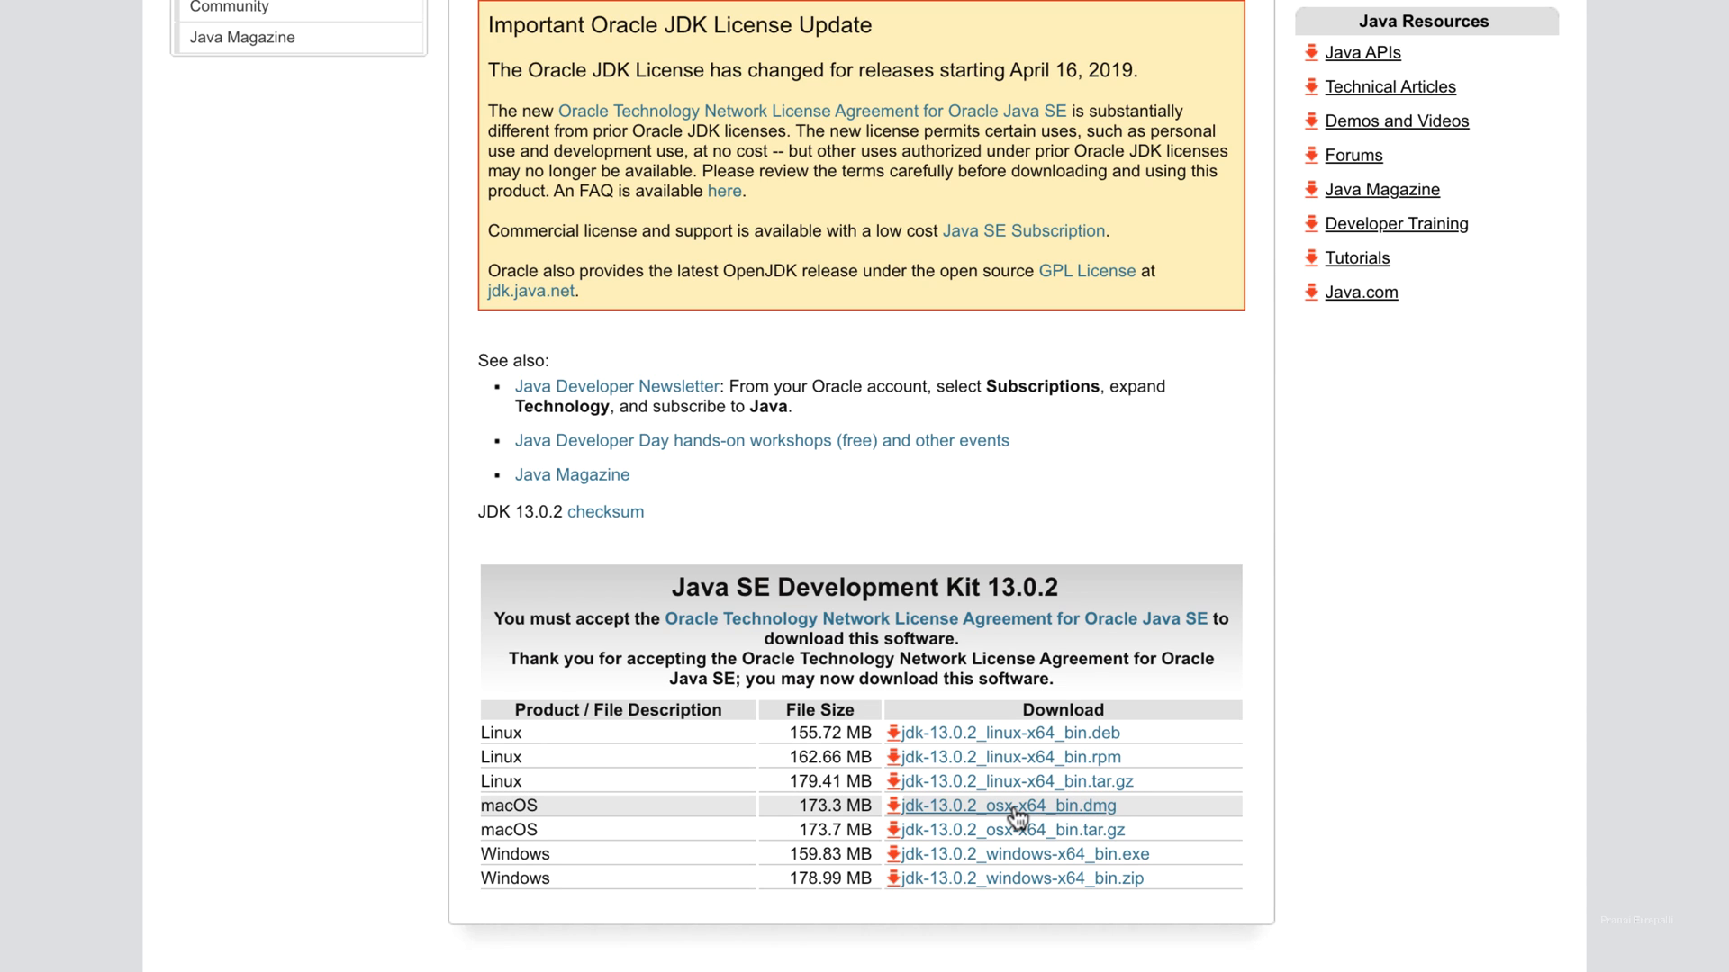
{"action": "scroll", "scroll_direction": "down", "scroll_amount": 3}
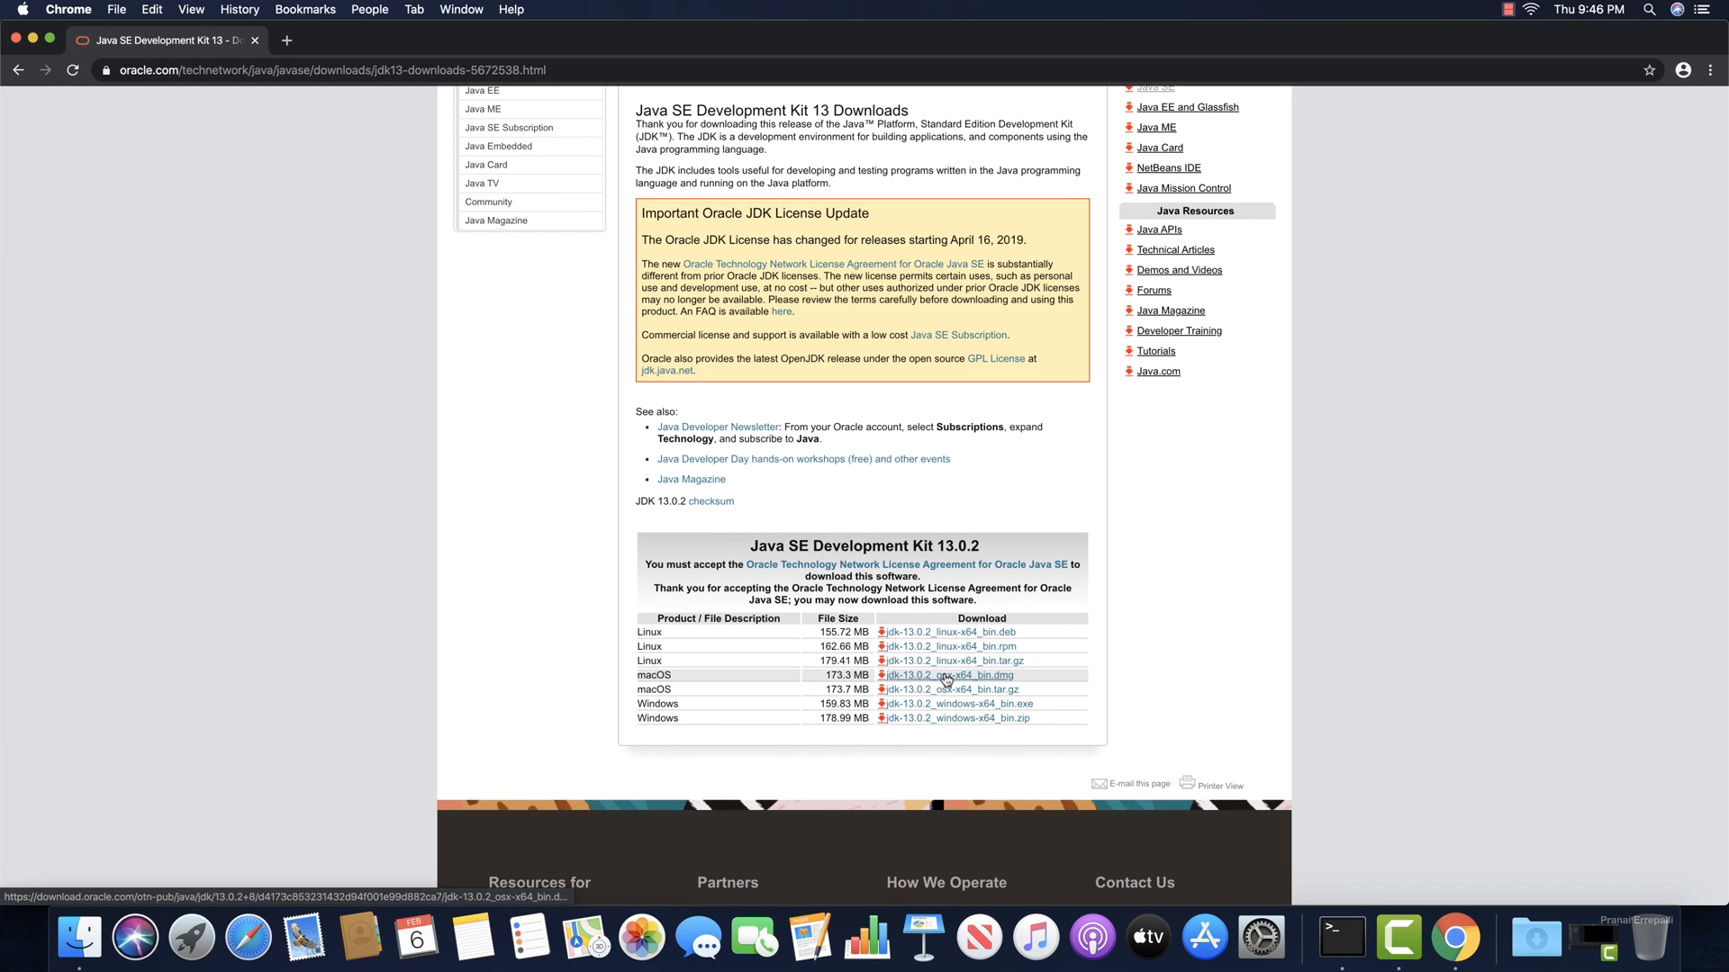
{"action": "left_click", "coordinate": [949, 675]}
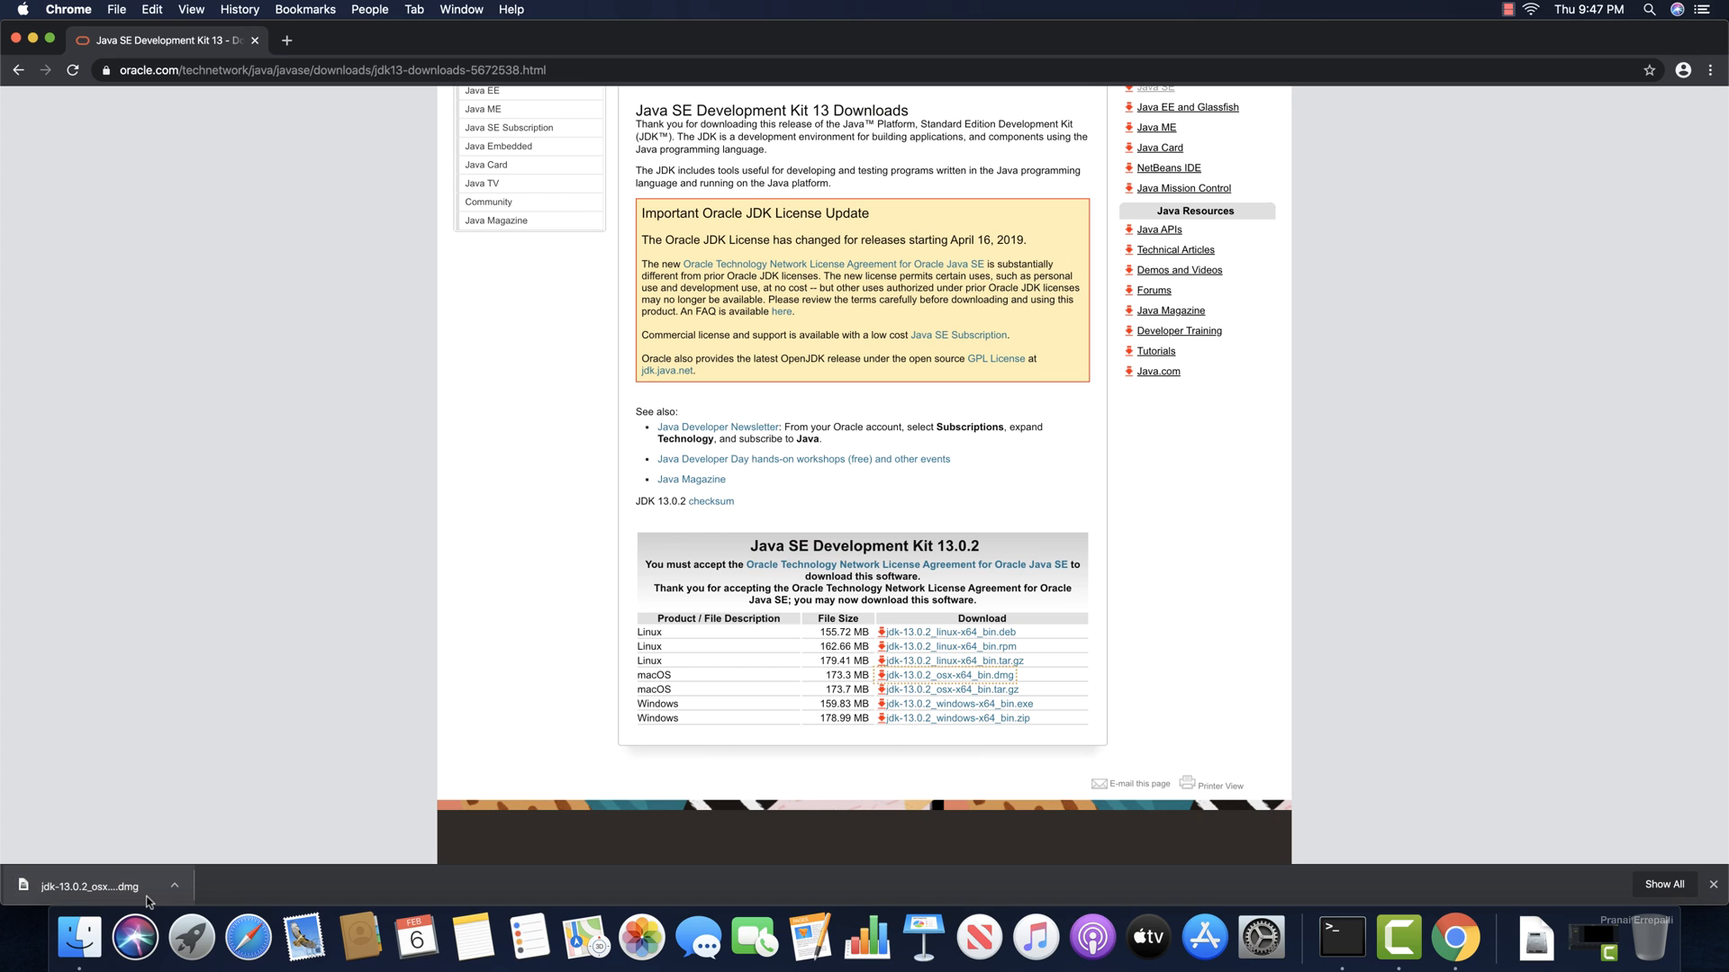
{"action": "mouse_move", "coordinate": [81, 940]}
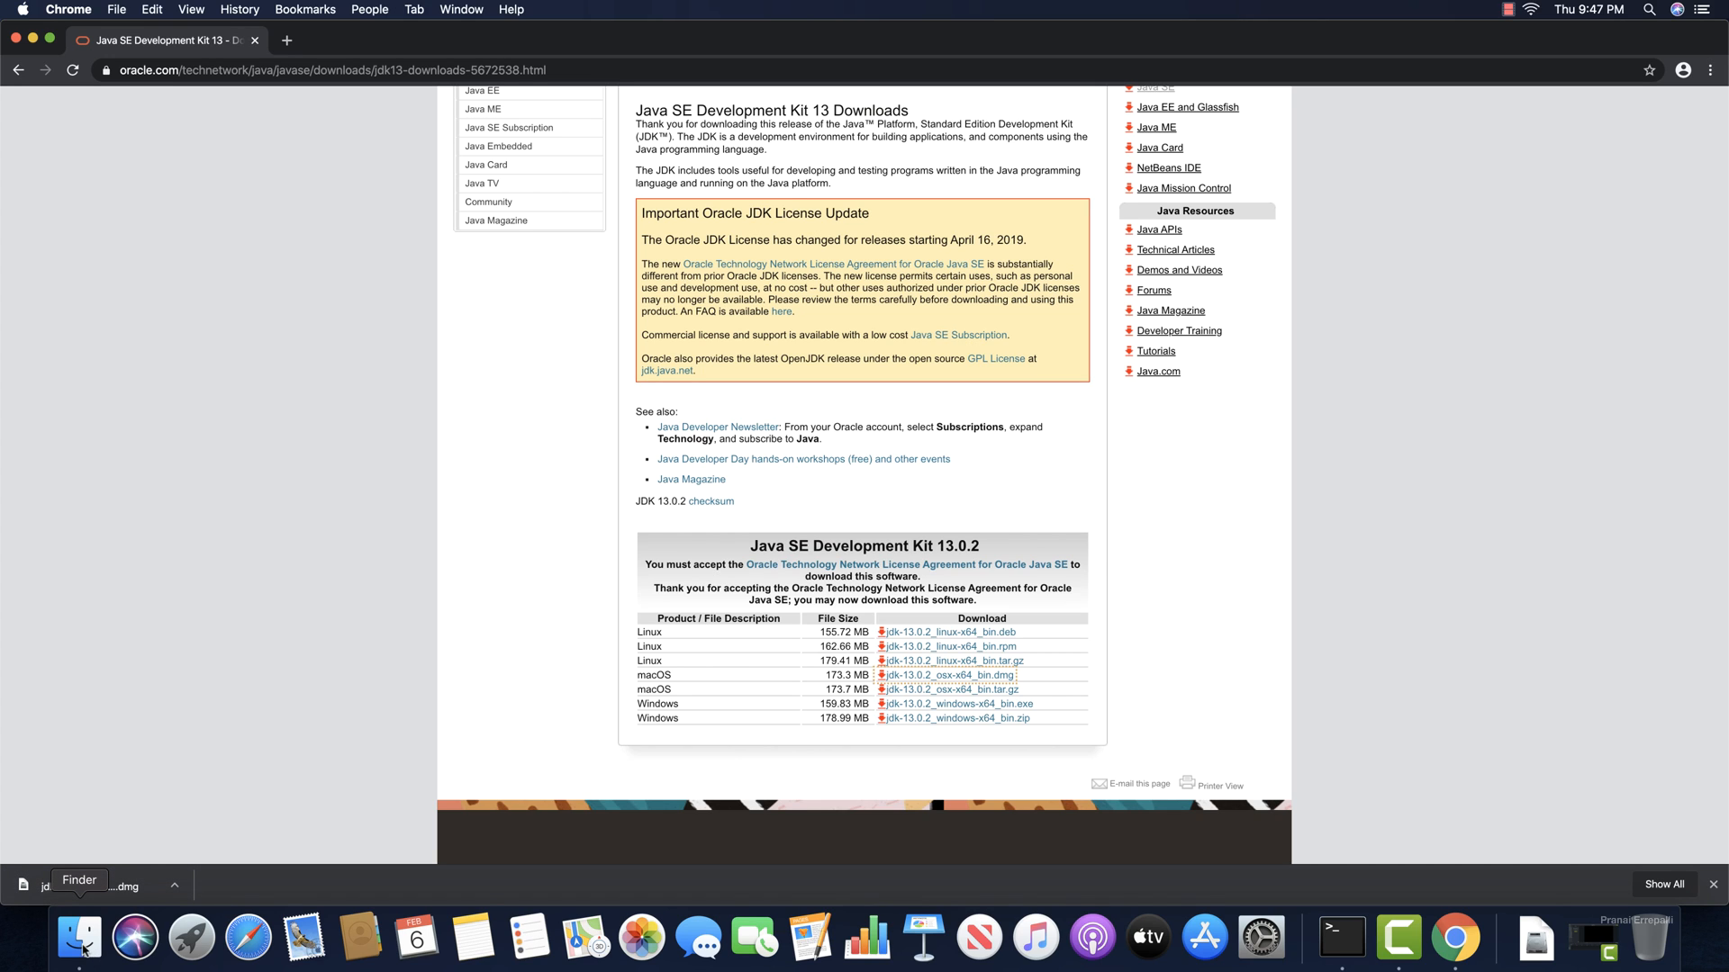
Mount jdk-13.0.2_osx-x64_bin.dmg from the Finder Downloads folder
{"action": "left_click", "coordinate": [78, 938]}
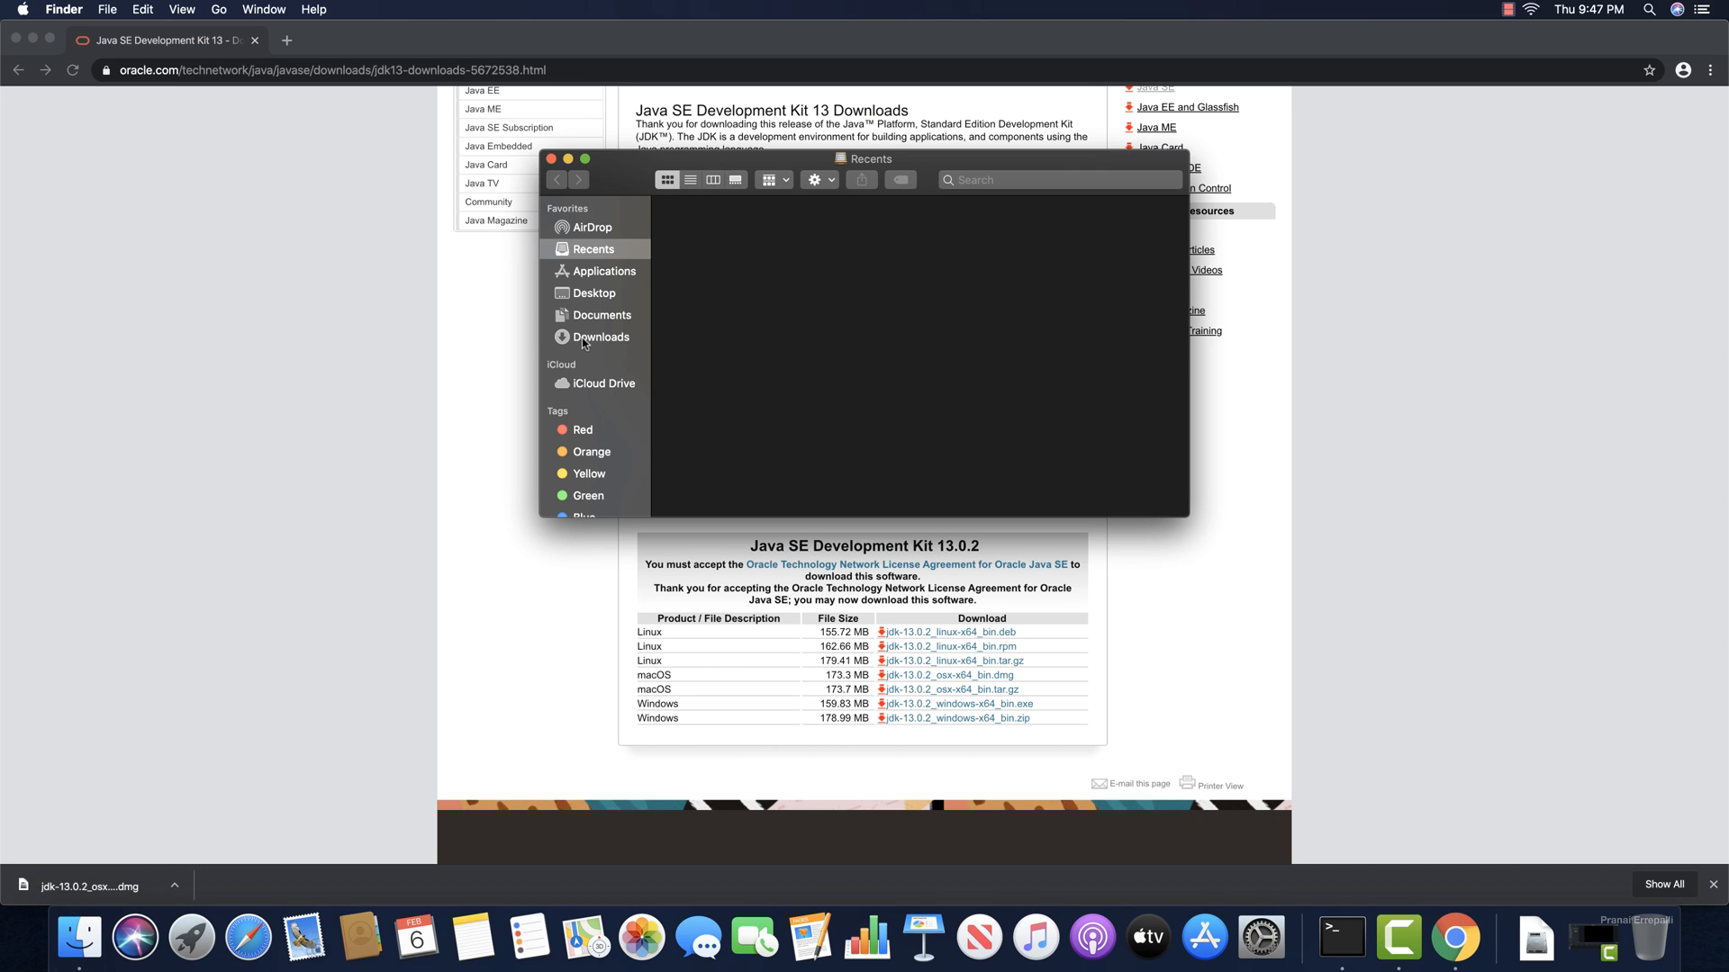
{"action": "left_click", "coordinate": [601, 337]}
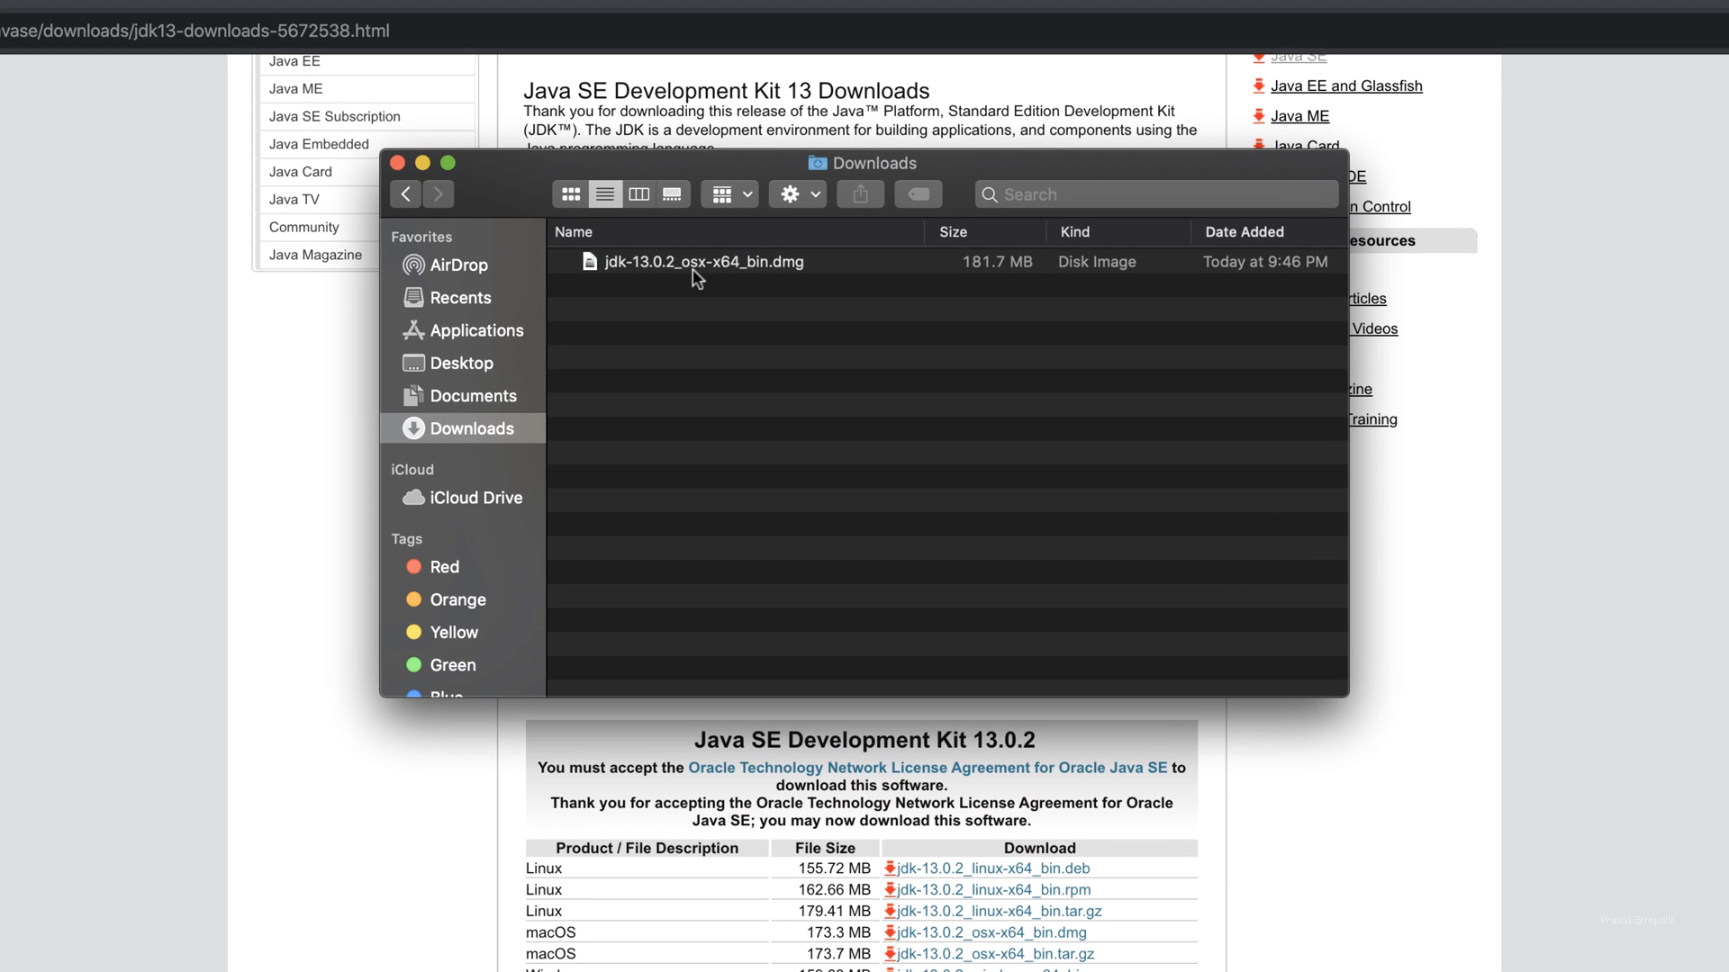
{"action": "double_click", "coordinate": [703, 261]}
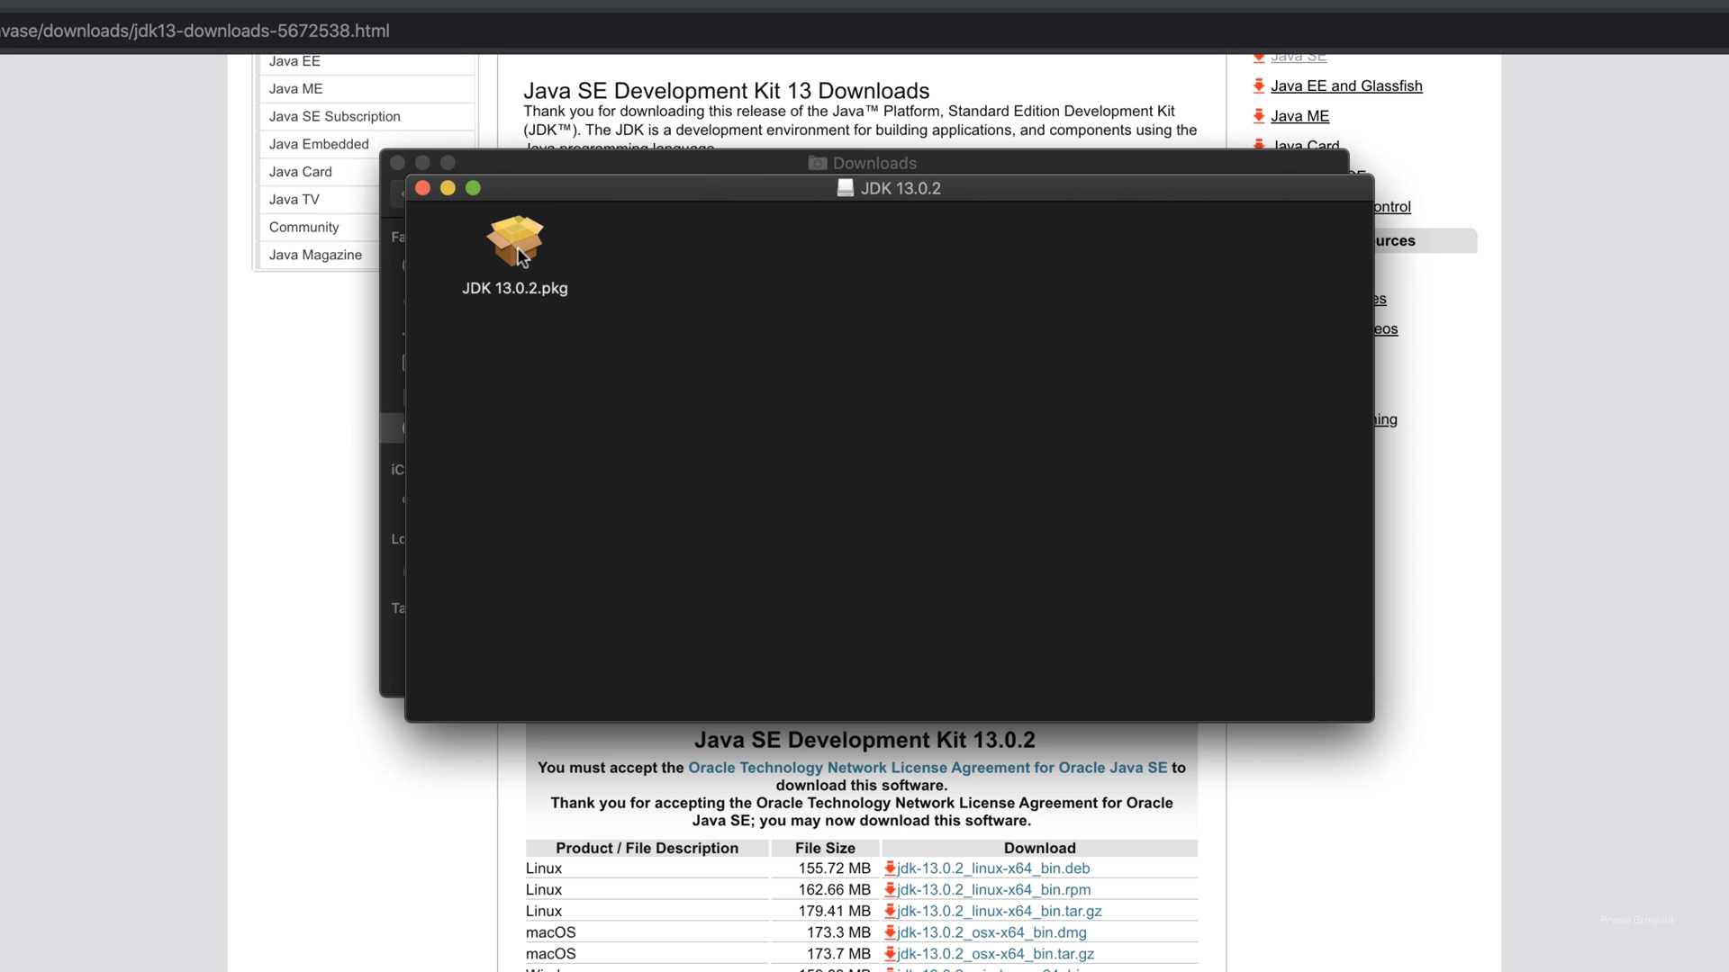
Launch JDK 13.0.2.pkg and start the standard installation, authorizing with the password
{"action": "double_click", "coordinate": [513, 240]}
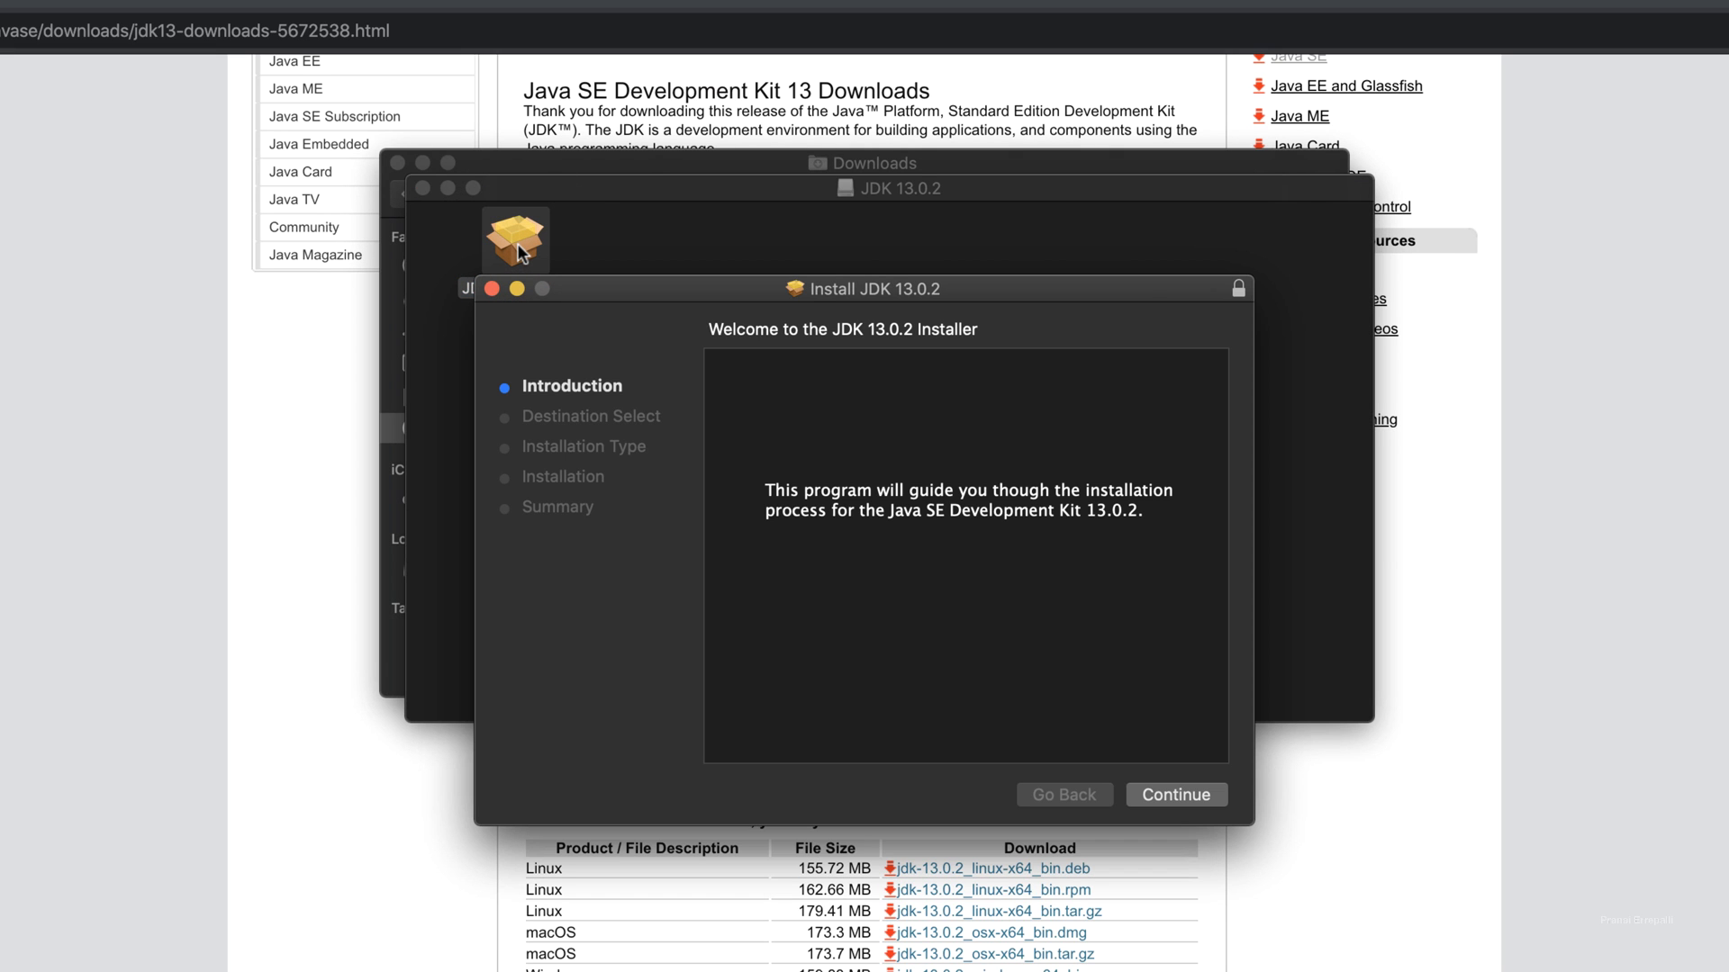
{"action": "mouse_move", "coordinate": [1124, 574]}
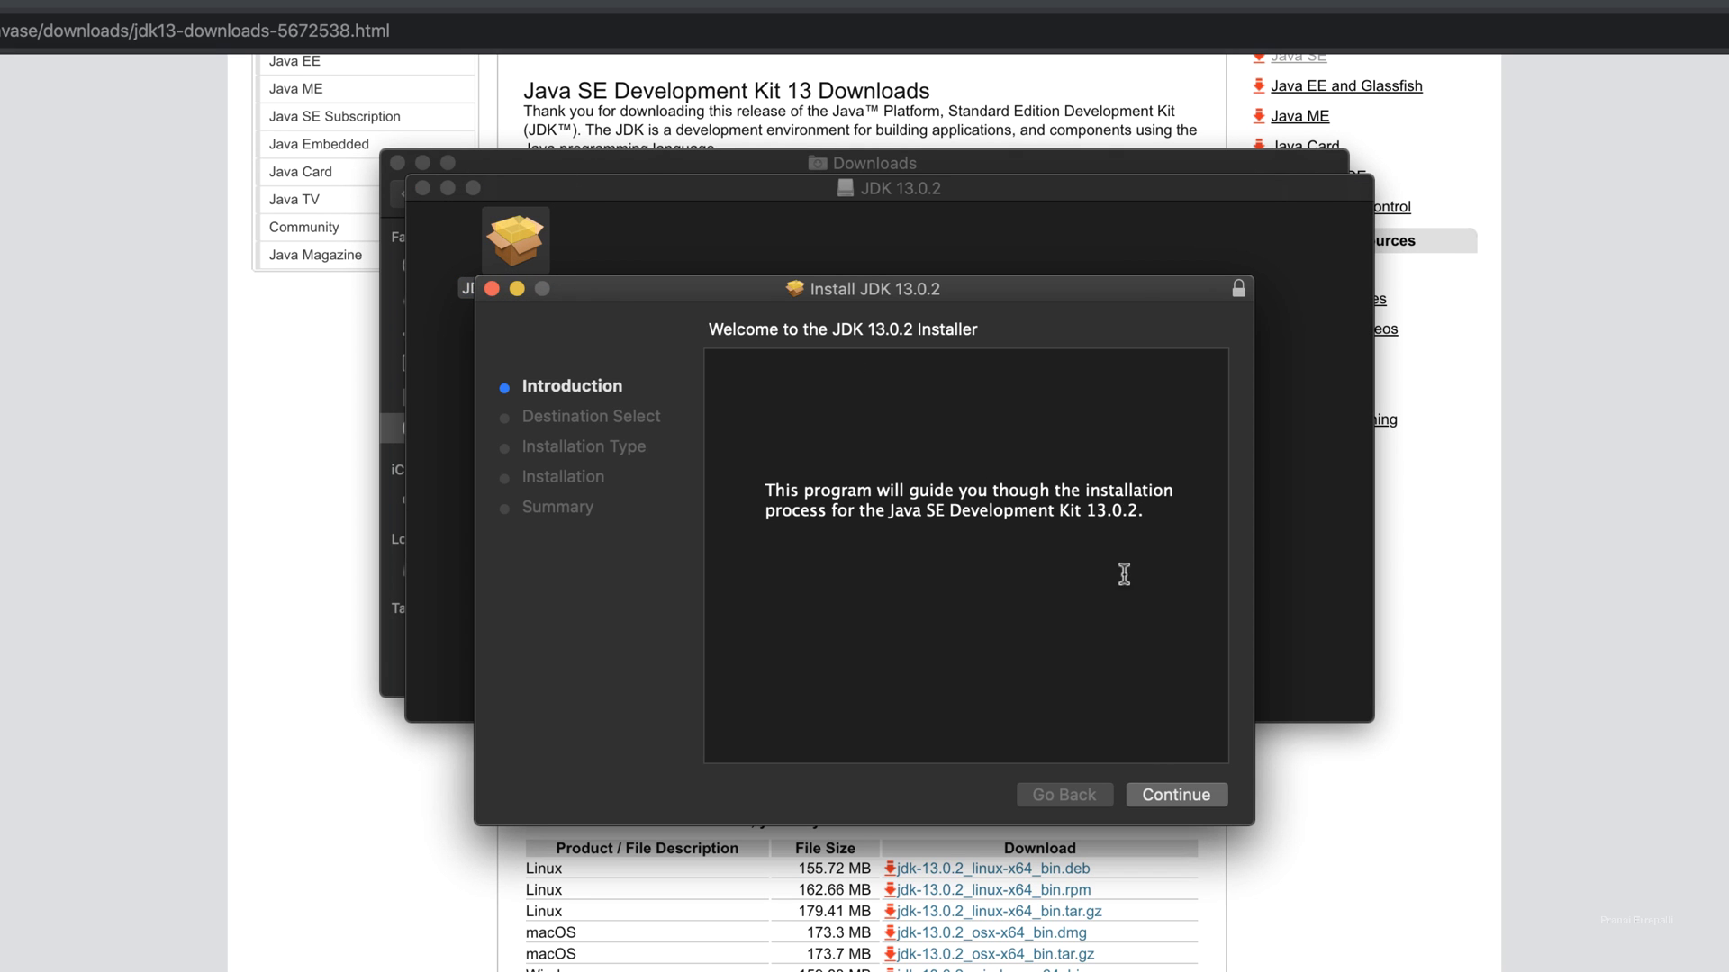
{"action": "left_click", "coordinate": [1176, 794]}
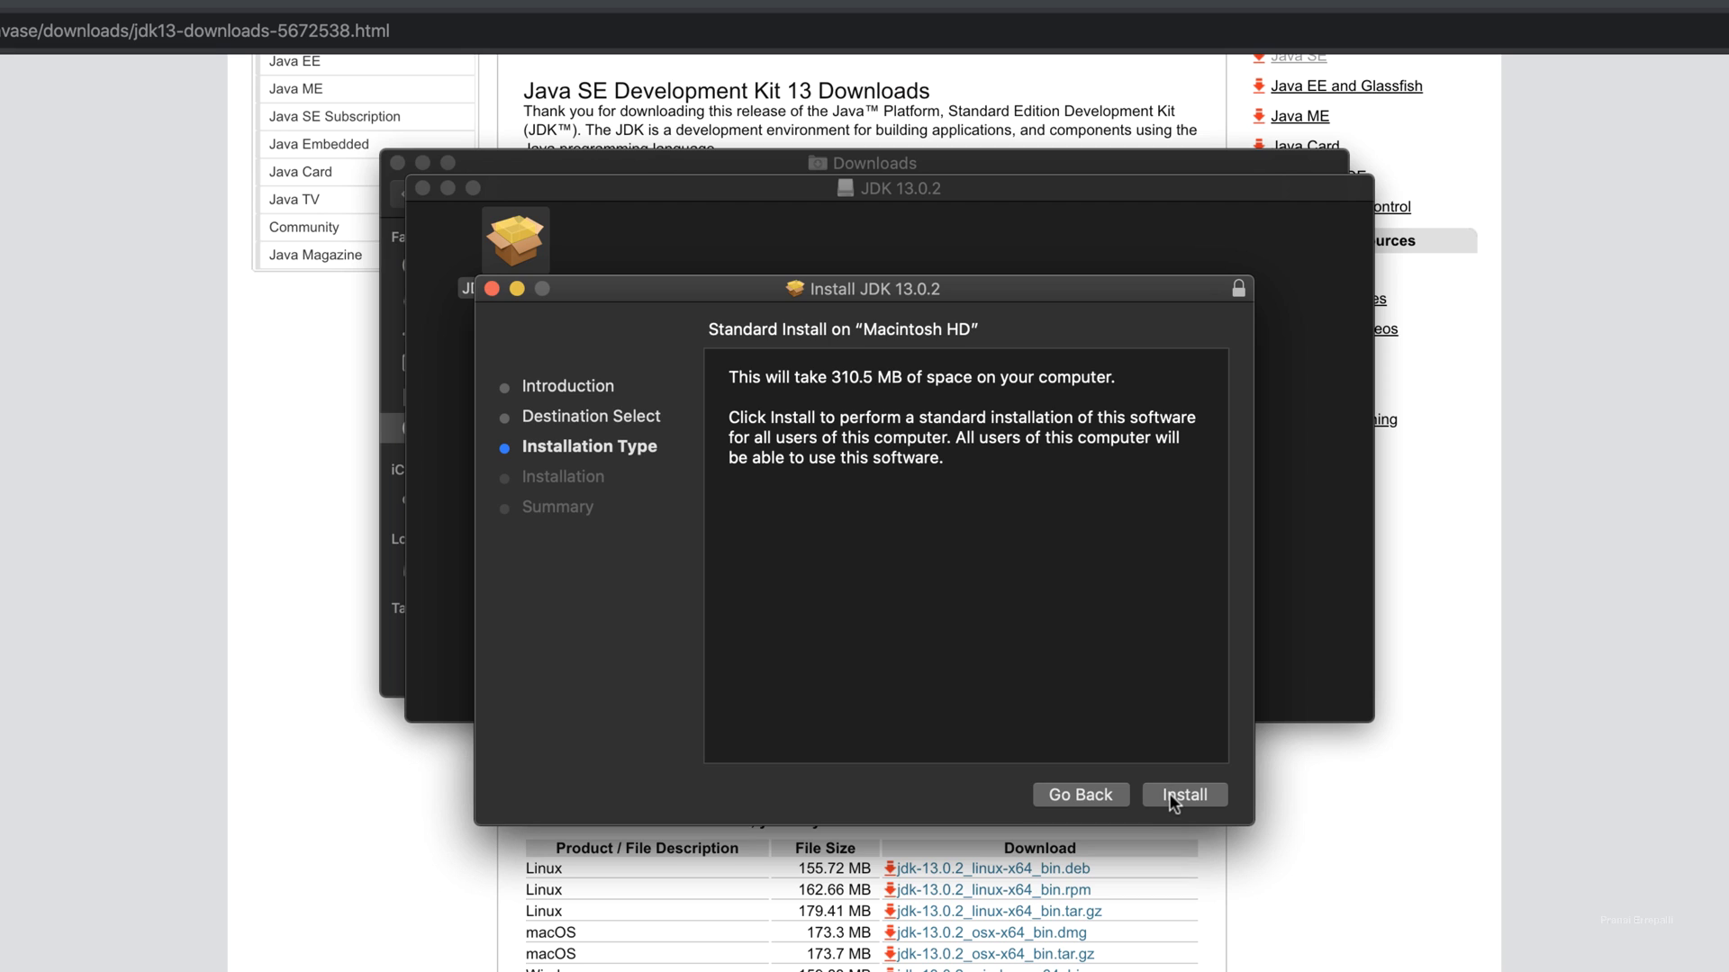
{"action": "left_click", "coordinate": [1185, 794]}
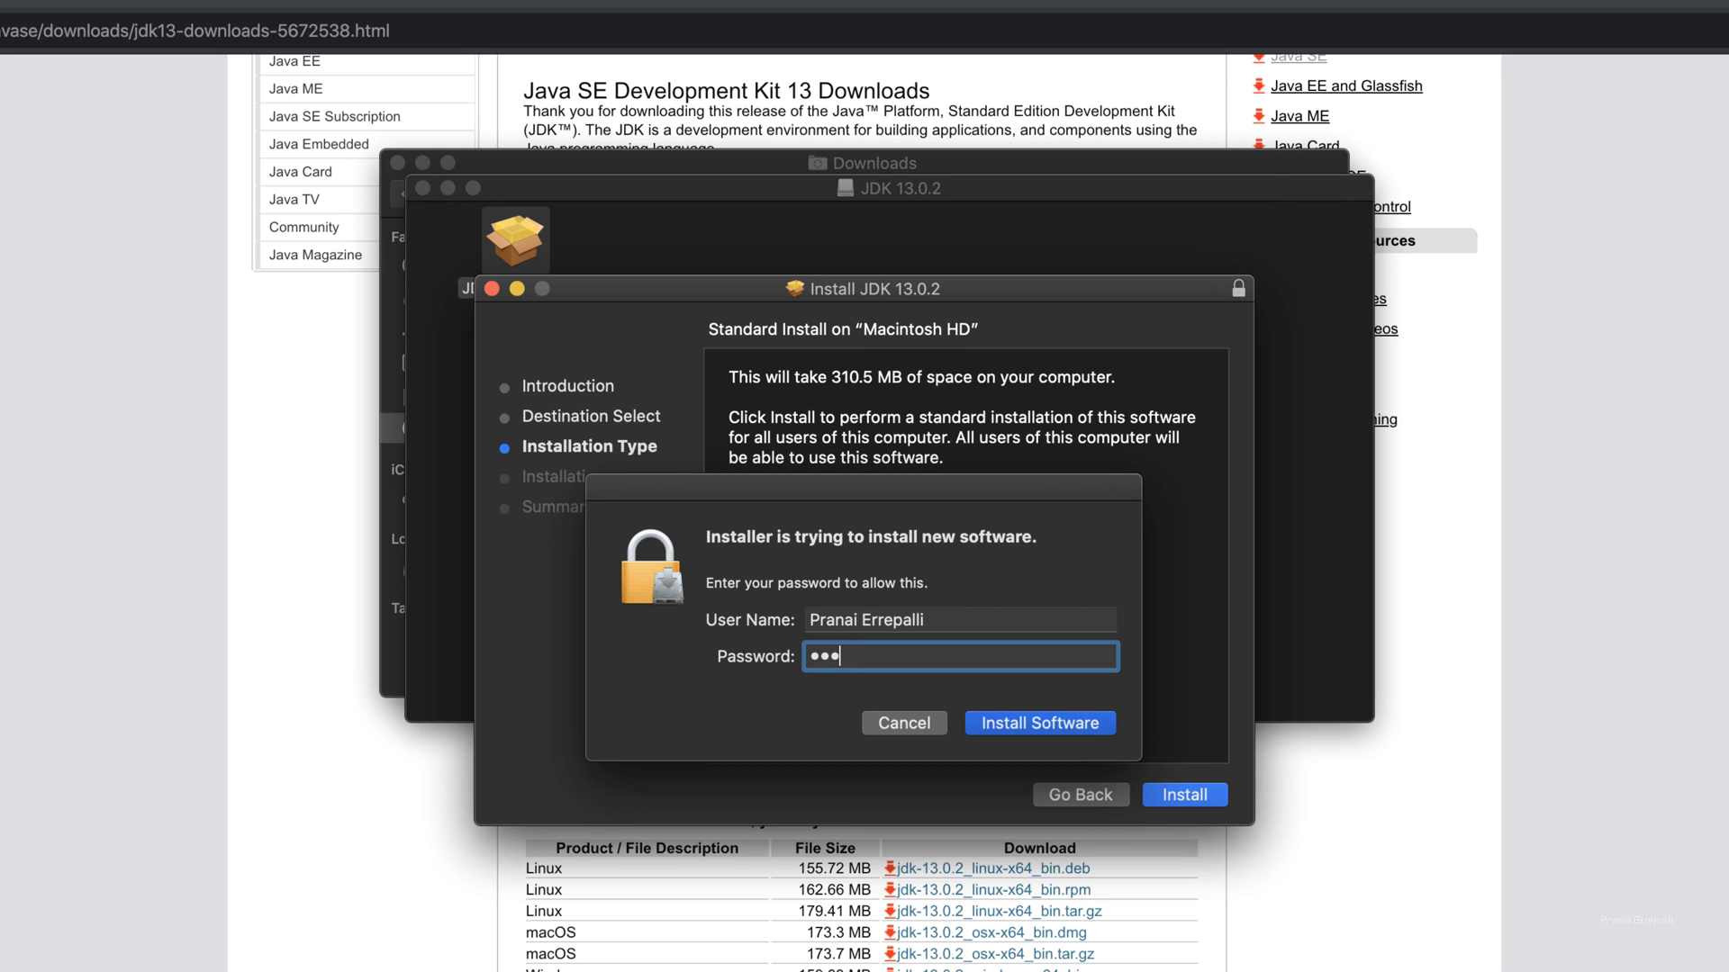
{"action": "type", "text": "•••"}
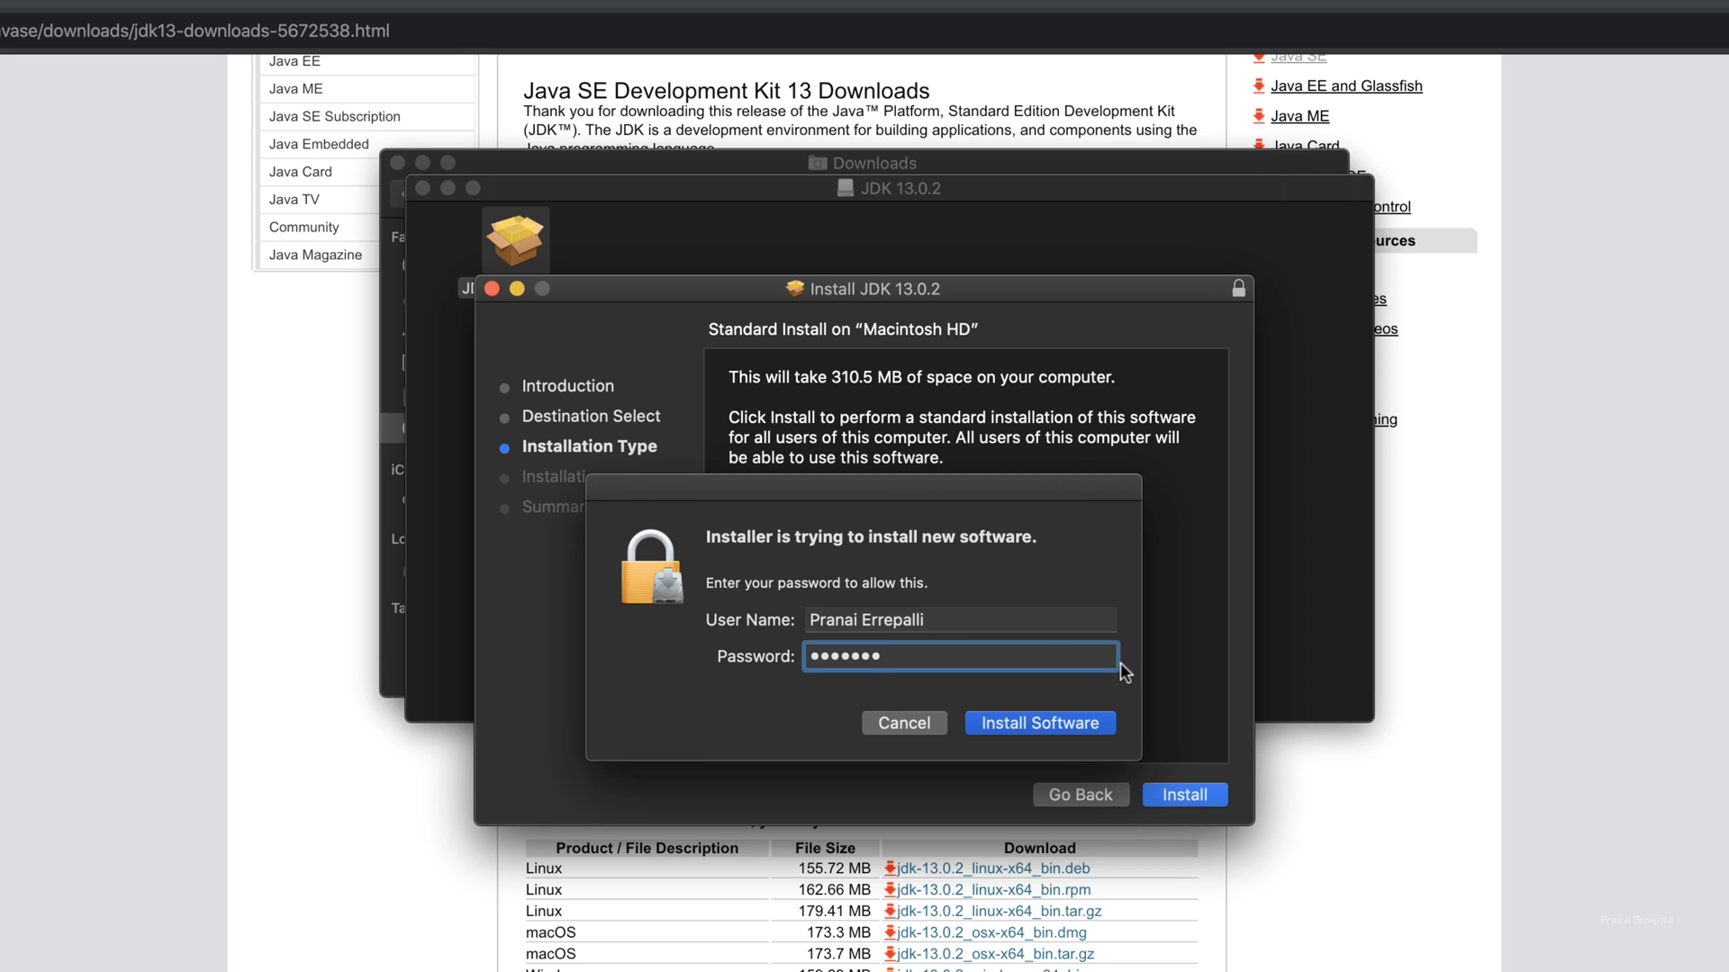
{"action": "left_click", "coordinate": [1037, 722]}
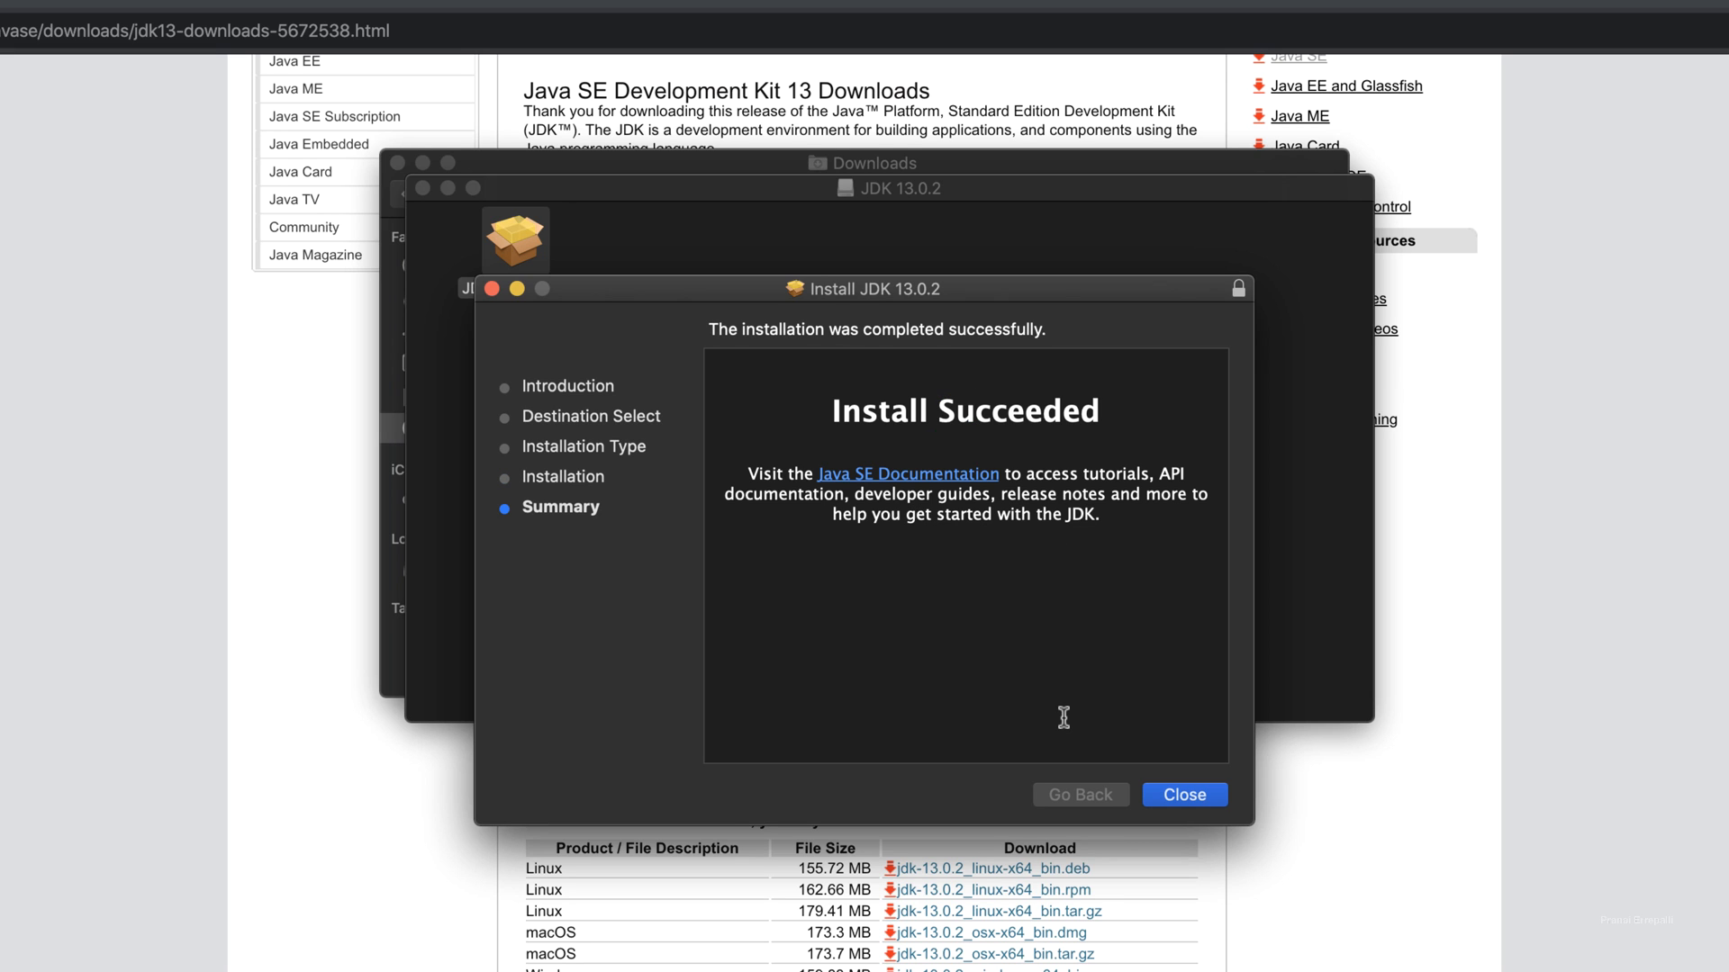
{"action": "mouse_move", "coordinate": [1077, 420]}
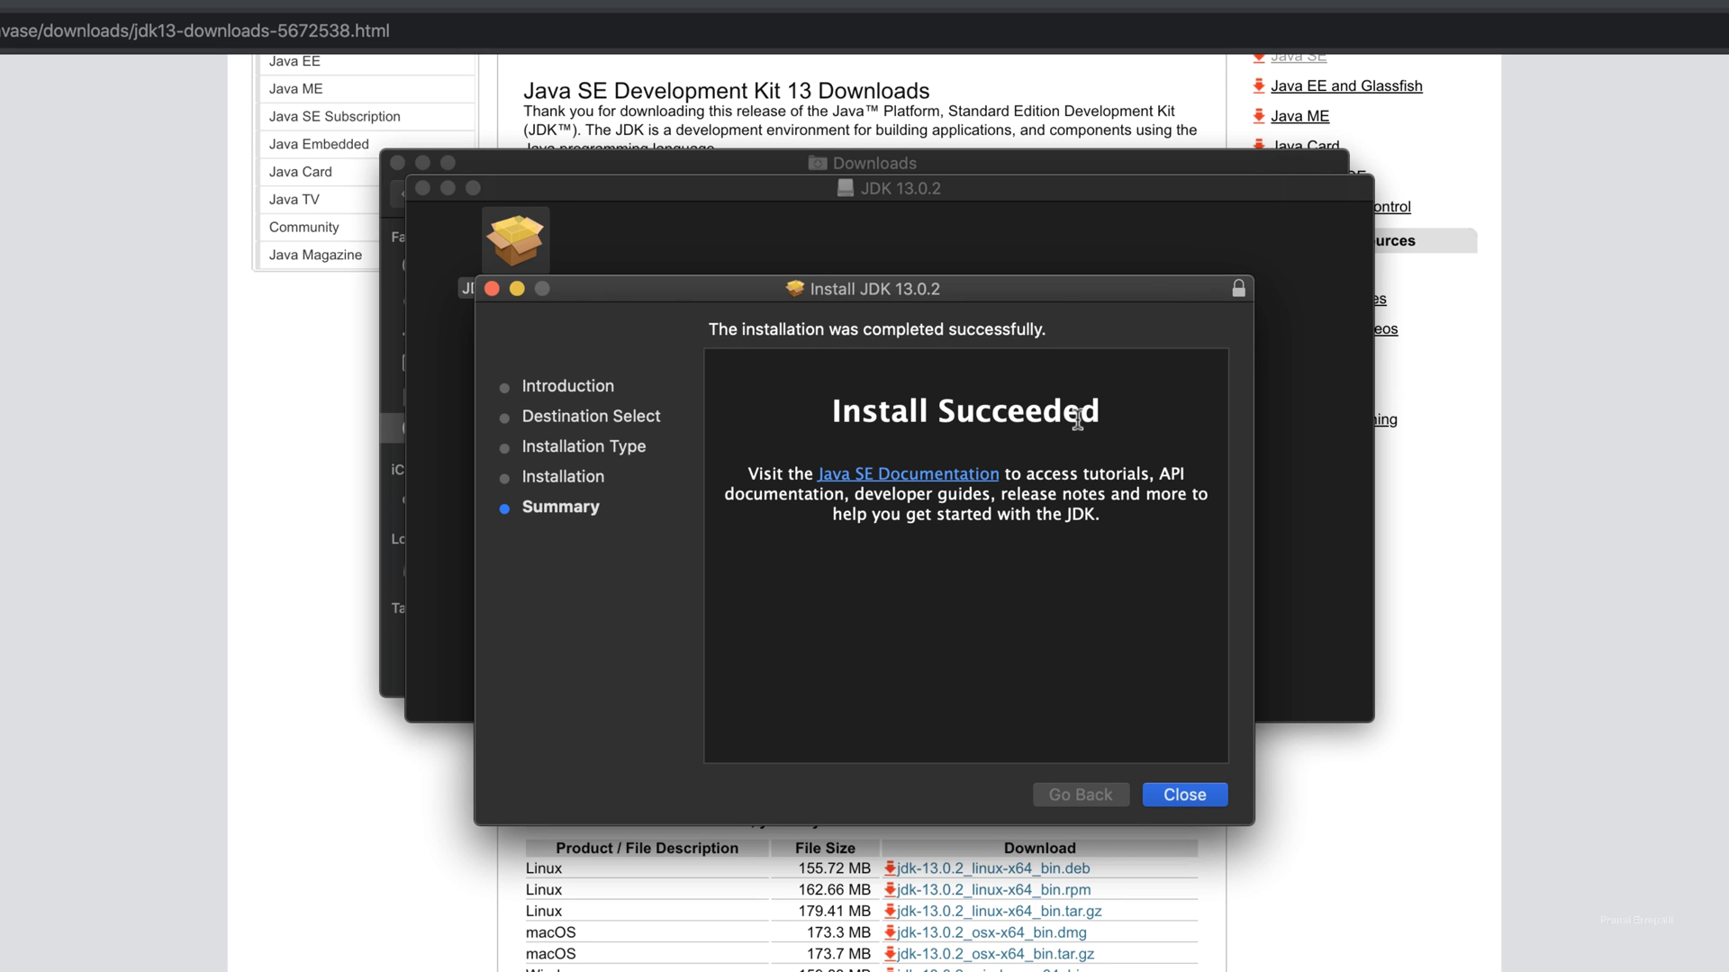
Close the finished installer and move the JDK package to Trash
{"action": "left_click", "coordinate": [1183, 794]}
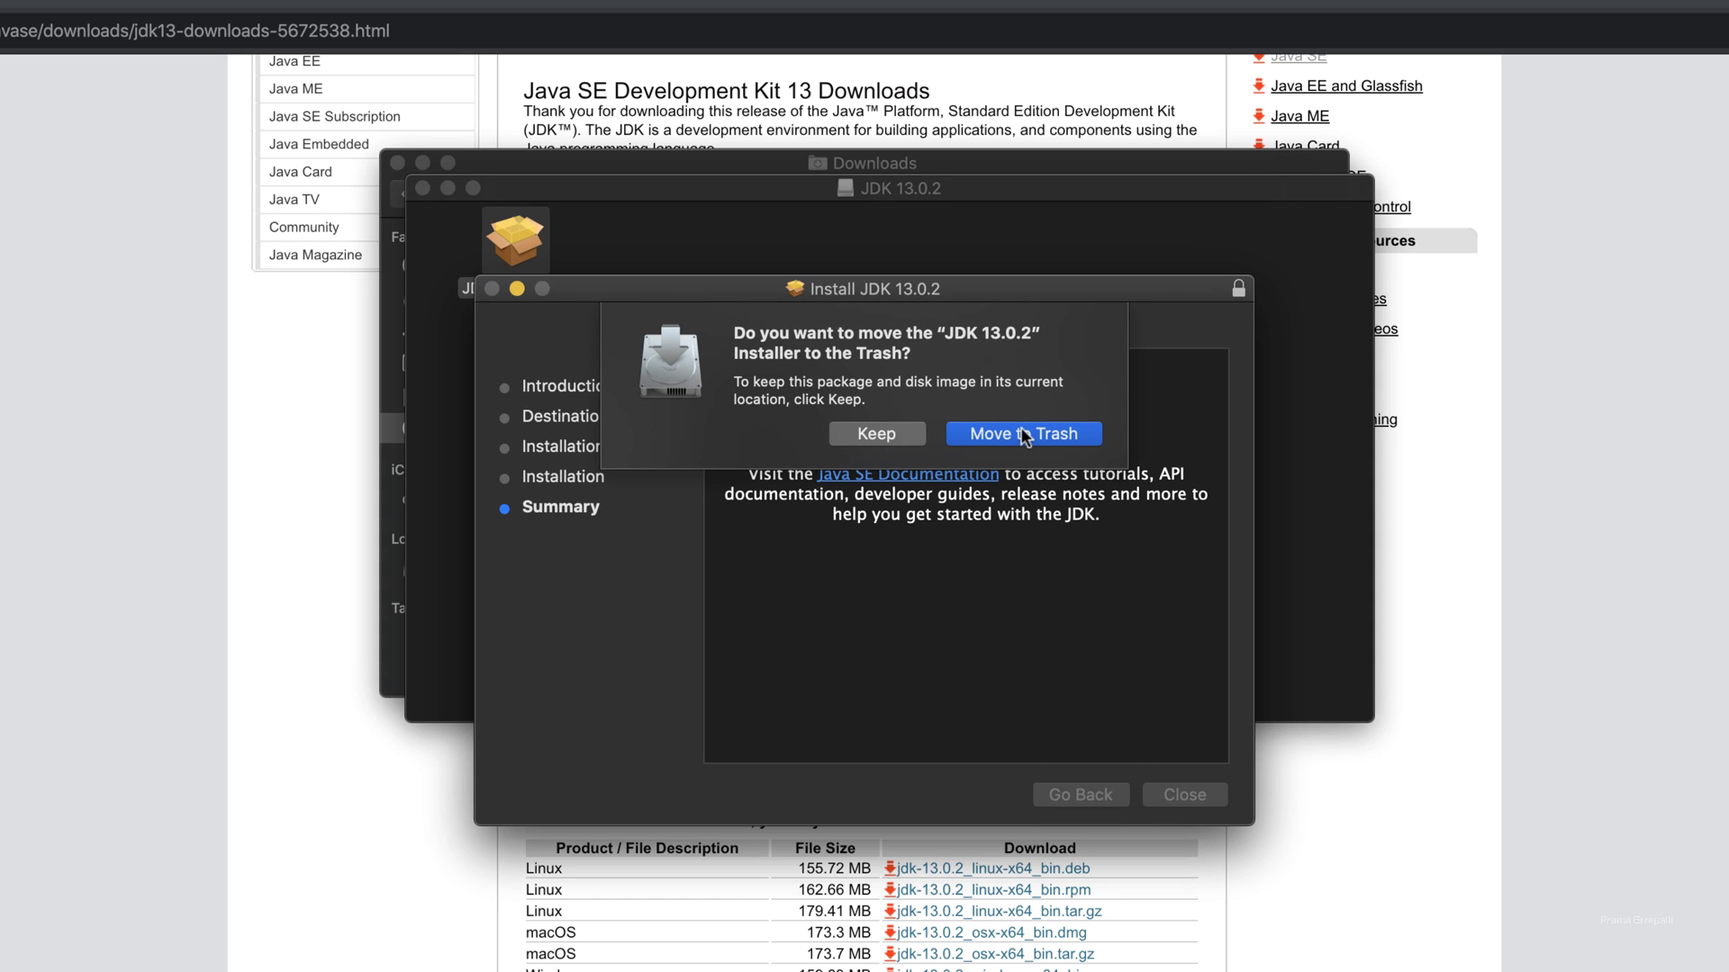
{"action": "left_click", "coordinate": [1019, 434]}
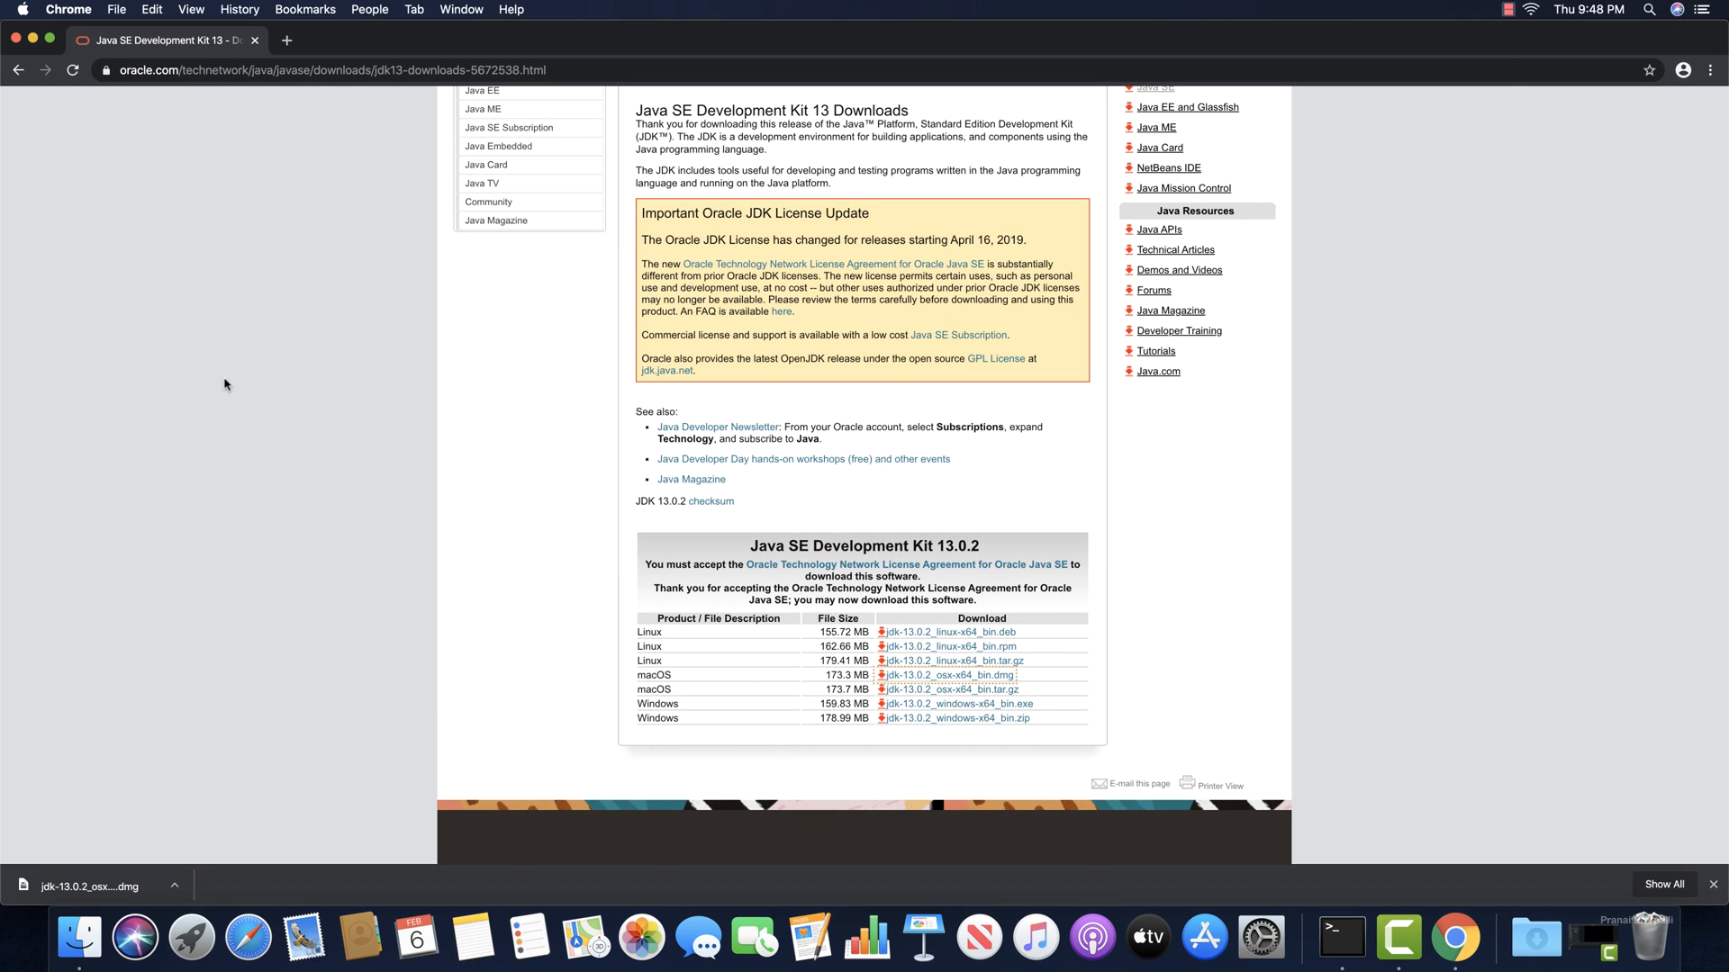
Quit Google Chrome from its application menu
{"action": "left_click", "coordinate": [69, 9]}
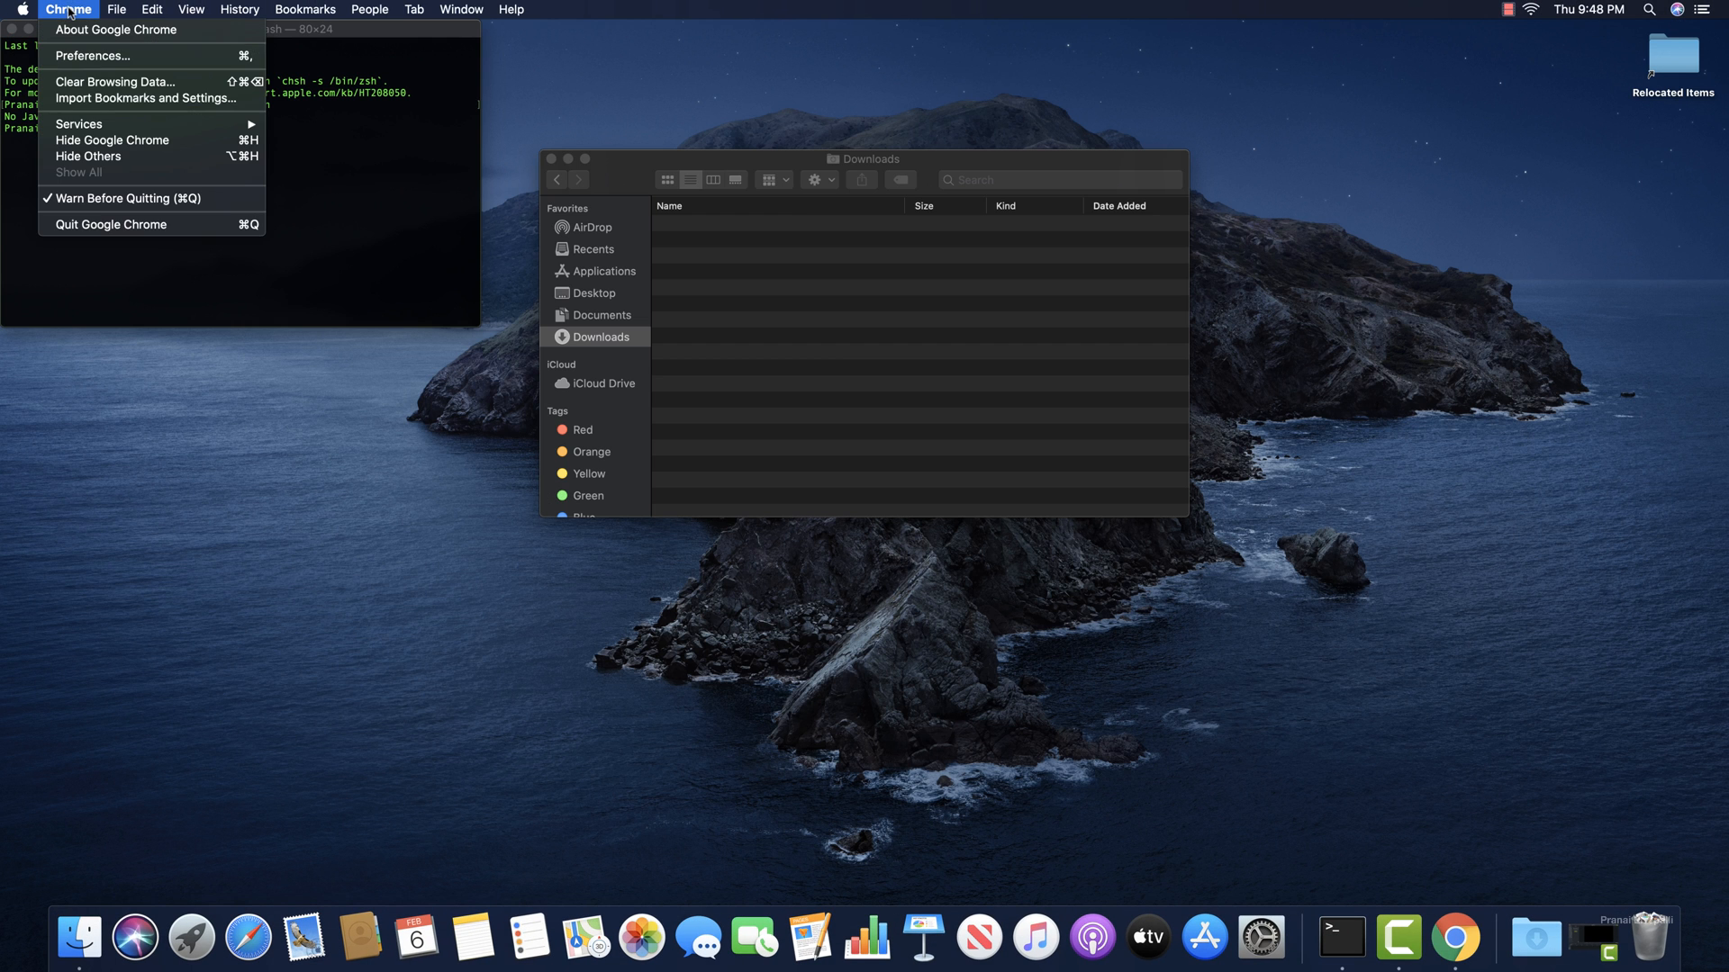
{"action": "left_click", "coordinate": [275, 164]}
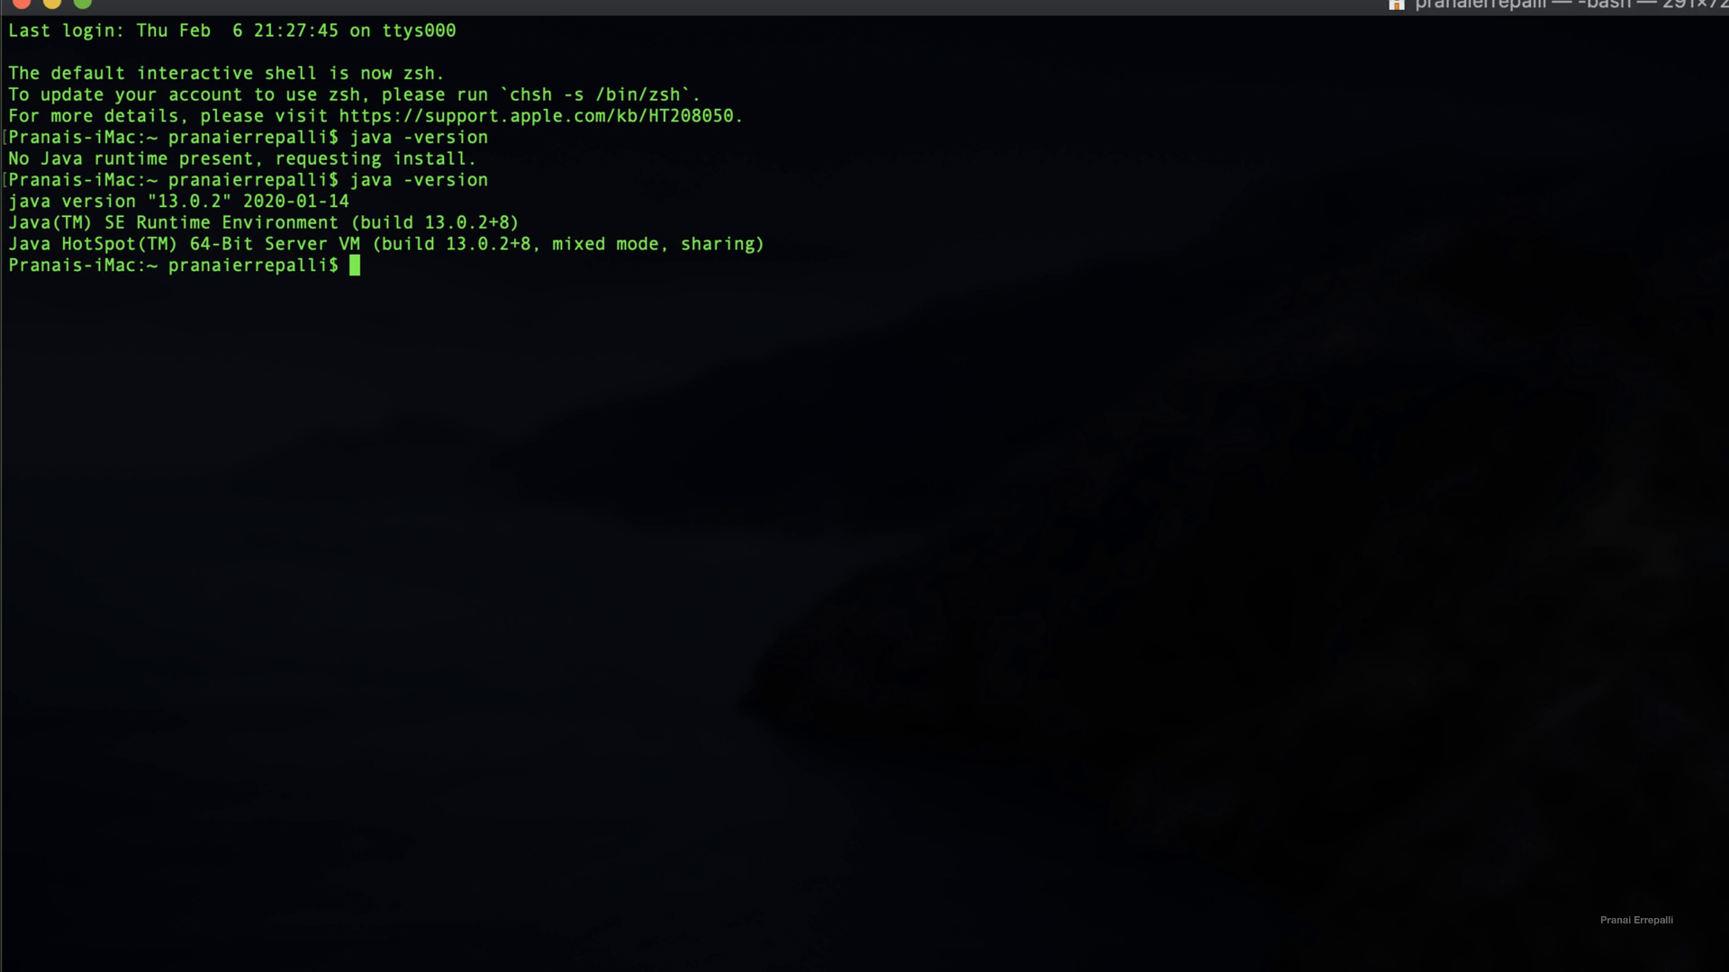
Run pwd and ls -al in the home directory and begin an echo $ command
{"action": "type", "text": "ls"}
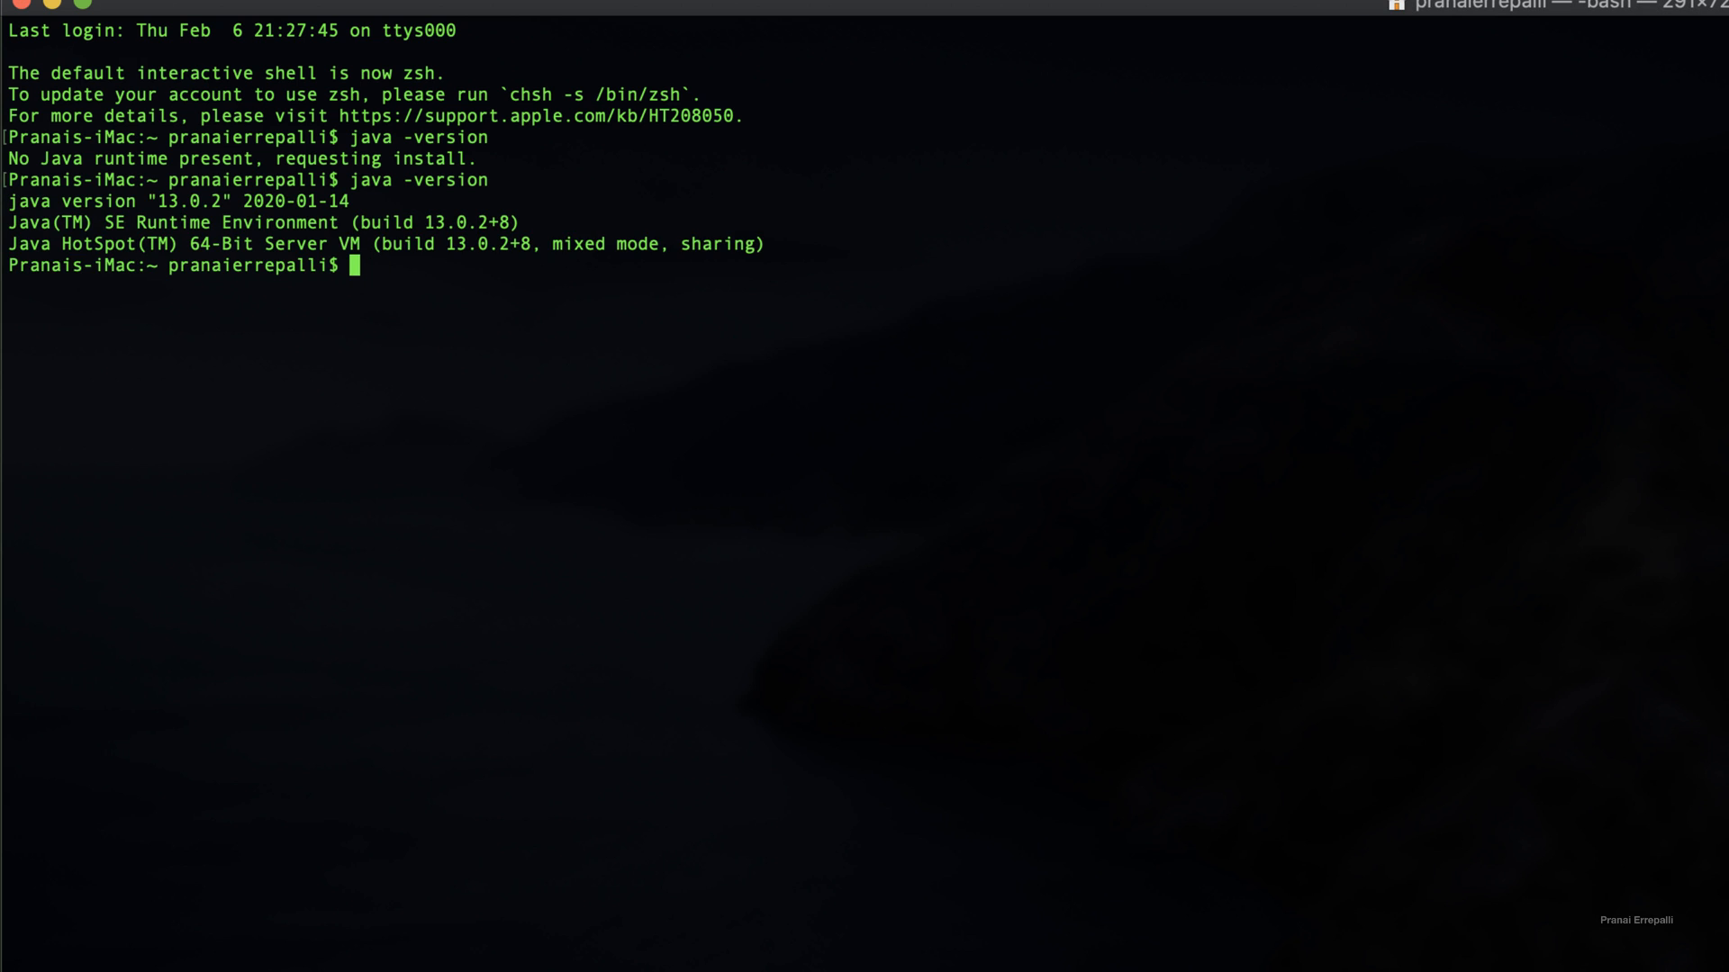
{"action": "type", "text": "ls -al"}
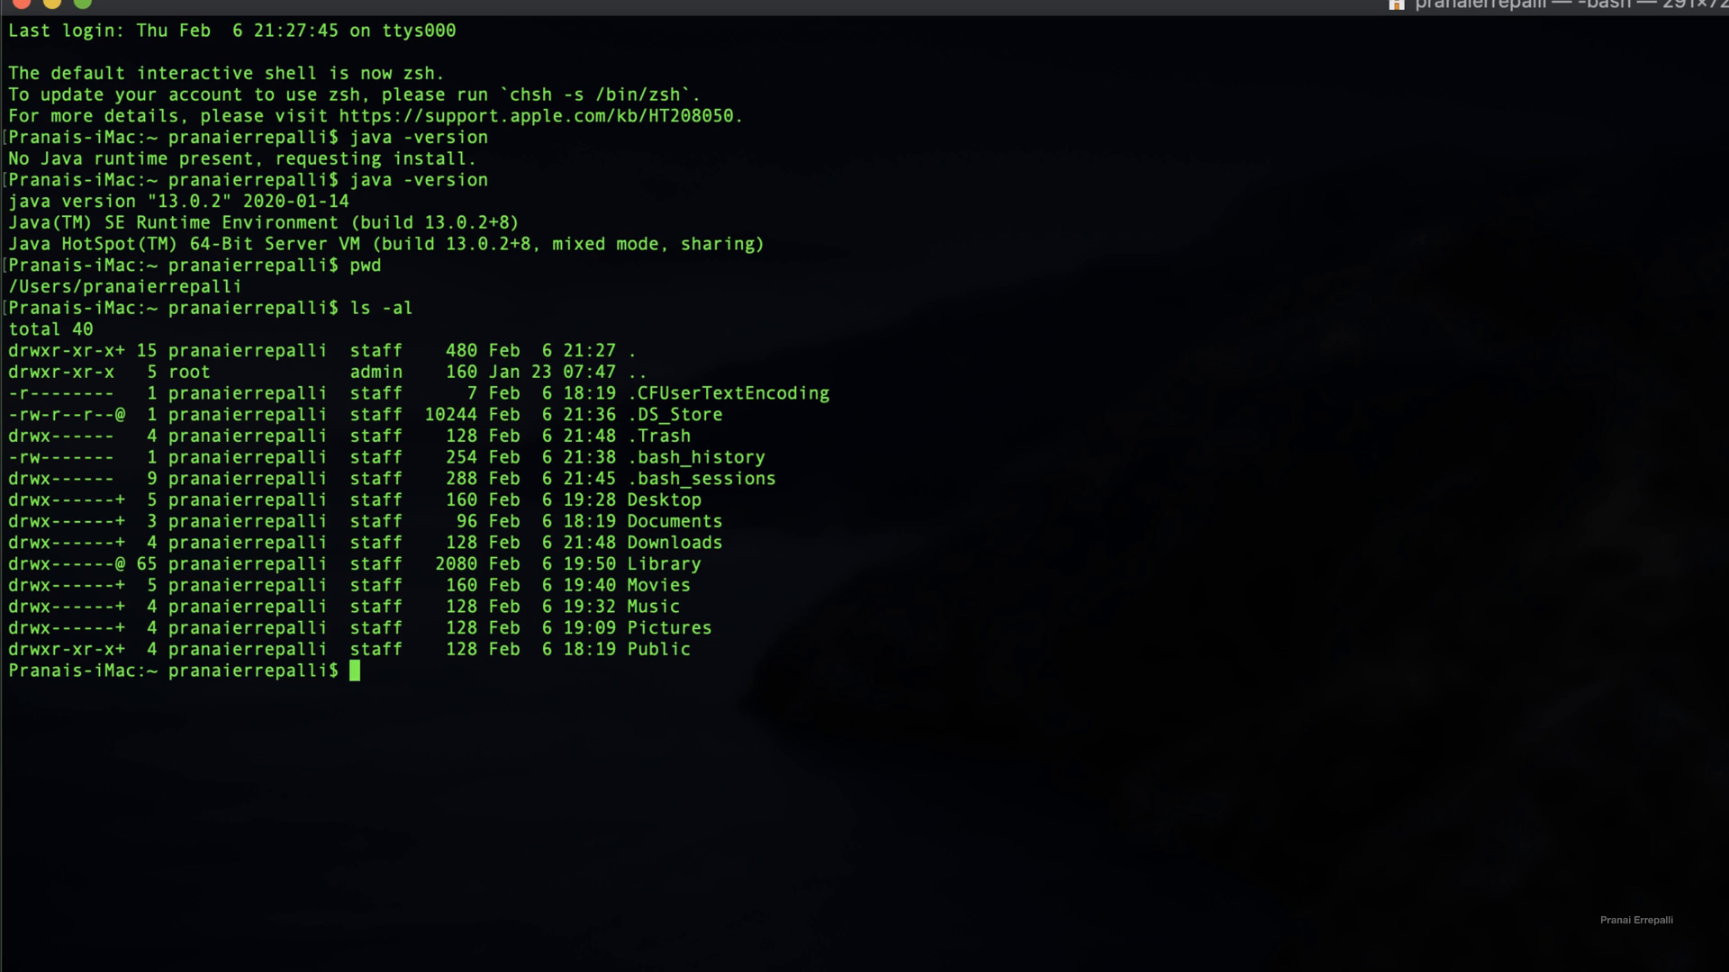
{"action": "type", "text": "echo"}
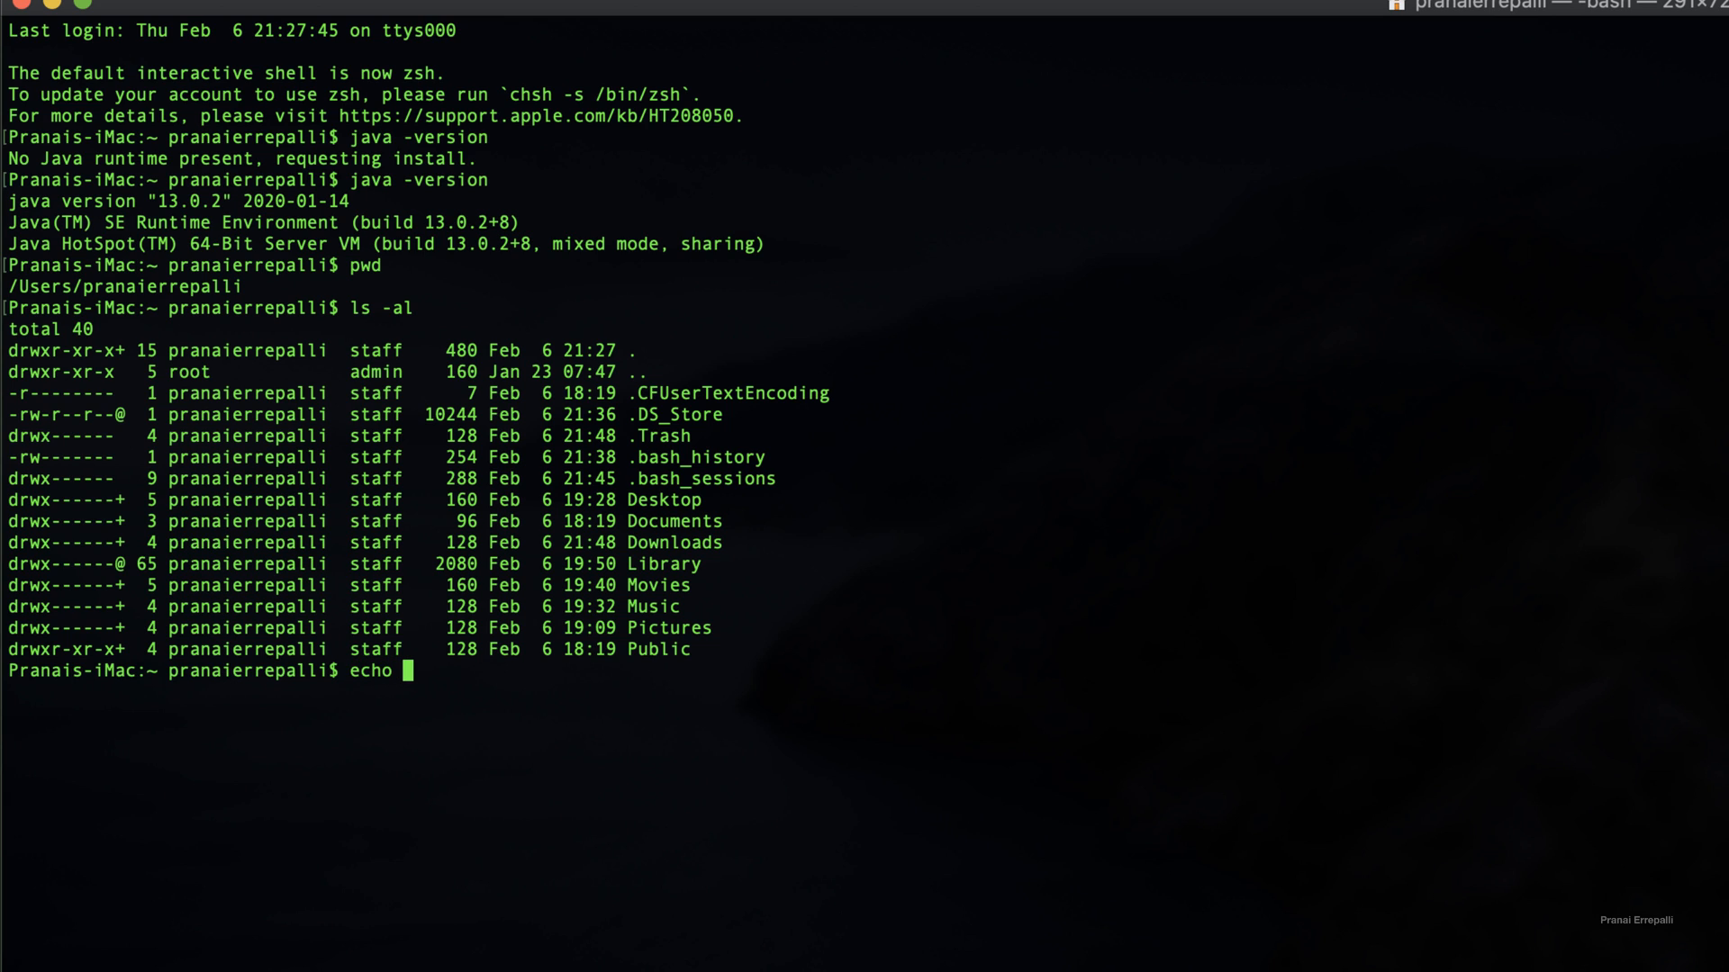
{"action": "type", "text": "$"}
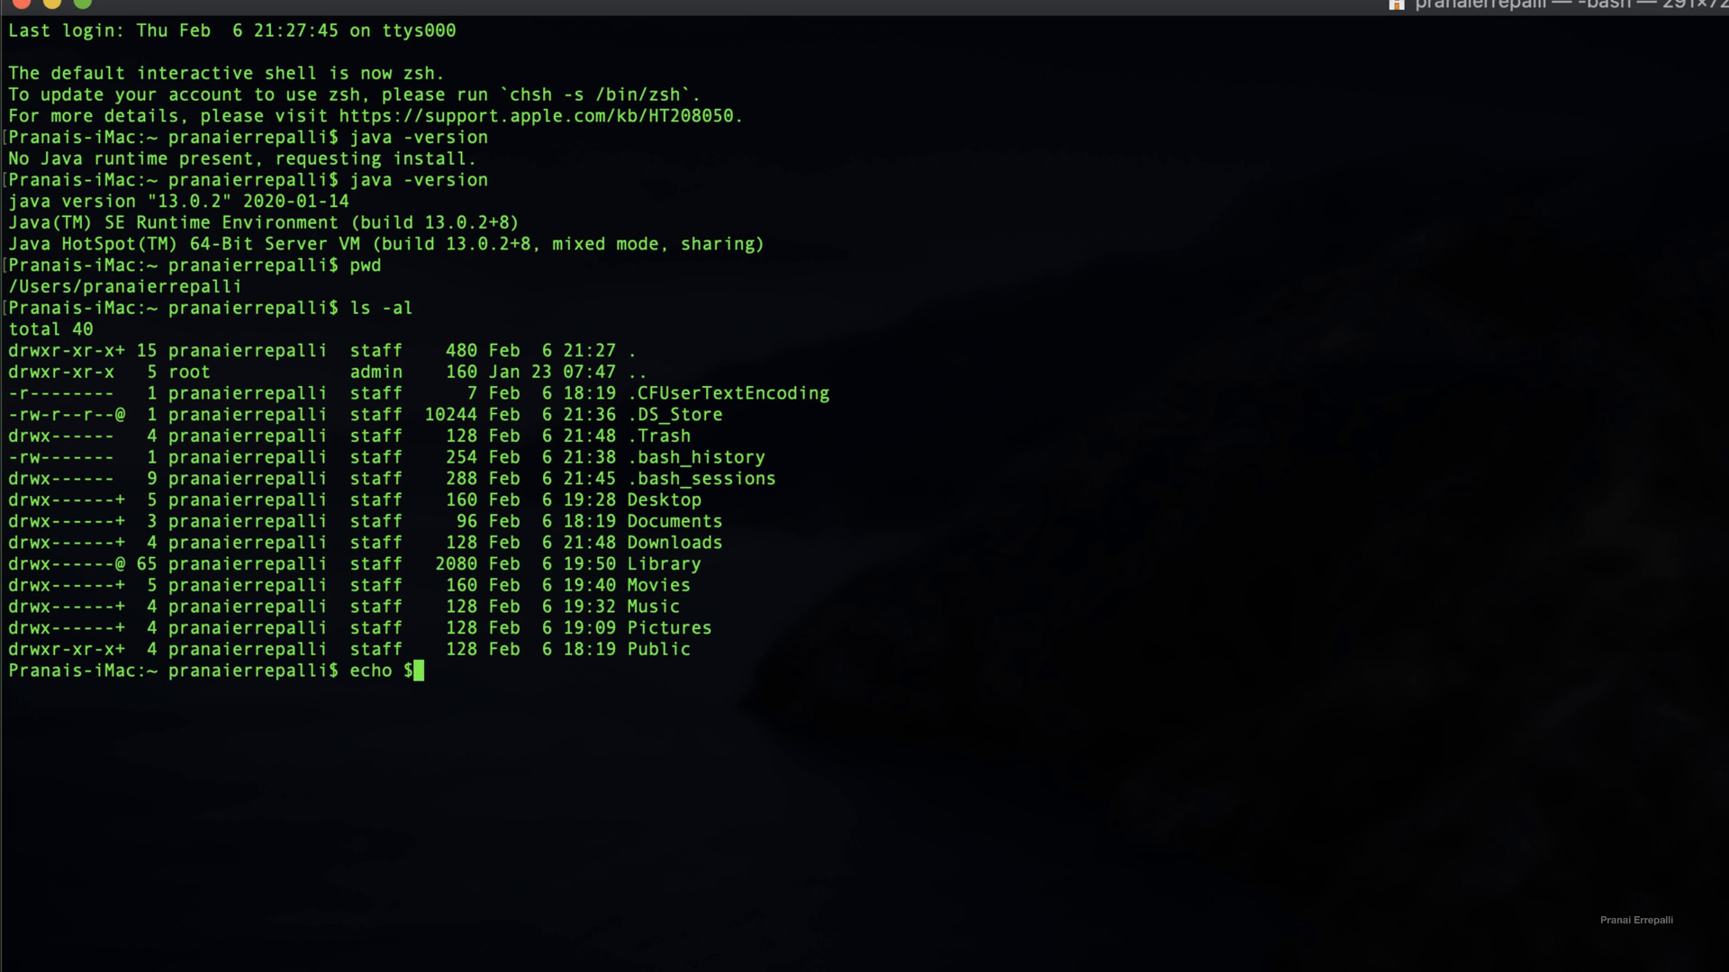
Echo the empty JAVA_HOME, touch .bash_profile, and confirm it with ls -al
{"action": "type", "text": "JAVA_HOME"}
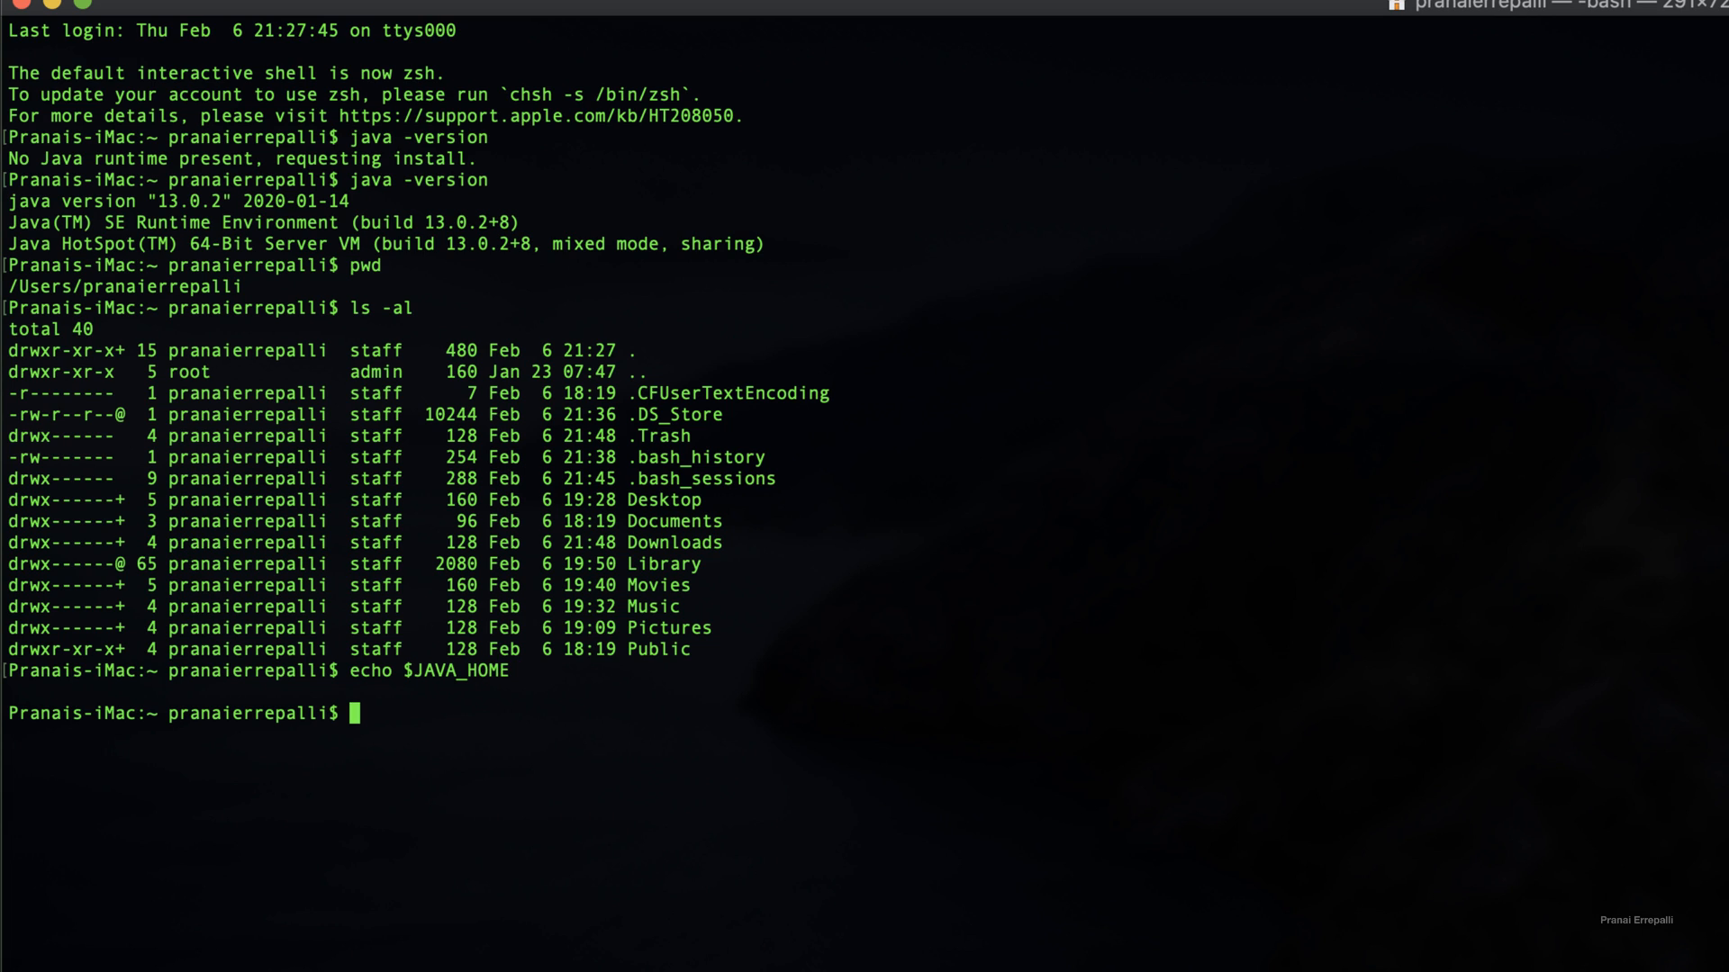
{"action": "type", "text": "touch"}
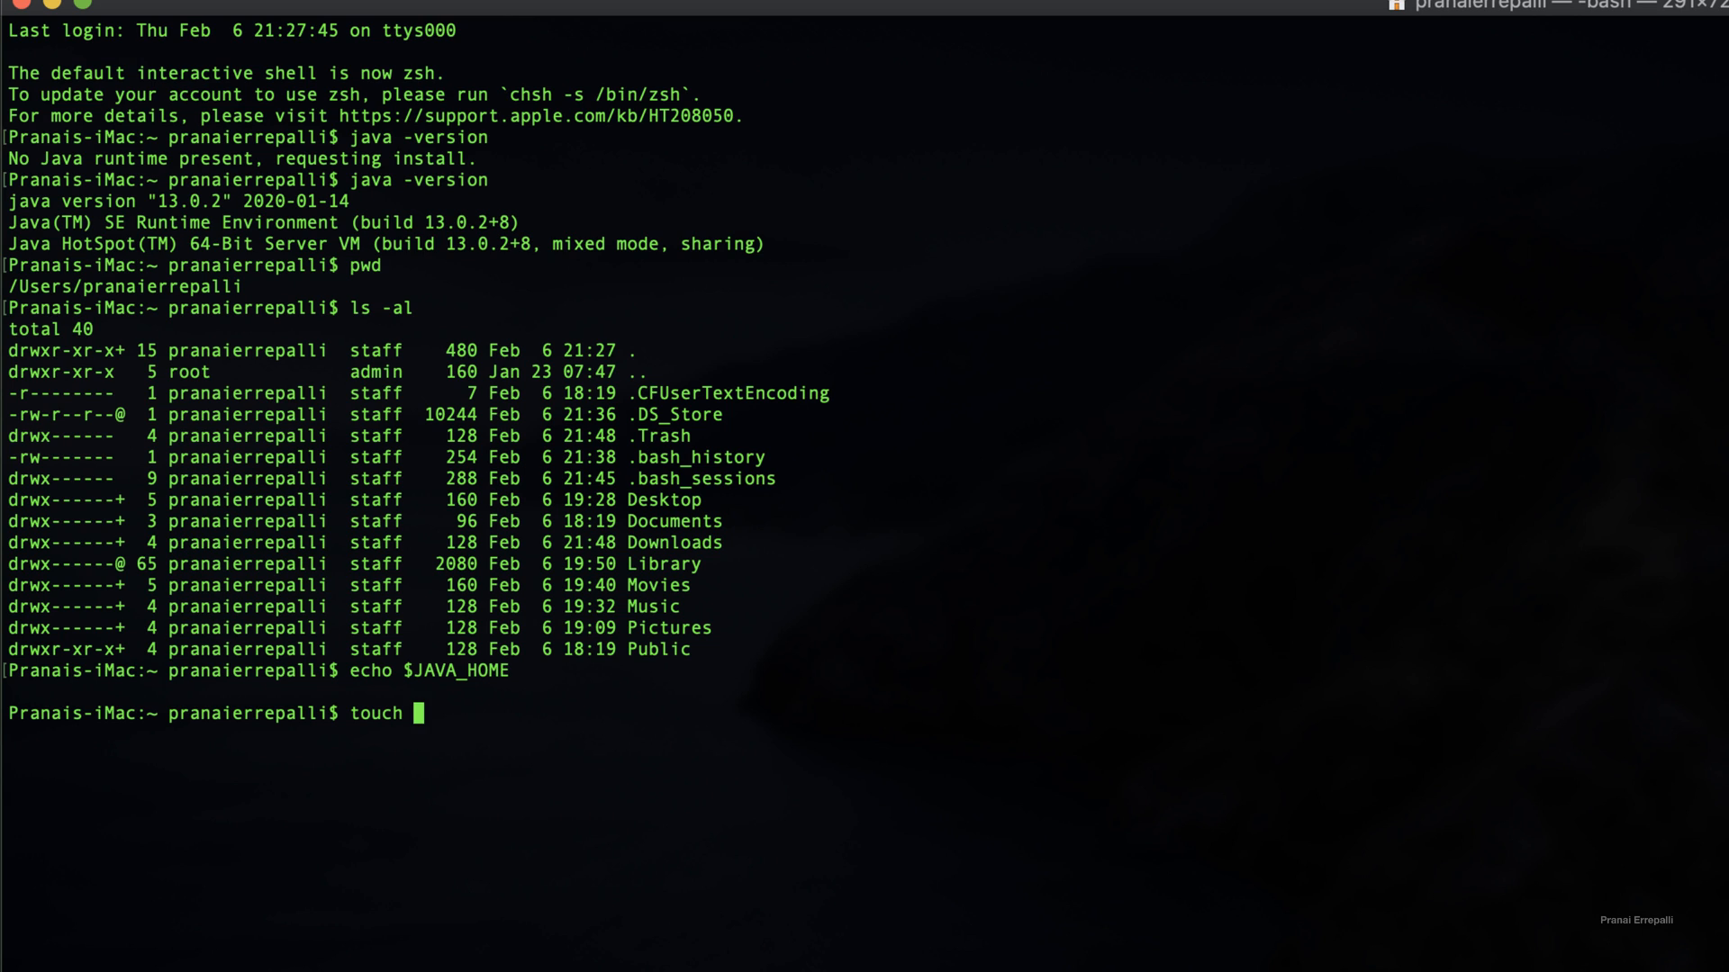
{"action": "type", "text": "."}
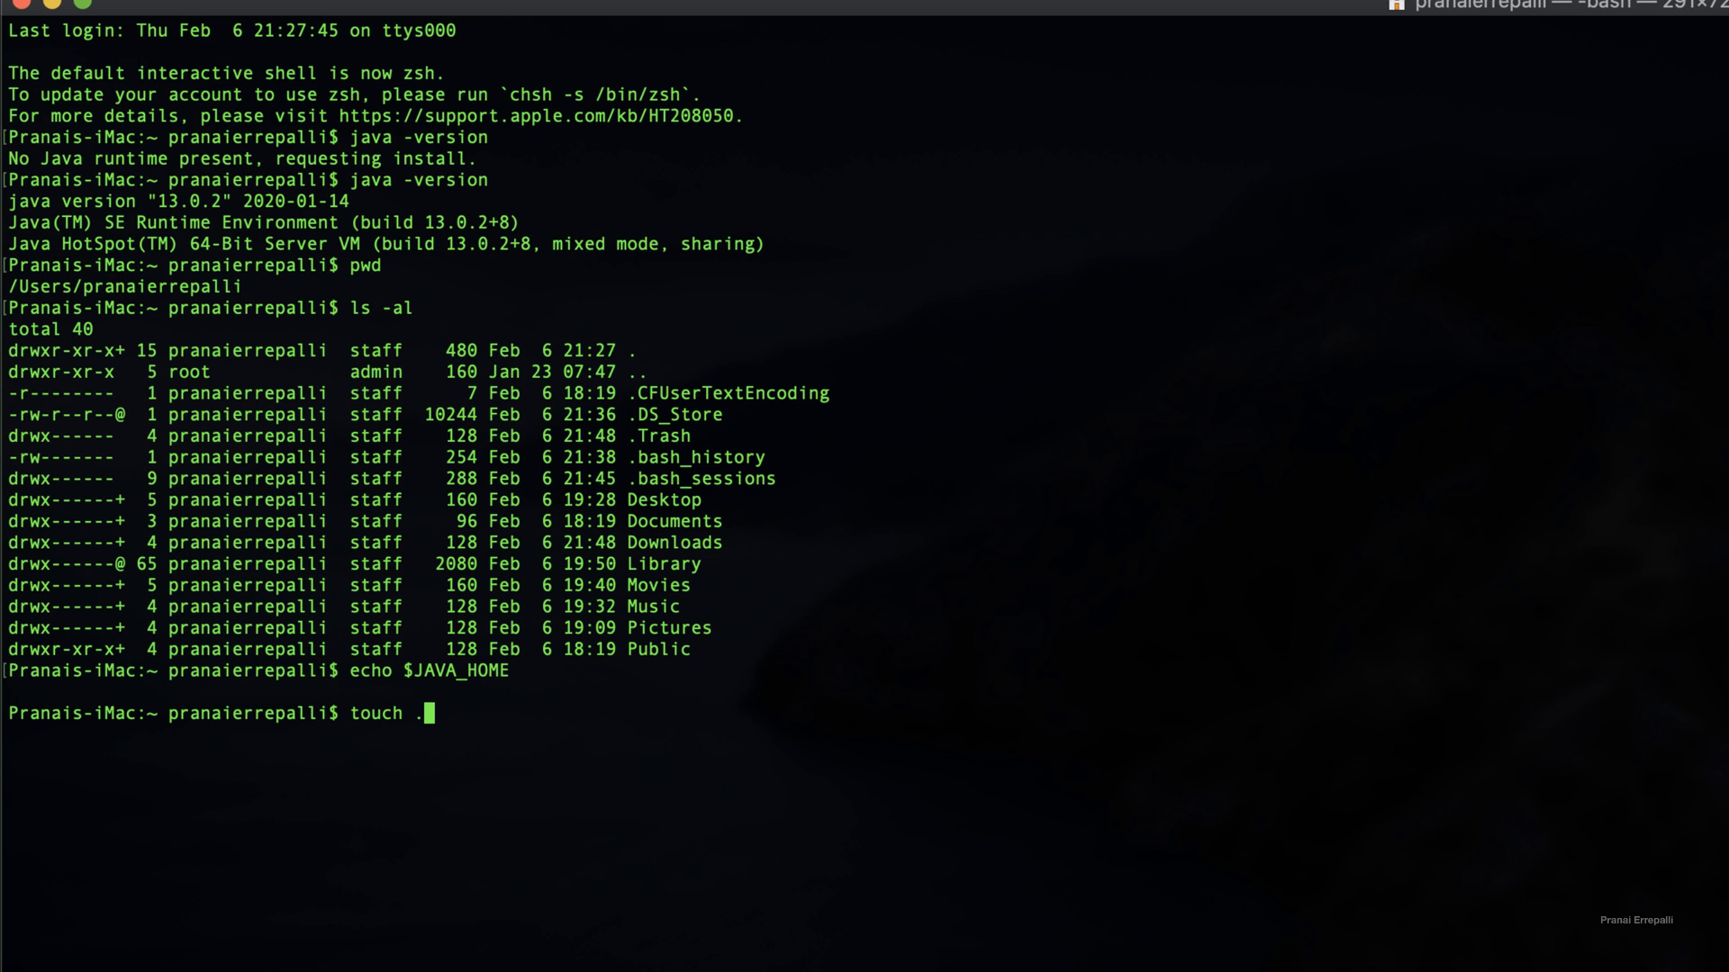
{"action": "type", "text": "bash"}
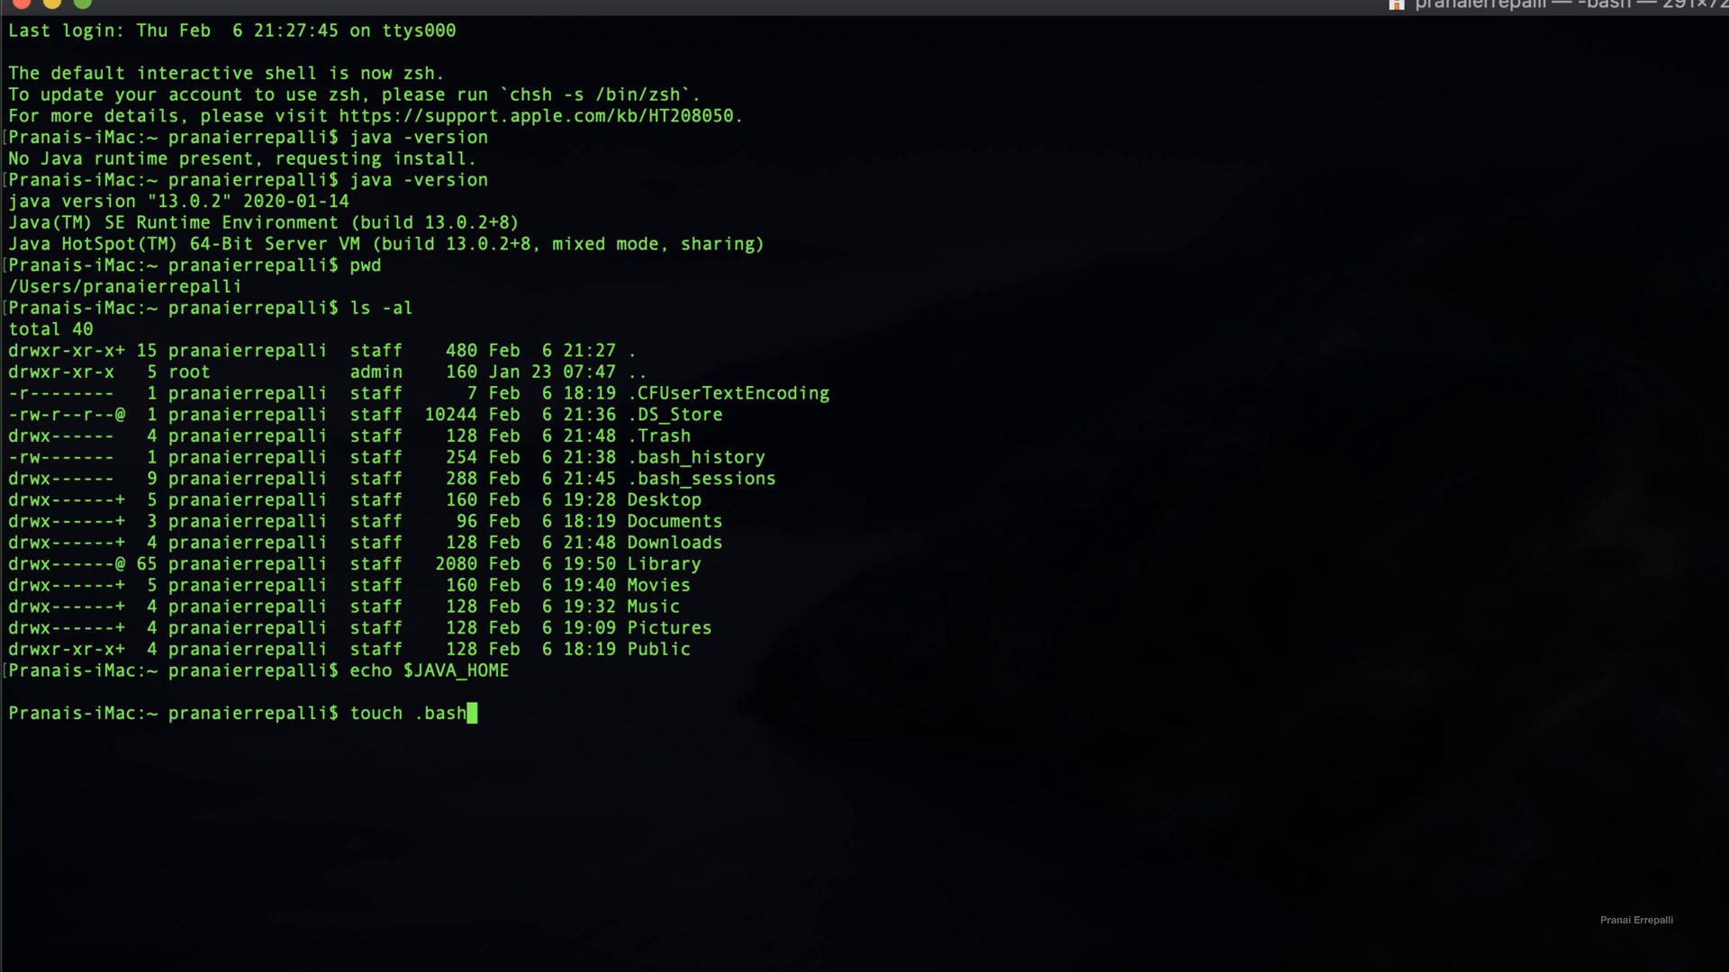
{"action": "type", "text": "_r"}
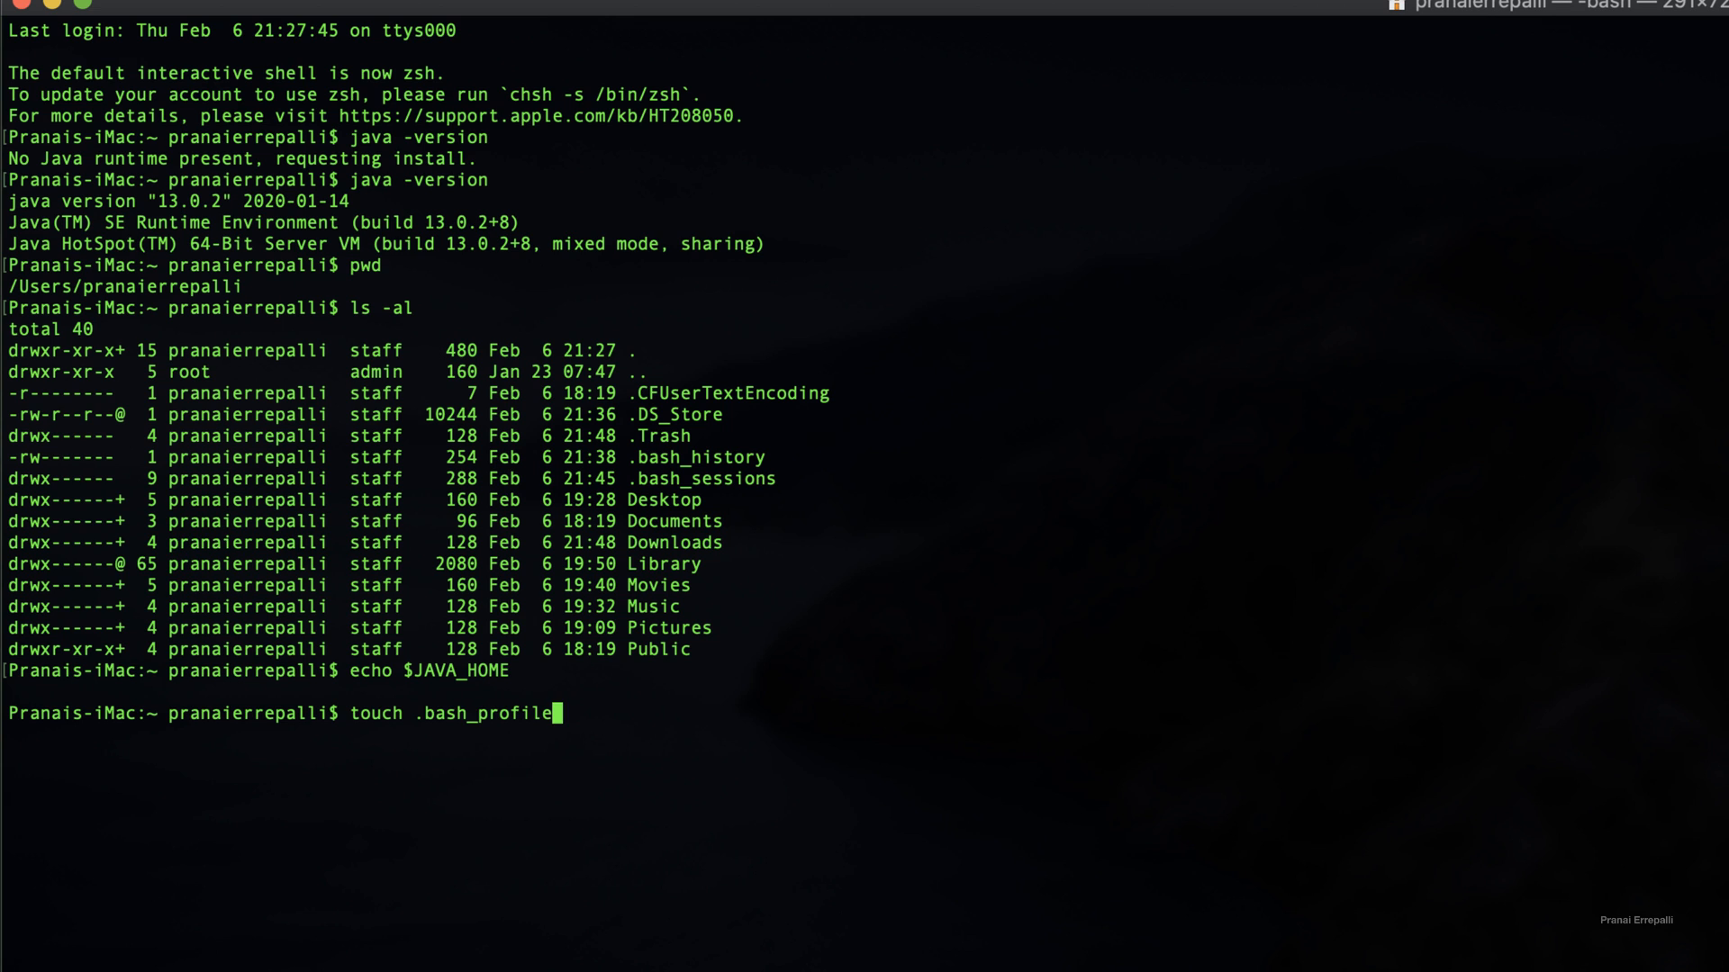
{"action": "type", "text": "ls -al"}
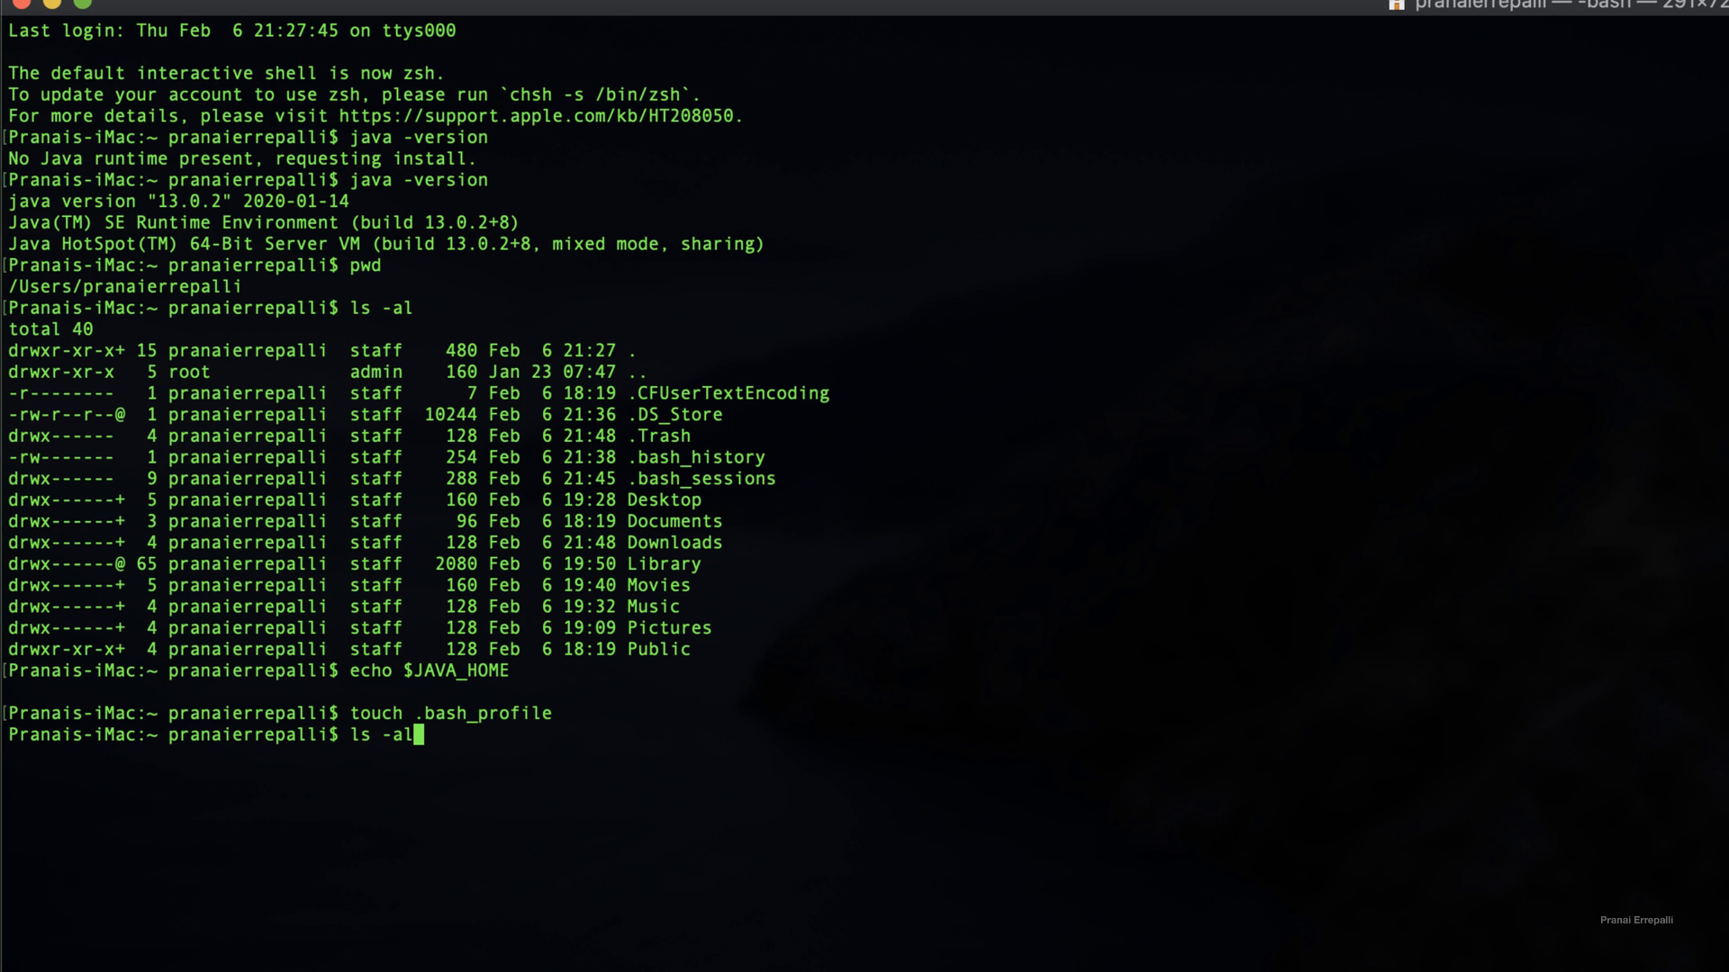
{"action": "key", "text": "Return"}
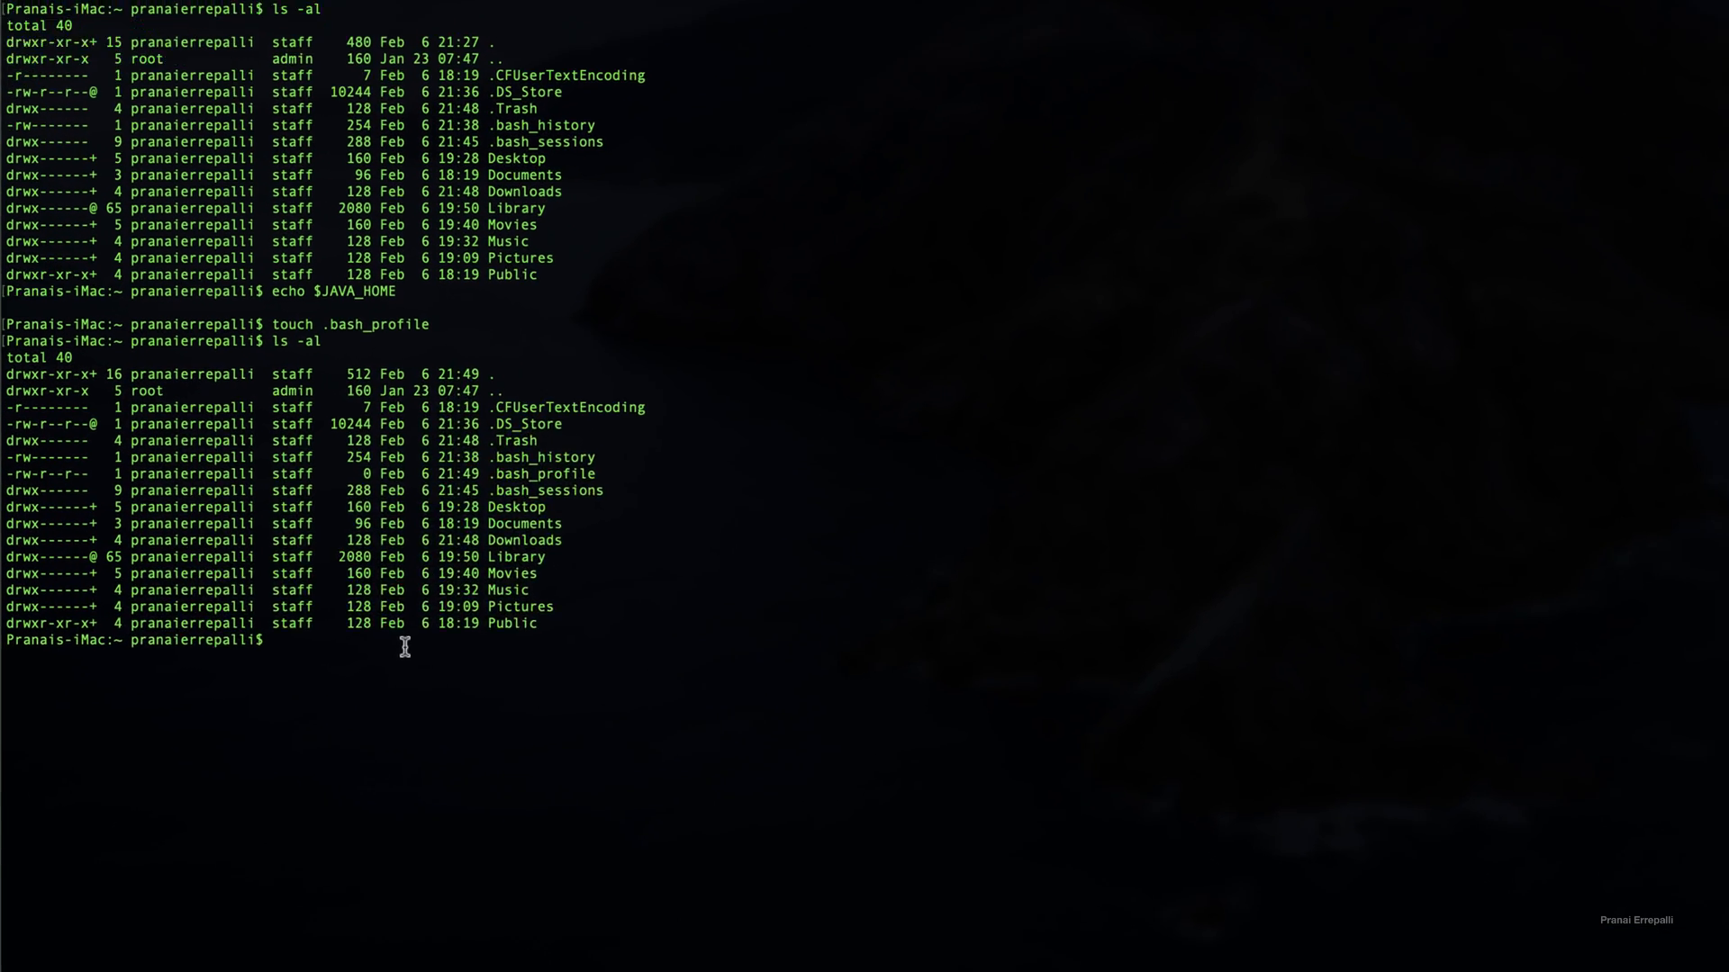
{"action": "scroll", "scroll_direction": "down", "scroll_amount": 3}
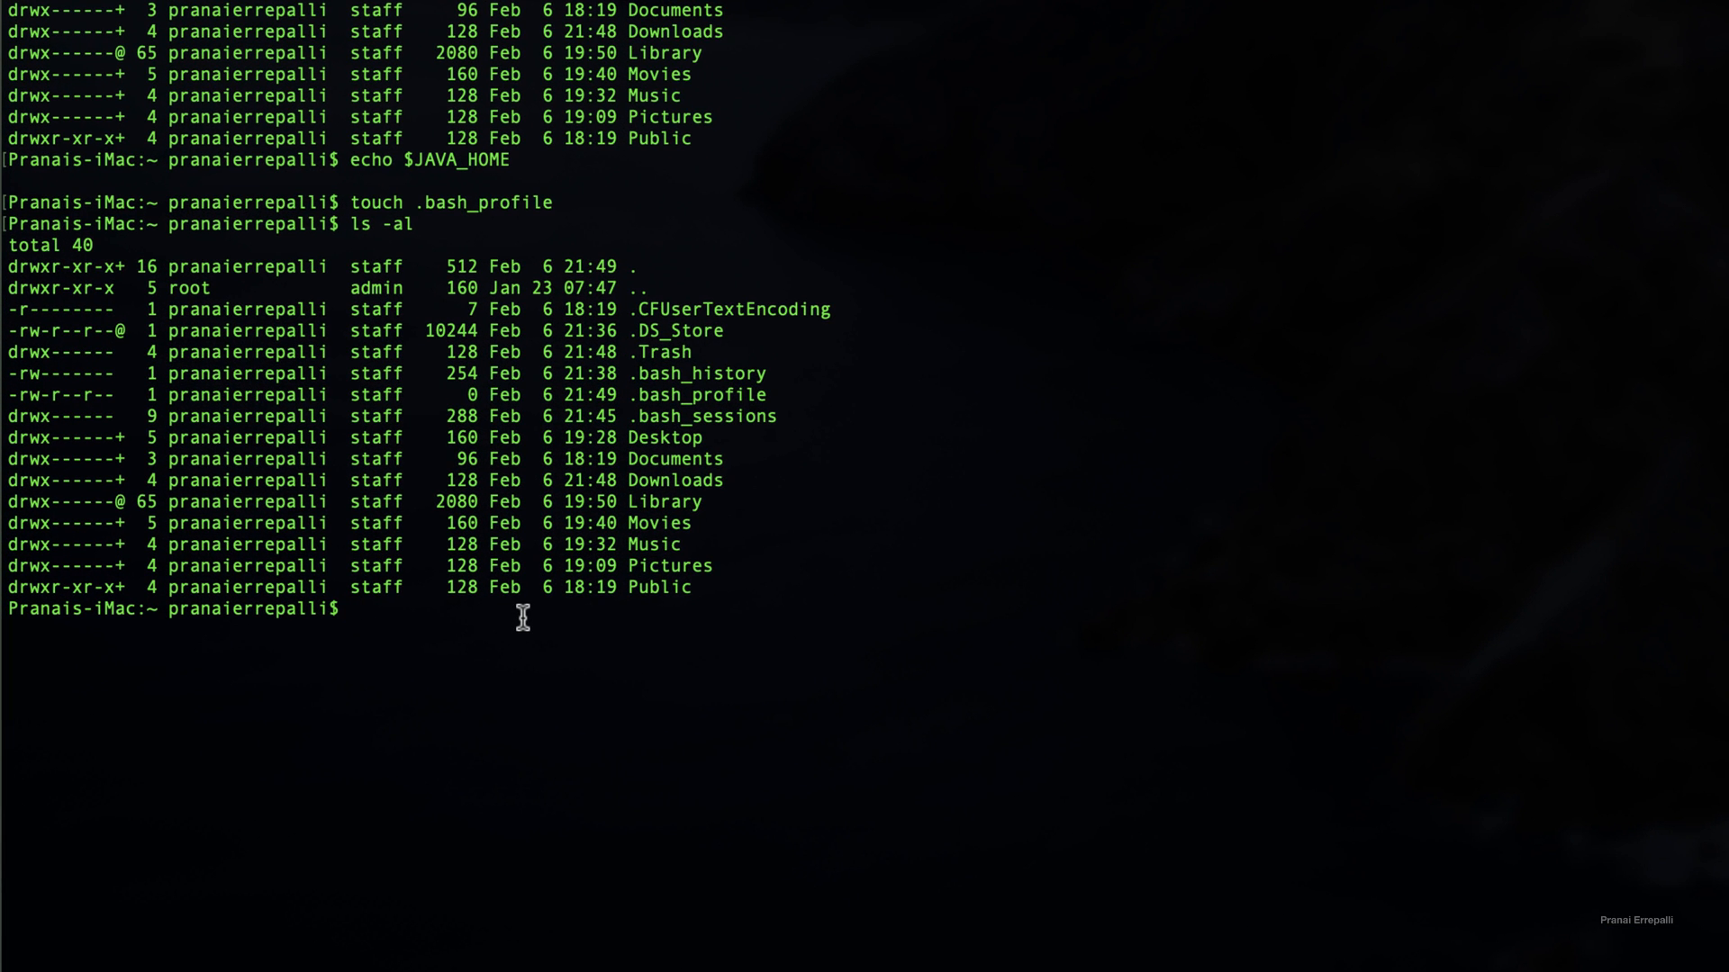
Open .bash_profile in TextEdit with open -e
{"action": "type", "text": "open -e ."}
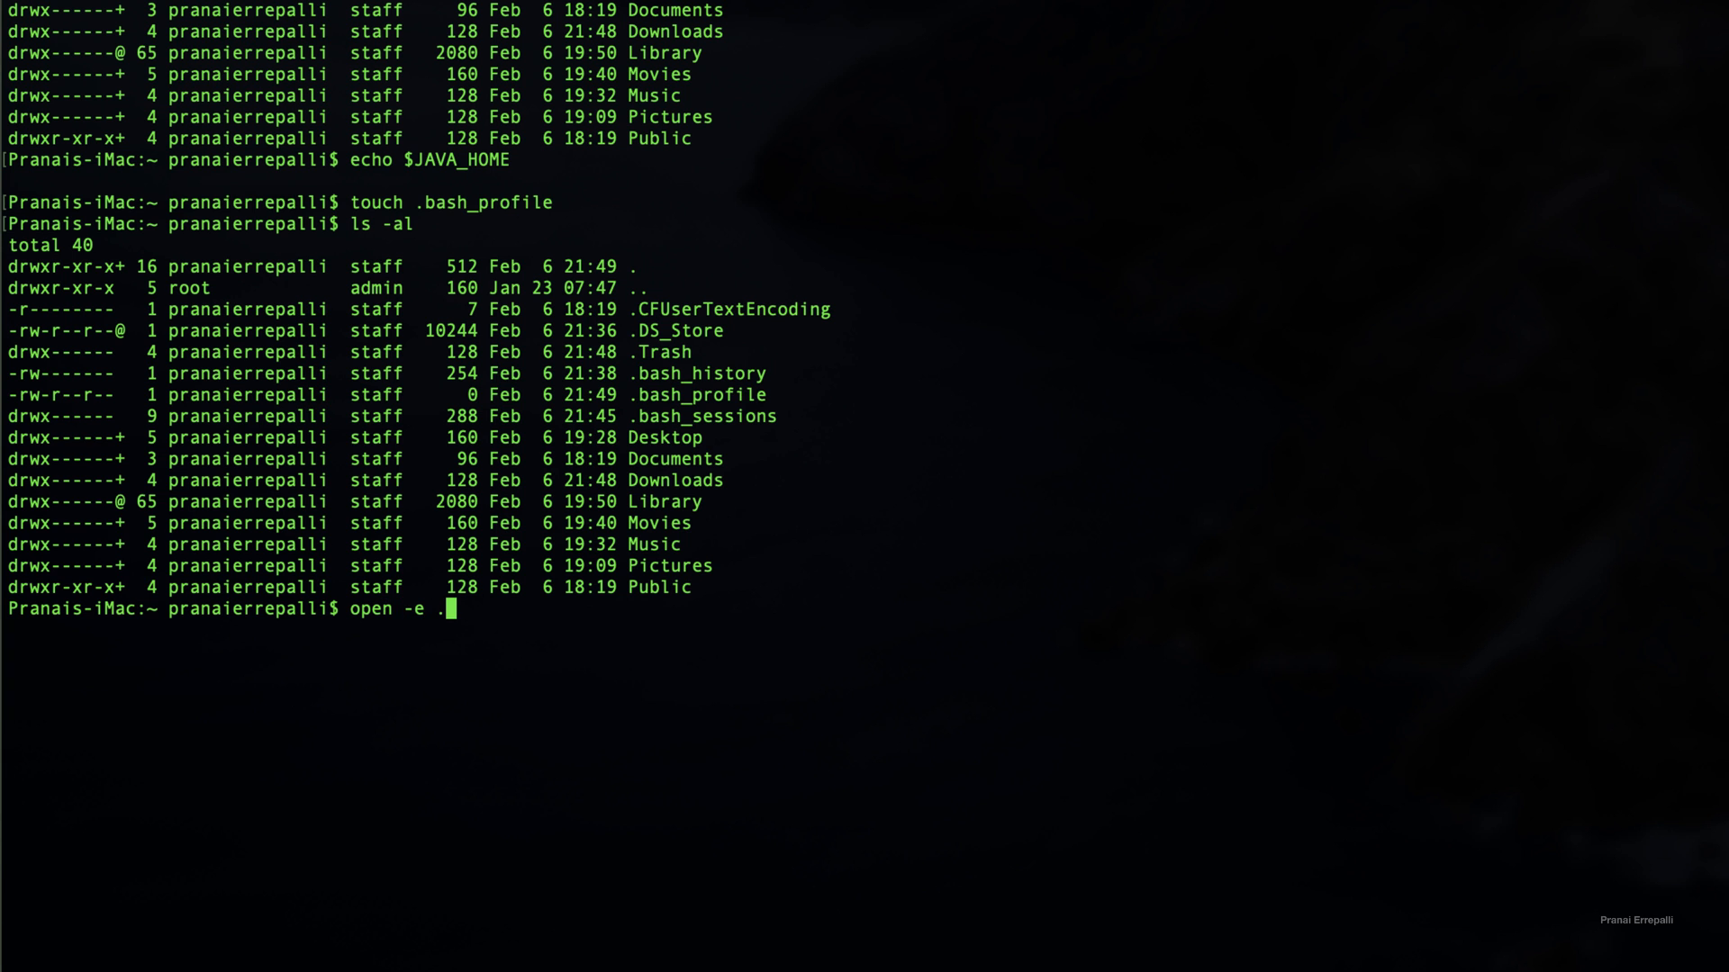
{"action": "type", "text": "bash_profile"}
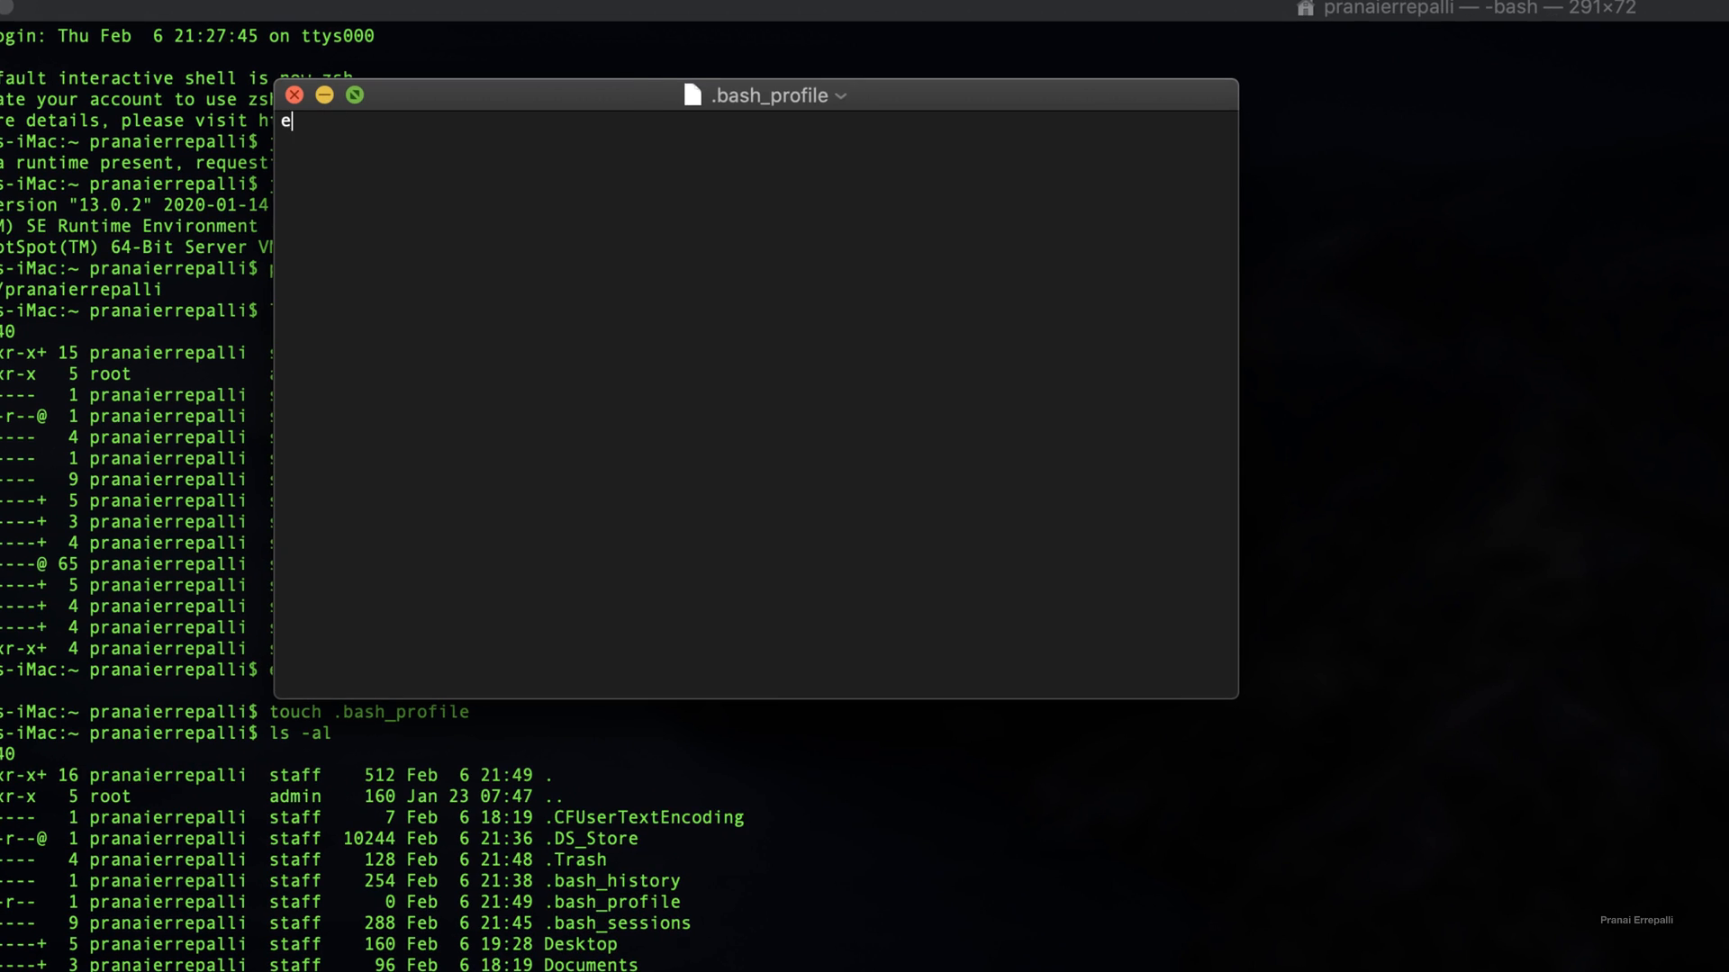
Write export JAVA_HOME=$() as the first line of .bash_profile
{"action": "type", "text": "xpo"}
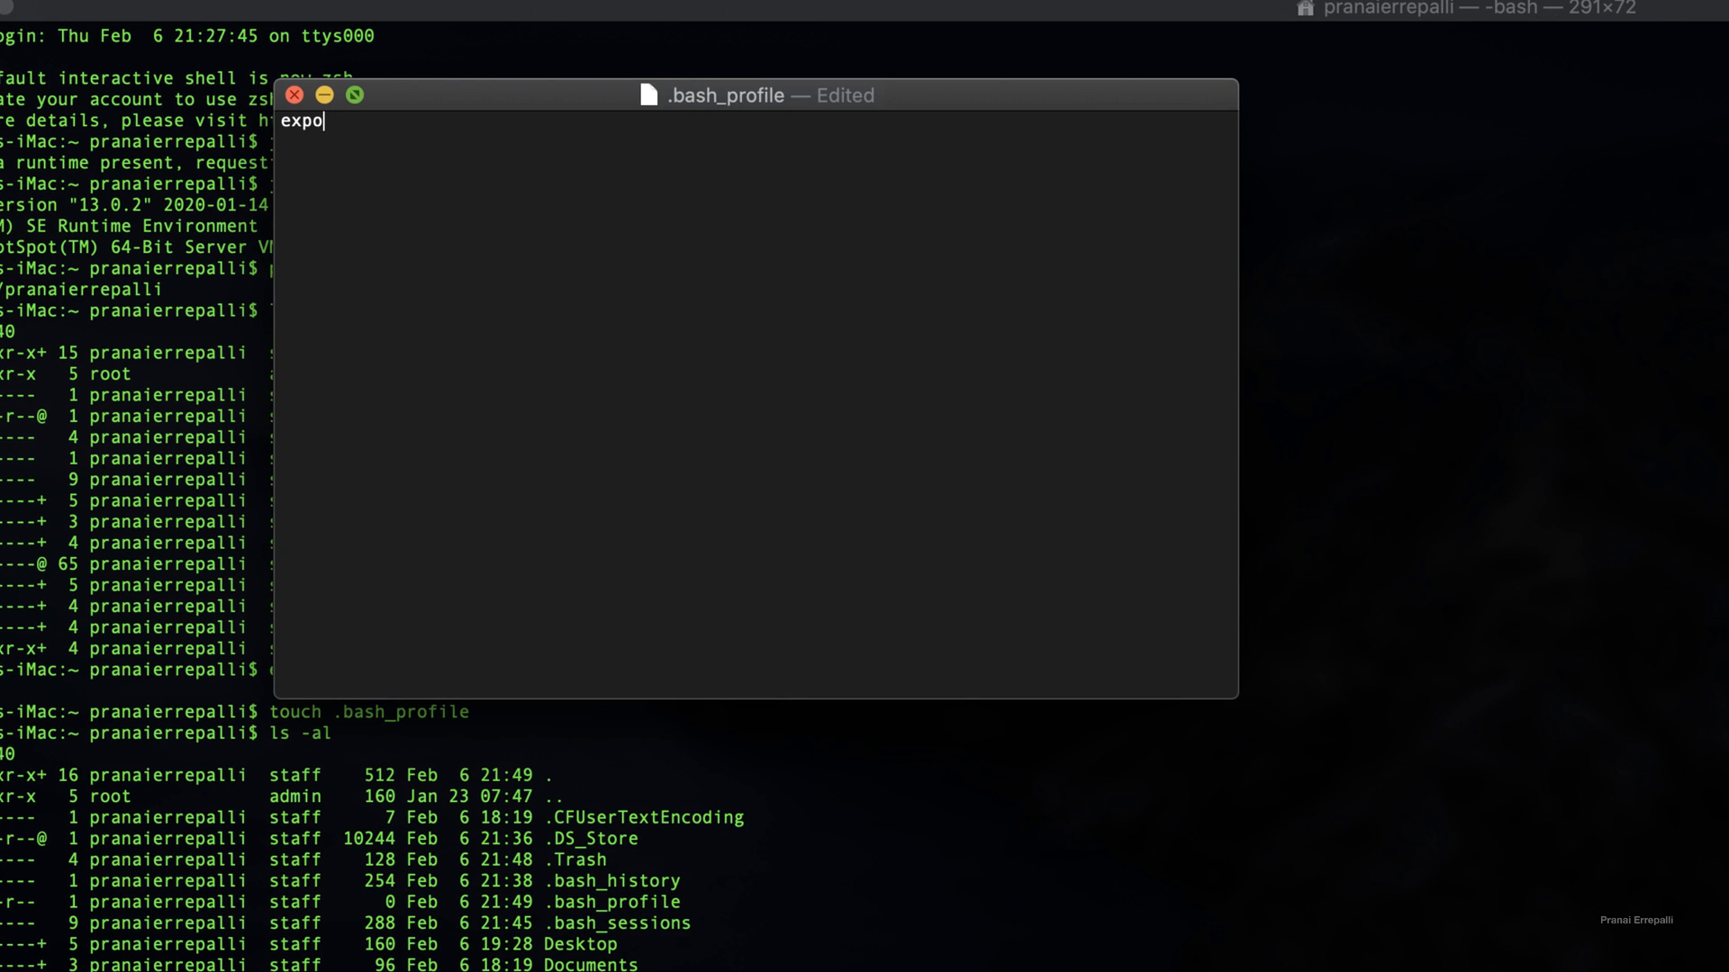
{"action": "type", "text": "rt"}
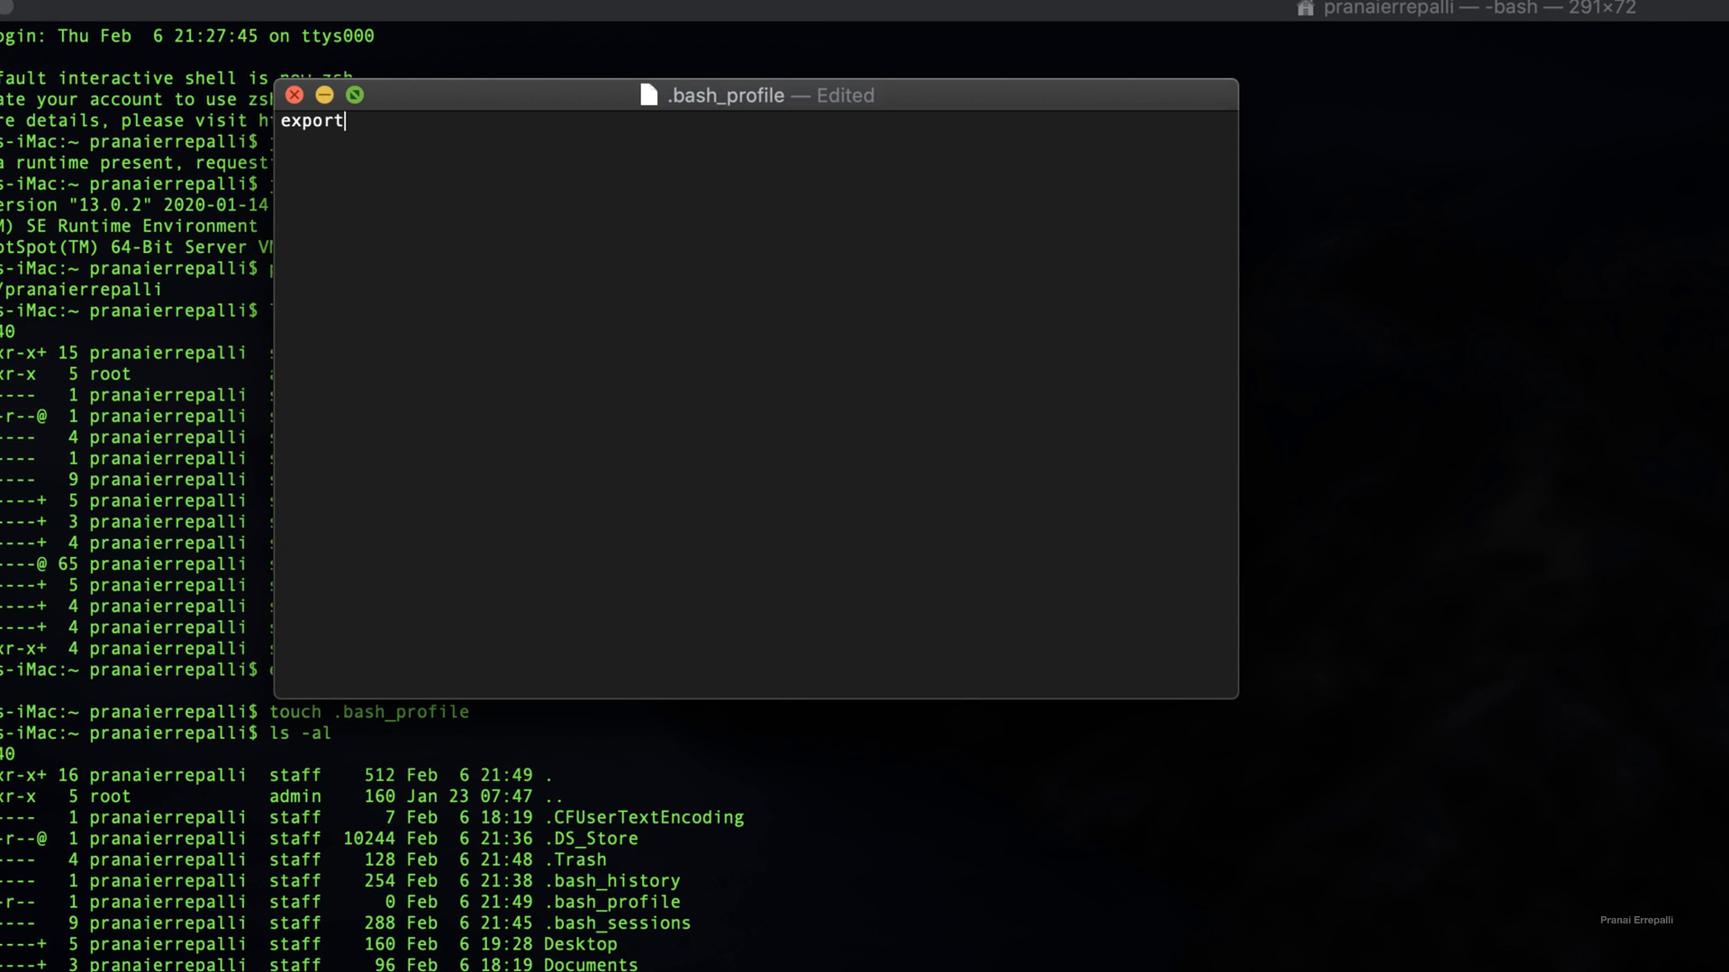
{"action": "type", "text": "JAVA_HOME="}
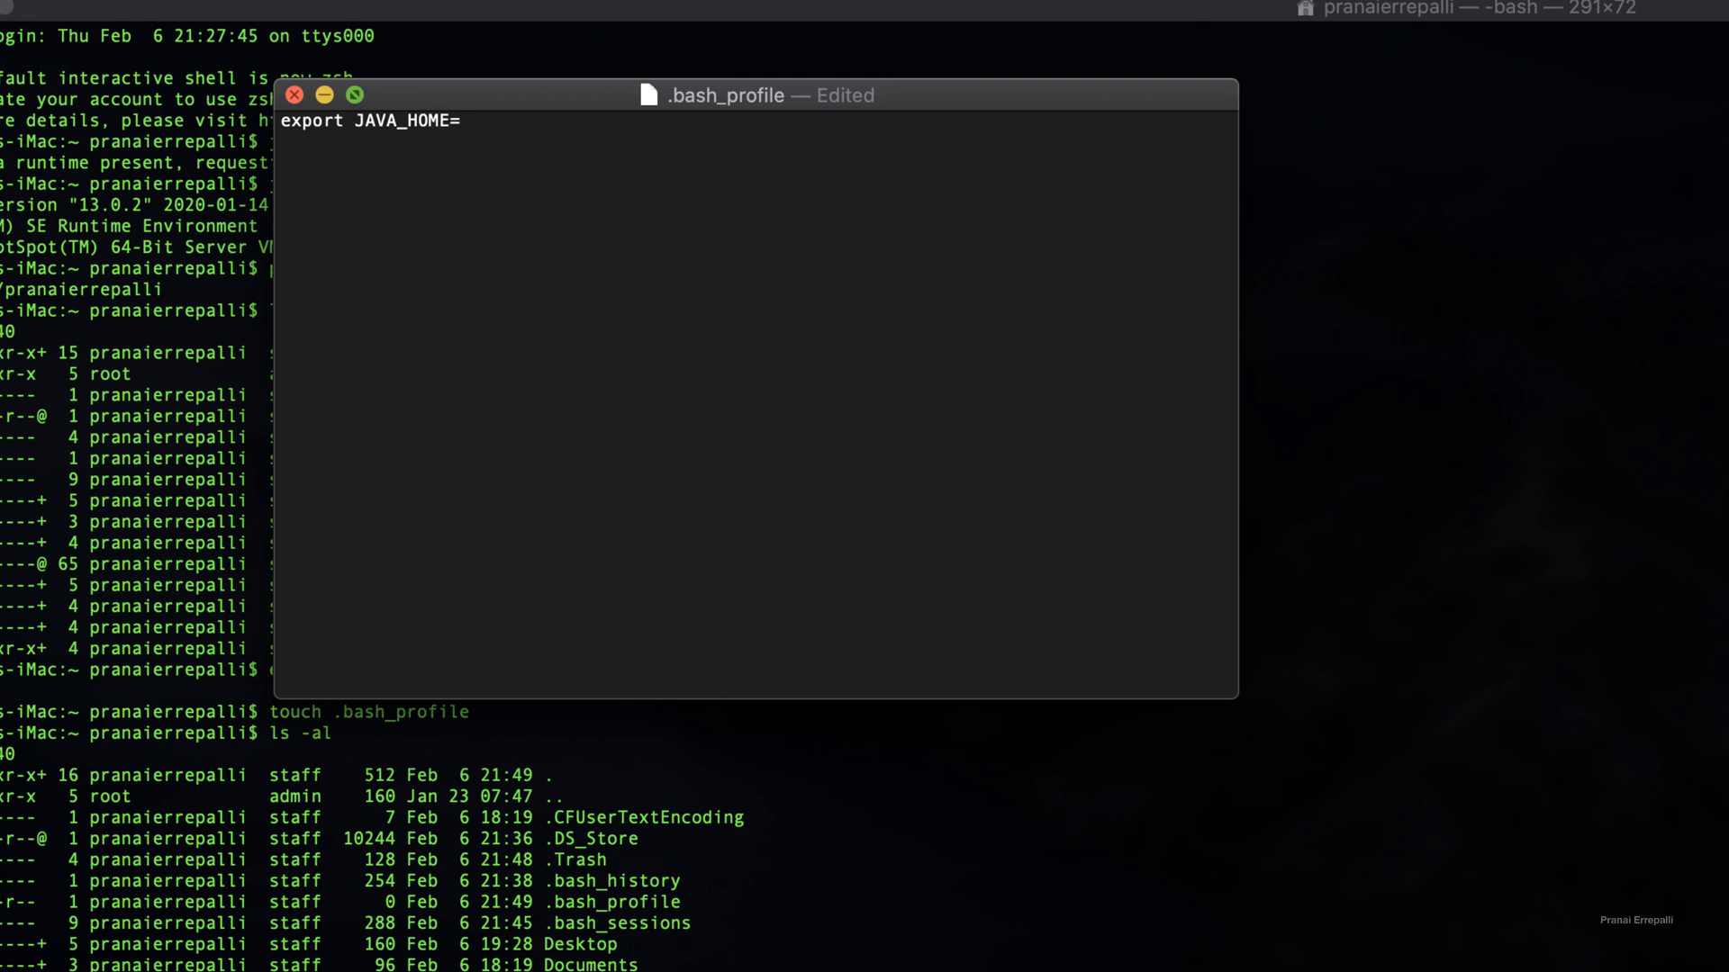
{"action": "type", "text": "$"}
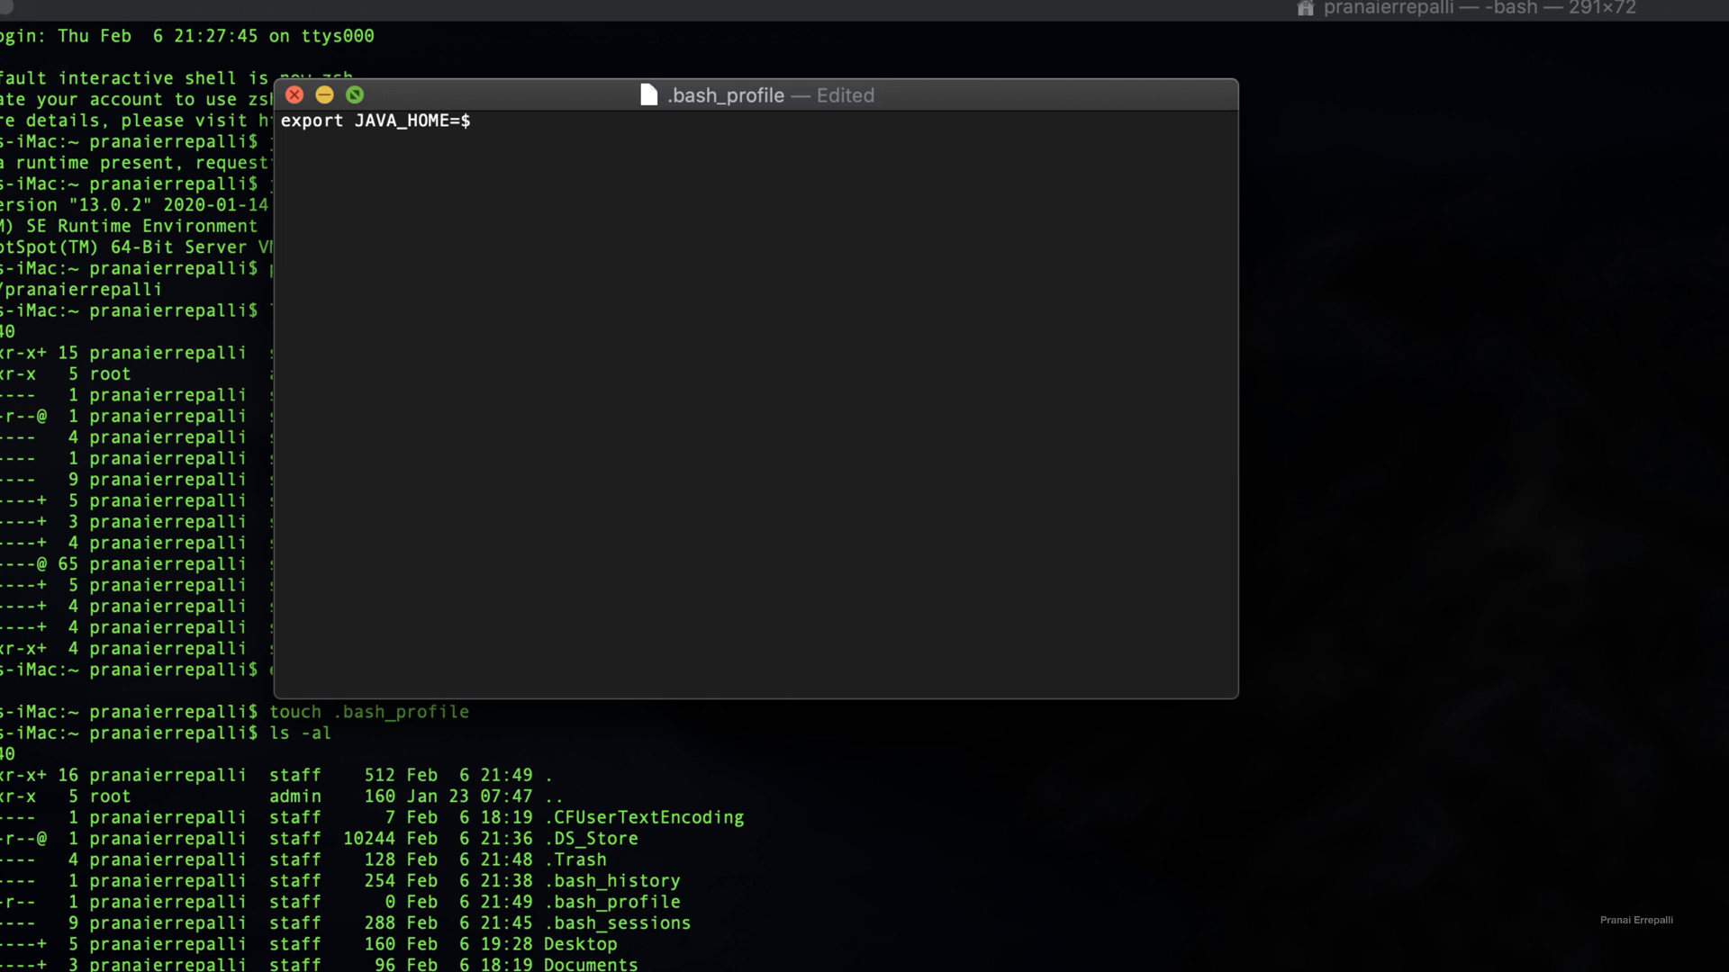
{"action": "type", "text": "()"}
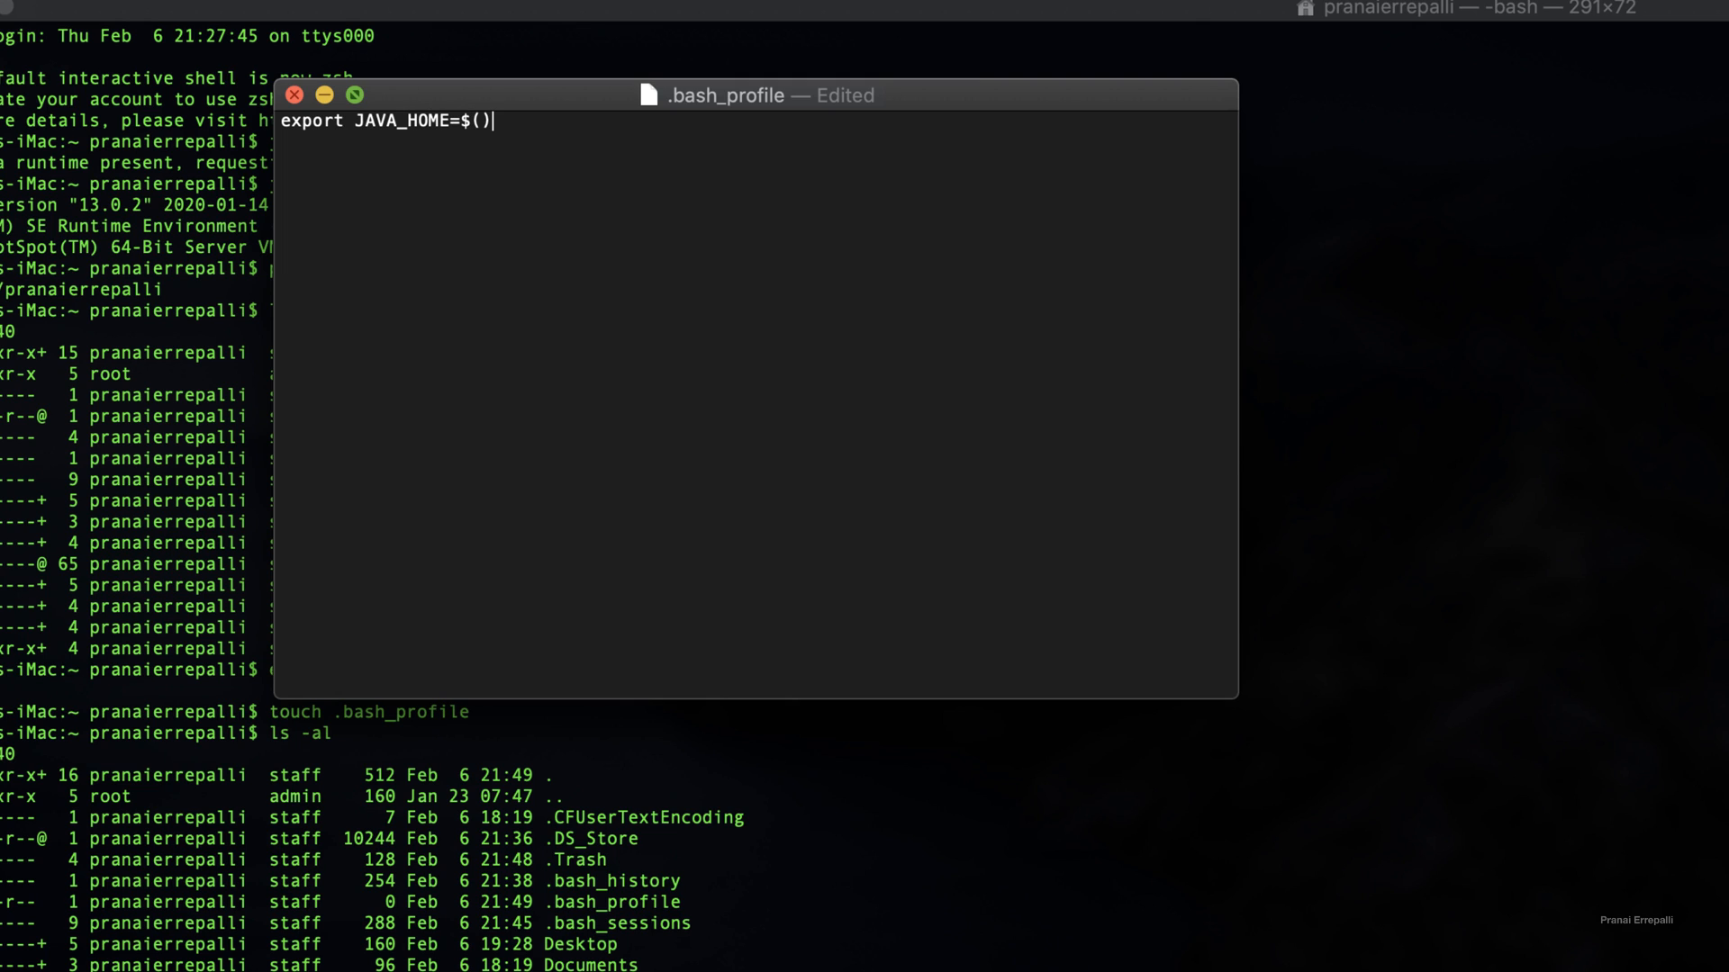
{"action": "mouse_move", "coordinate": [504, 906]}
{"action": "type", "text": "cd"}
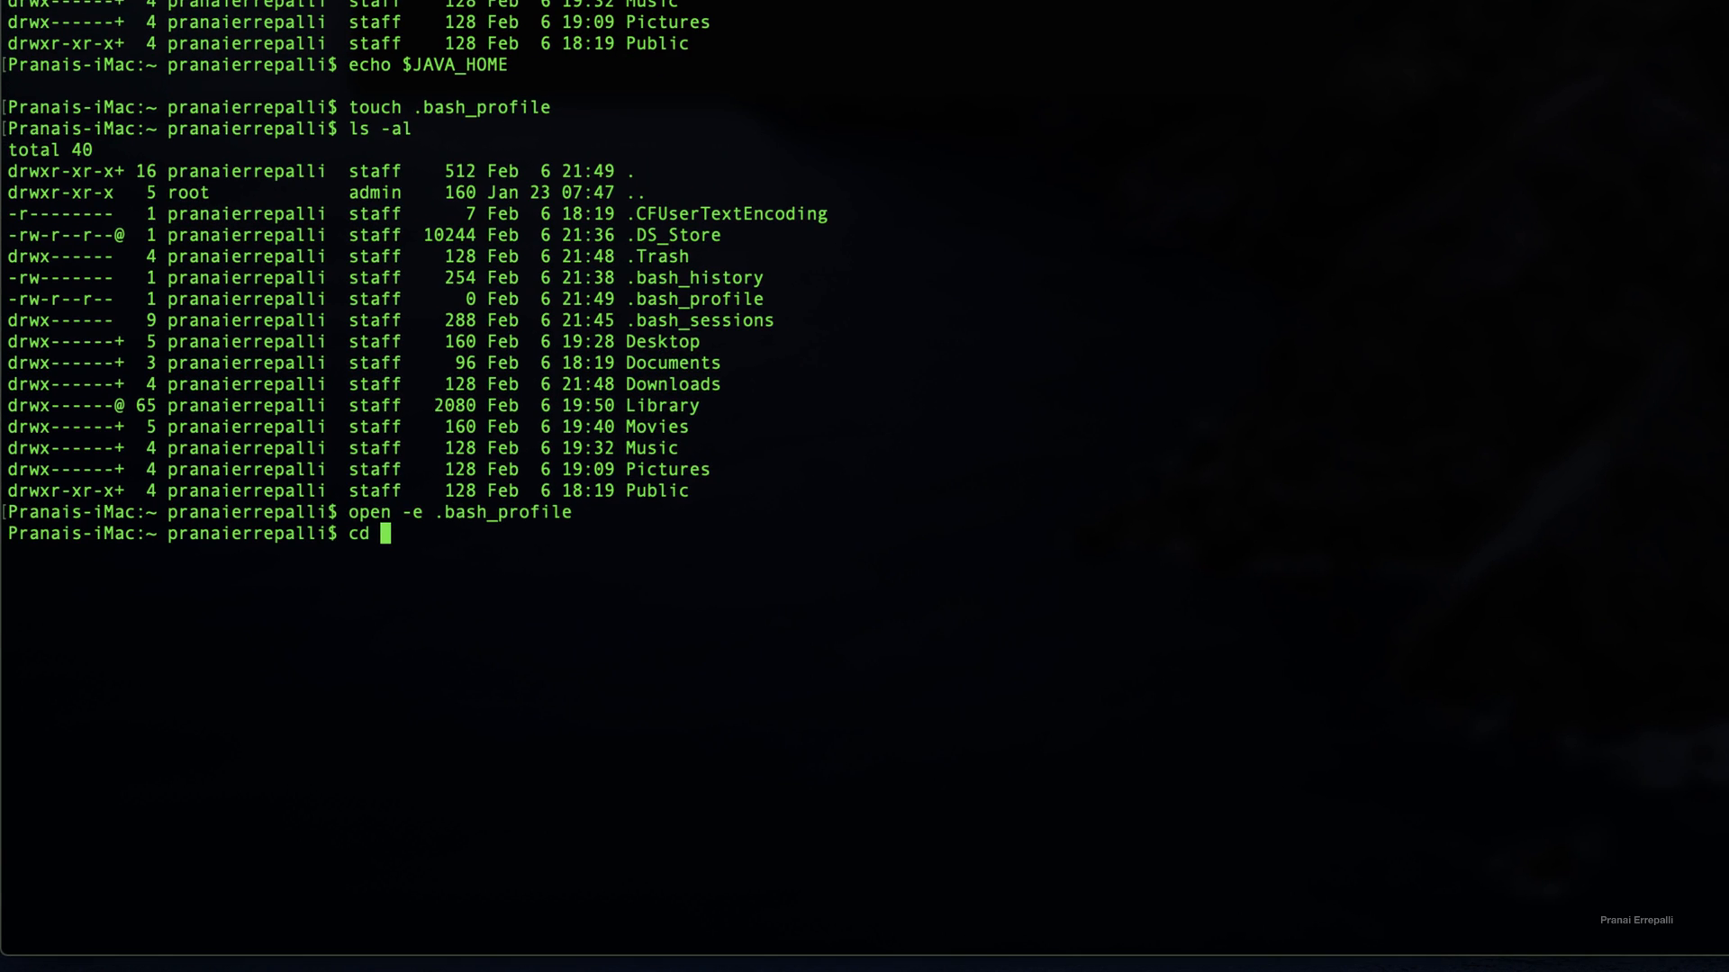
Switch to /usr/libexec, list it with ls -ltr, select java_home, and type pwd
{"action": "type", "text": "/usr/libexec/"}
{"action": "type", "text": "la"}
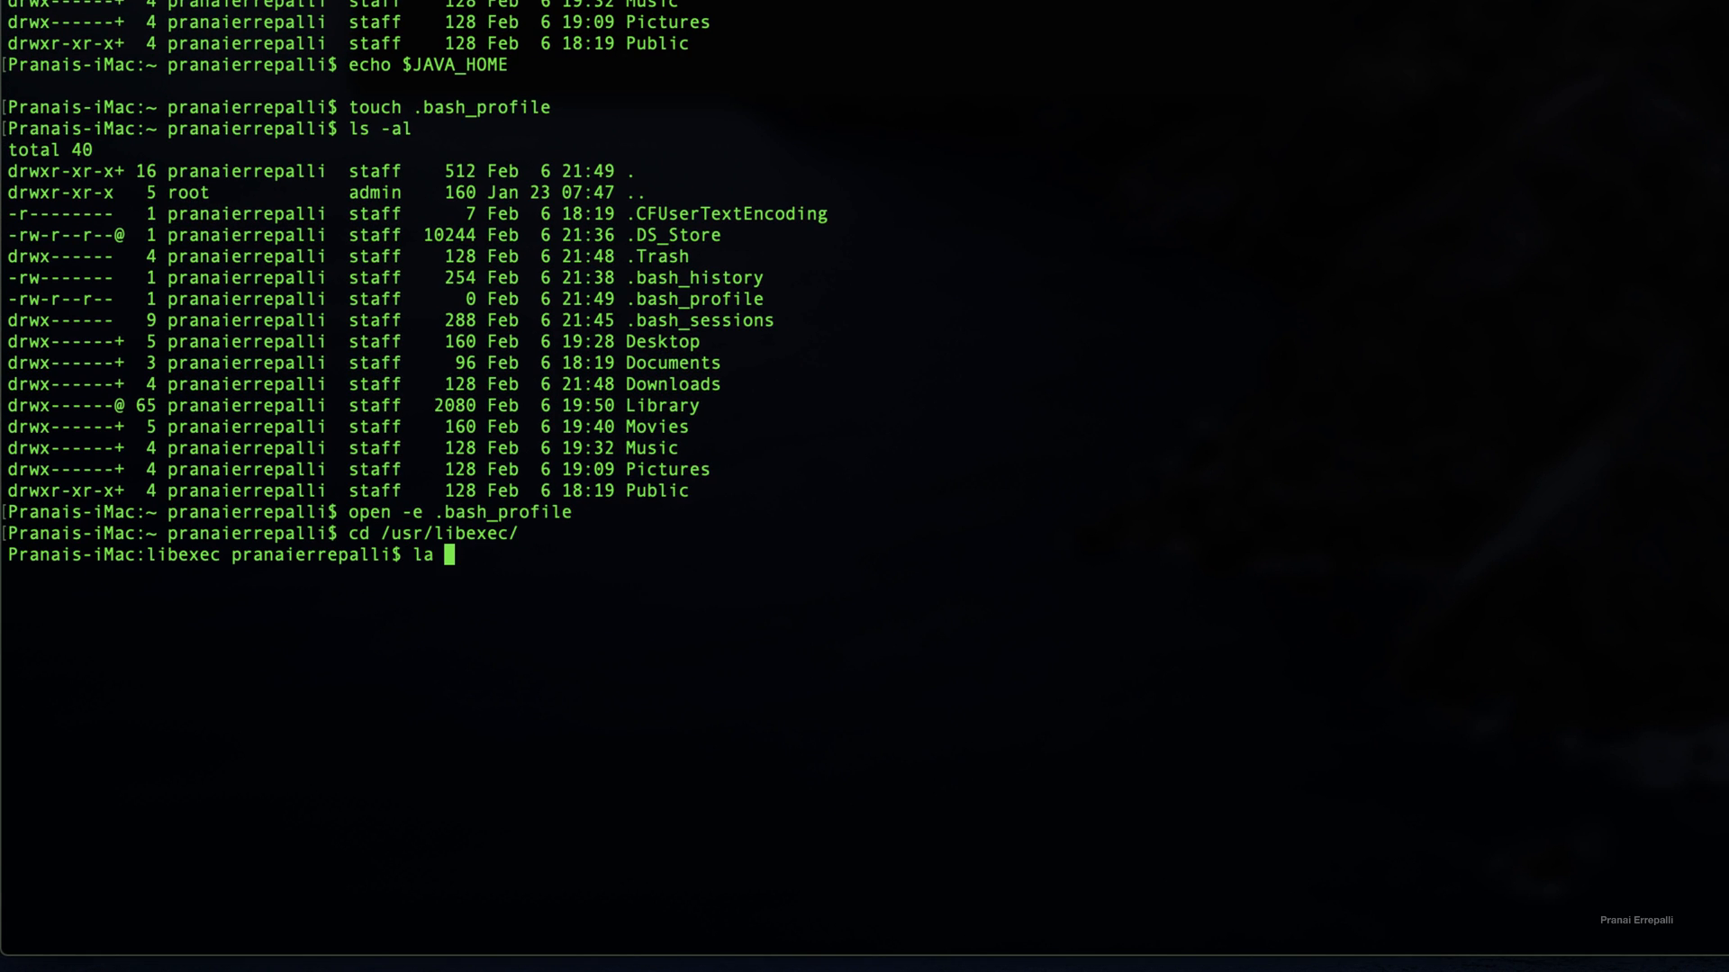
{"action": "type", "text": "s -ltr"}
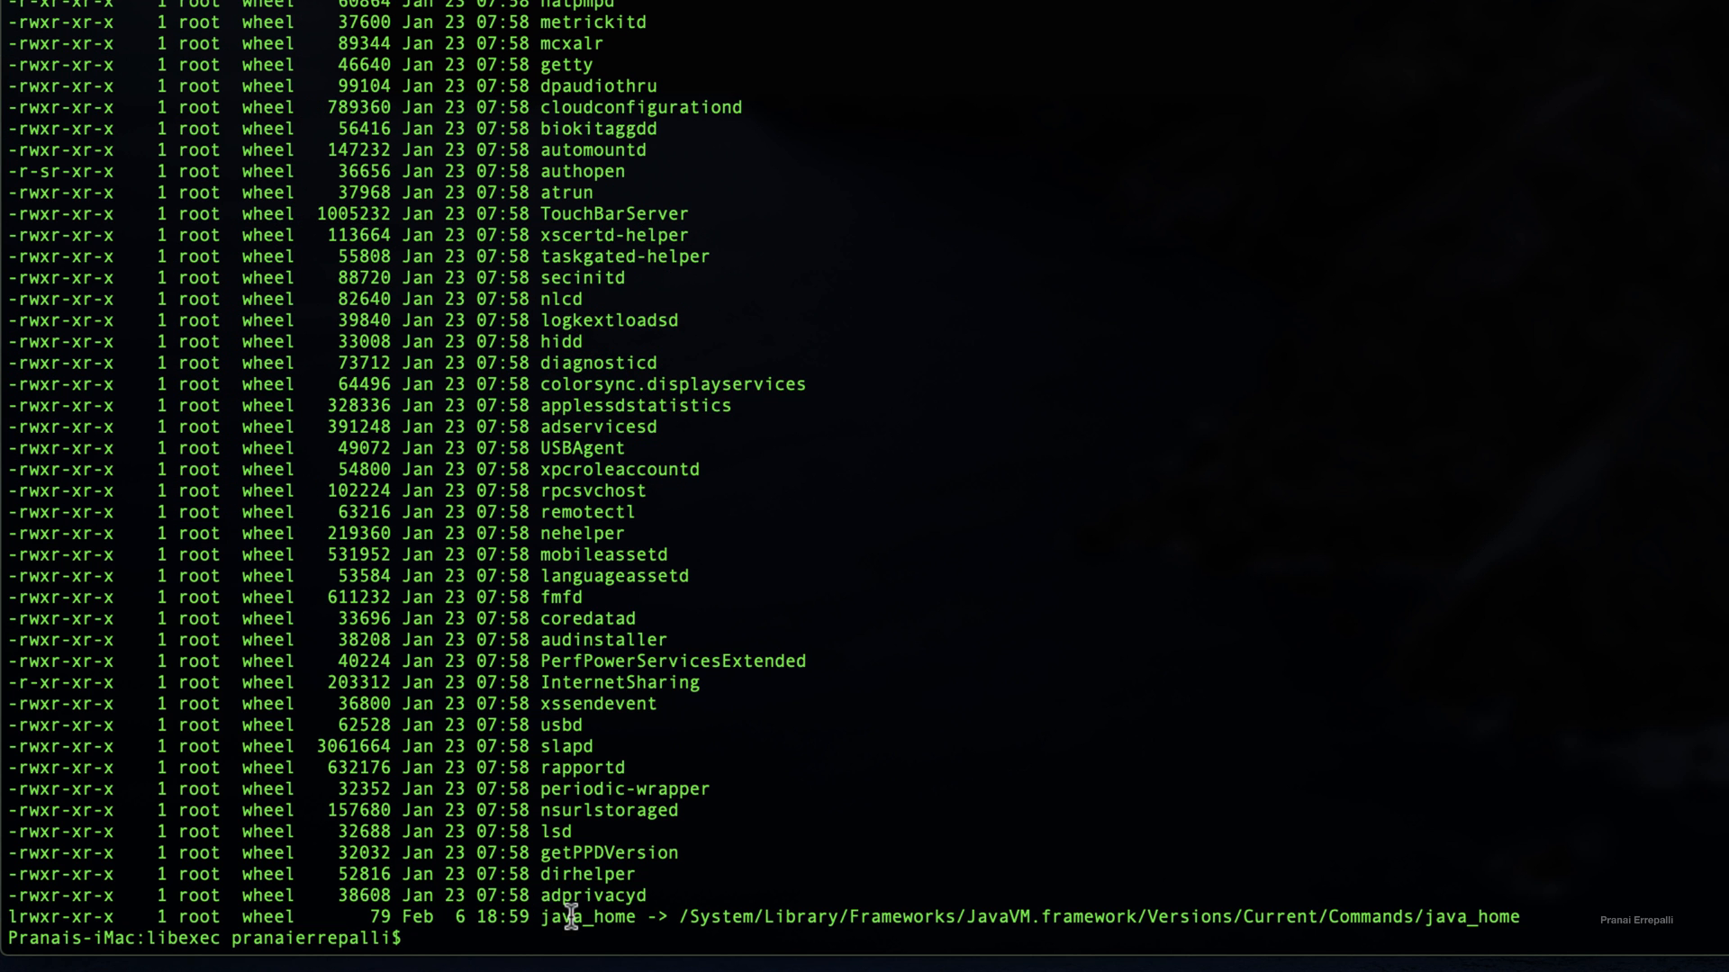
{"action": "mouse_move", "coordinate": [605, 916]}
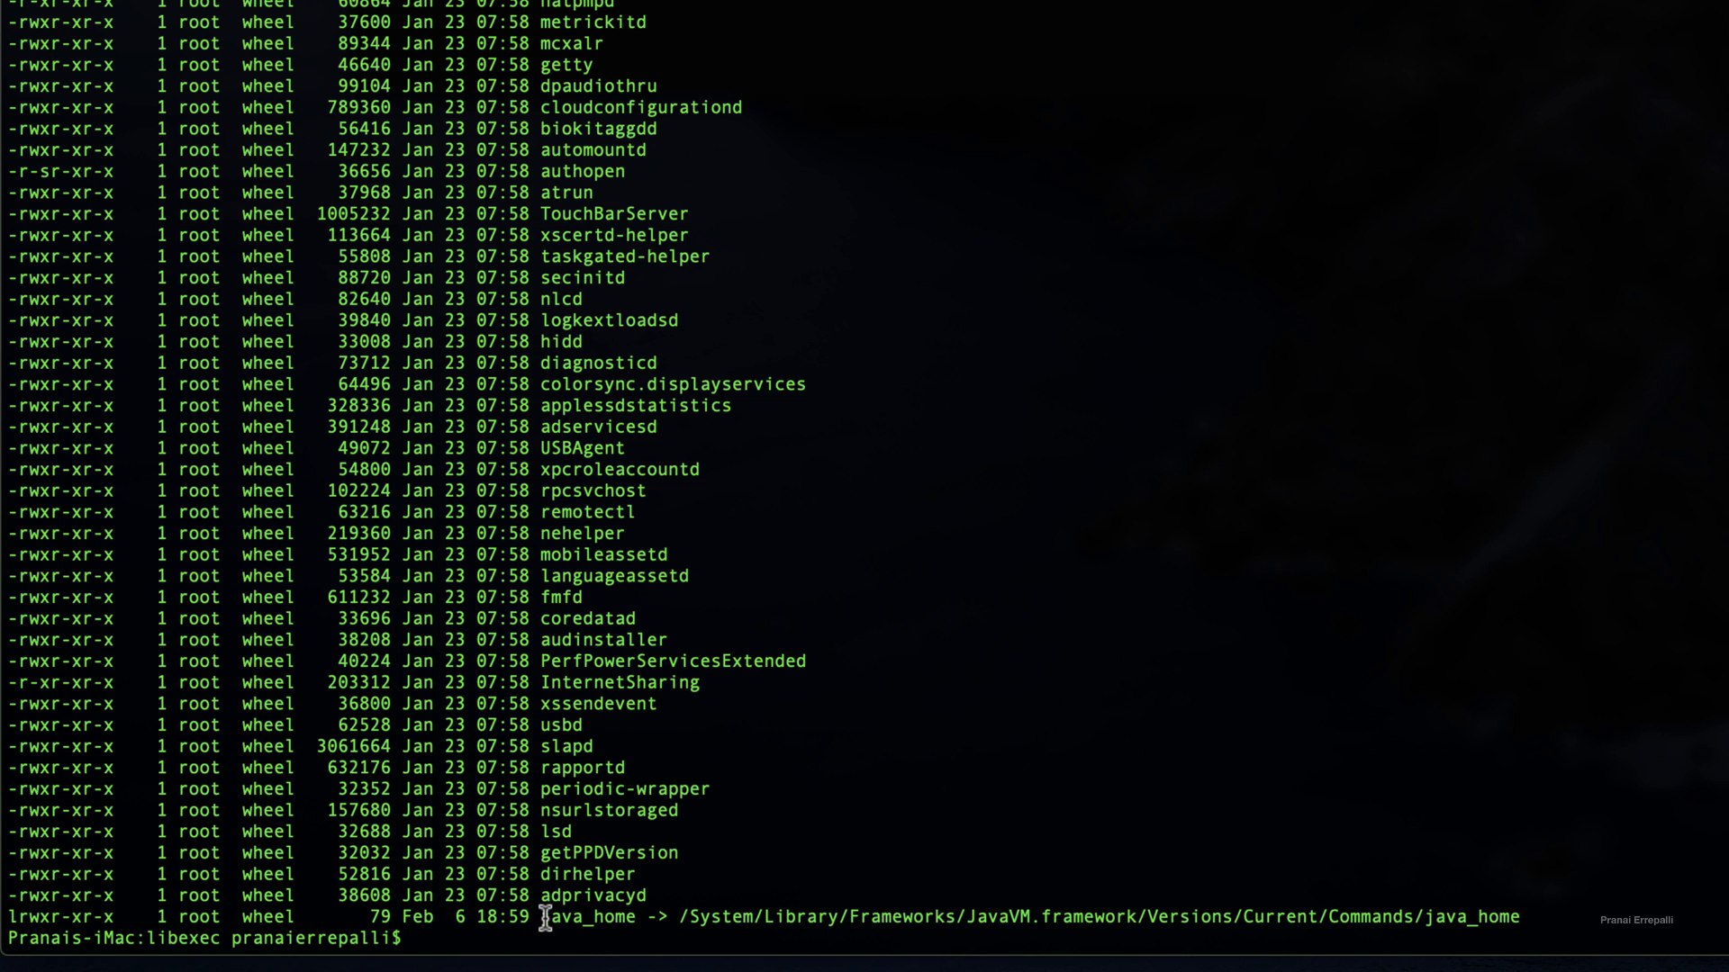
{"action": "double_click", "coordinate": [586, 917]}
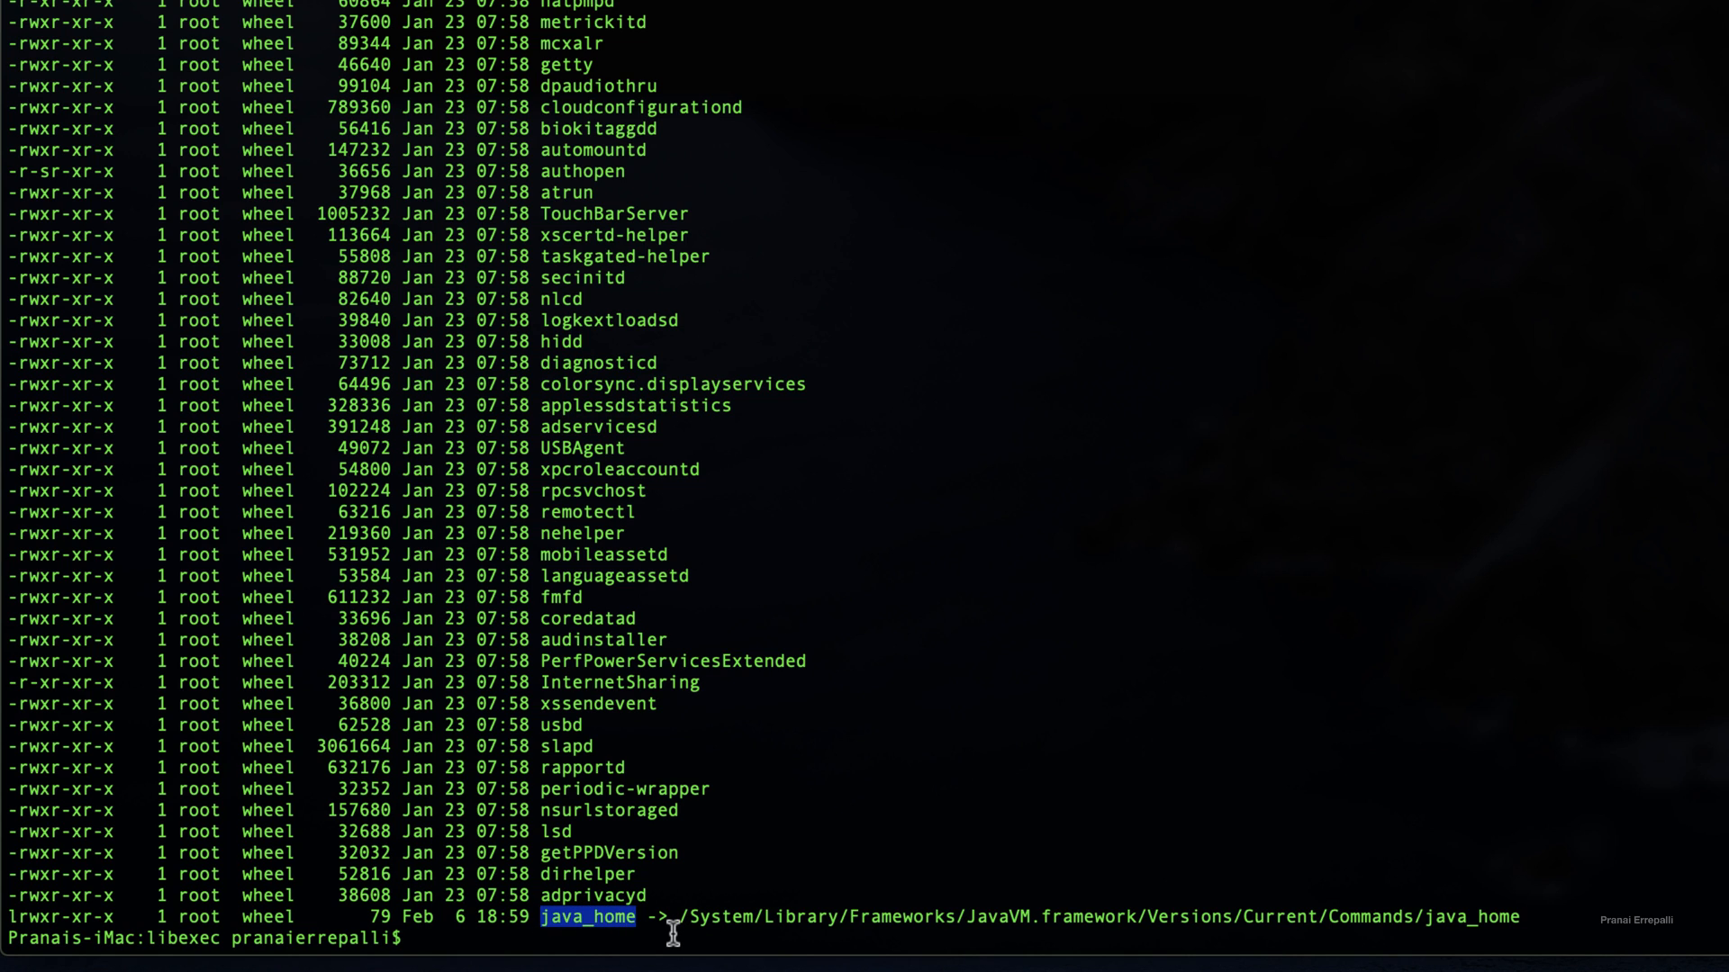
{"action": "type", "text": "pwd"}
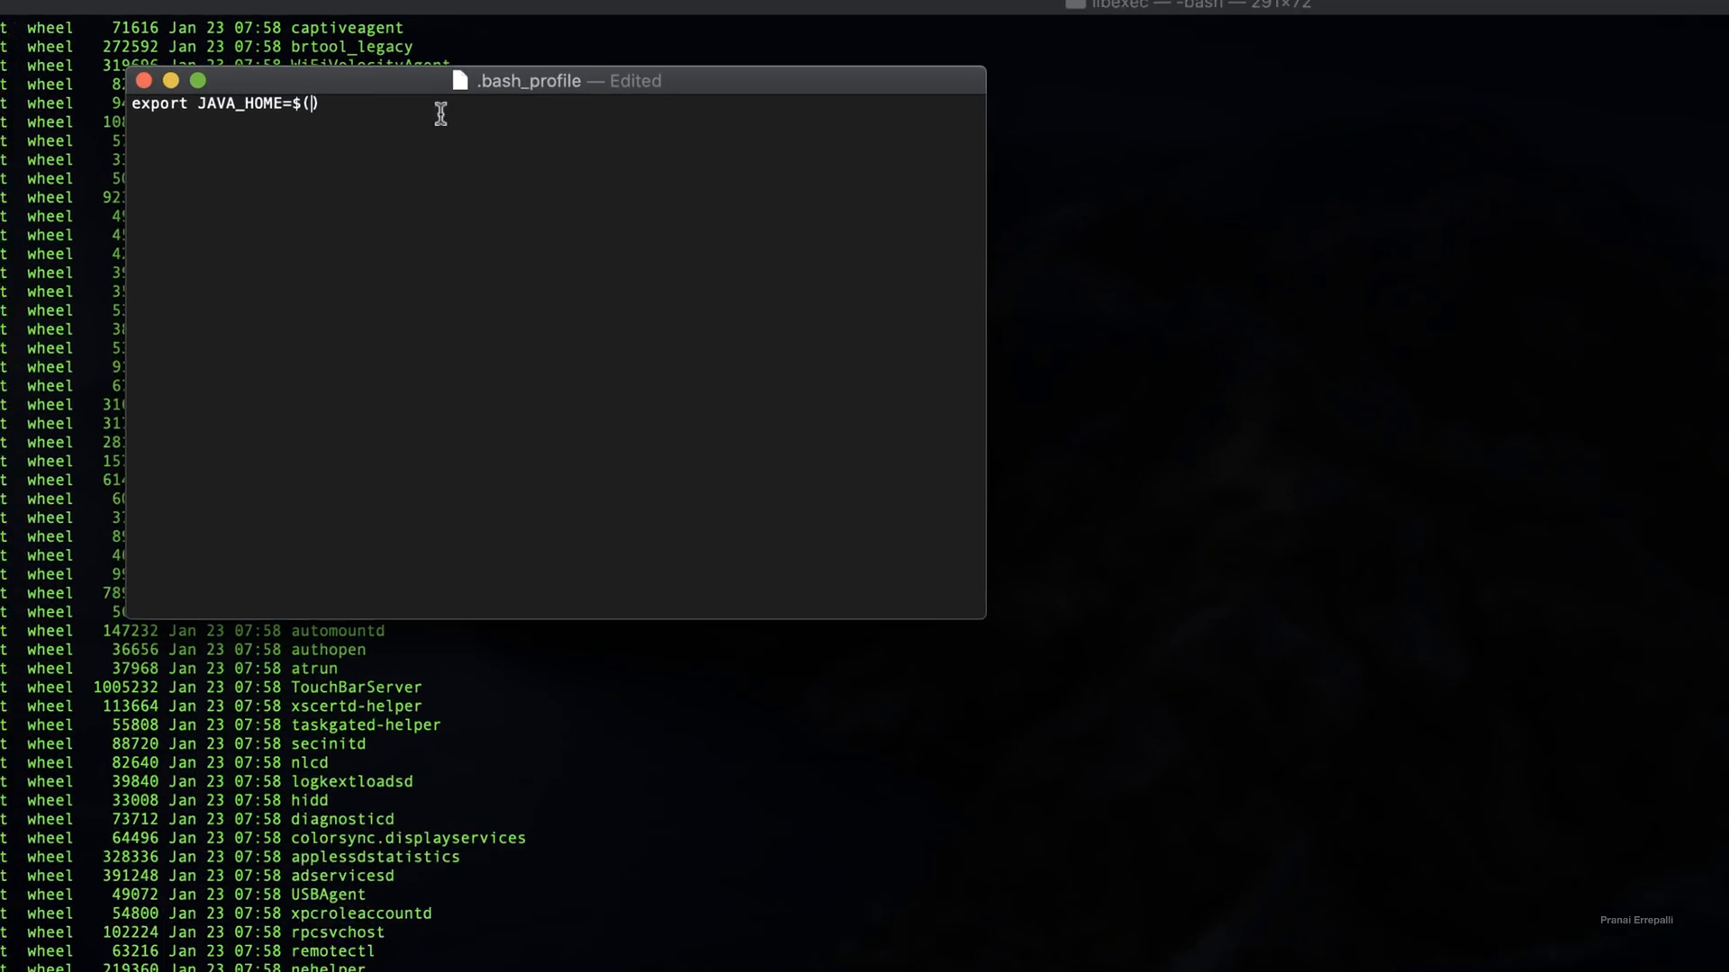
Fill the parentheses so the line reads export JAVA_HOME=$(/usr/libexec/java_home)
{"action": "type", "text": "/usr/libexec/"}
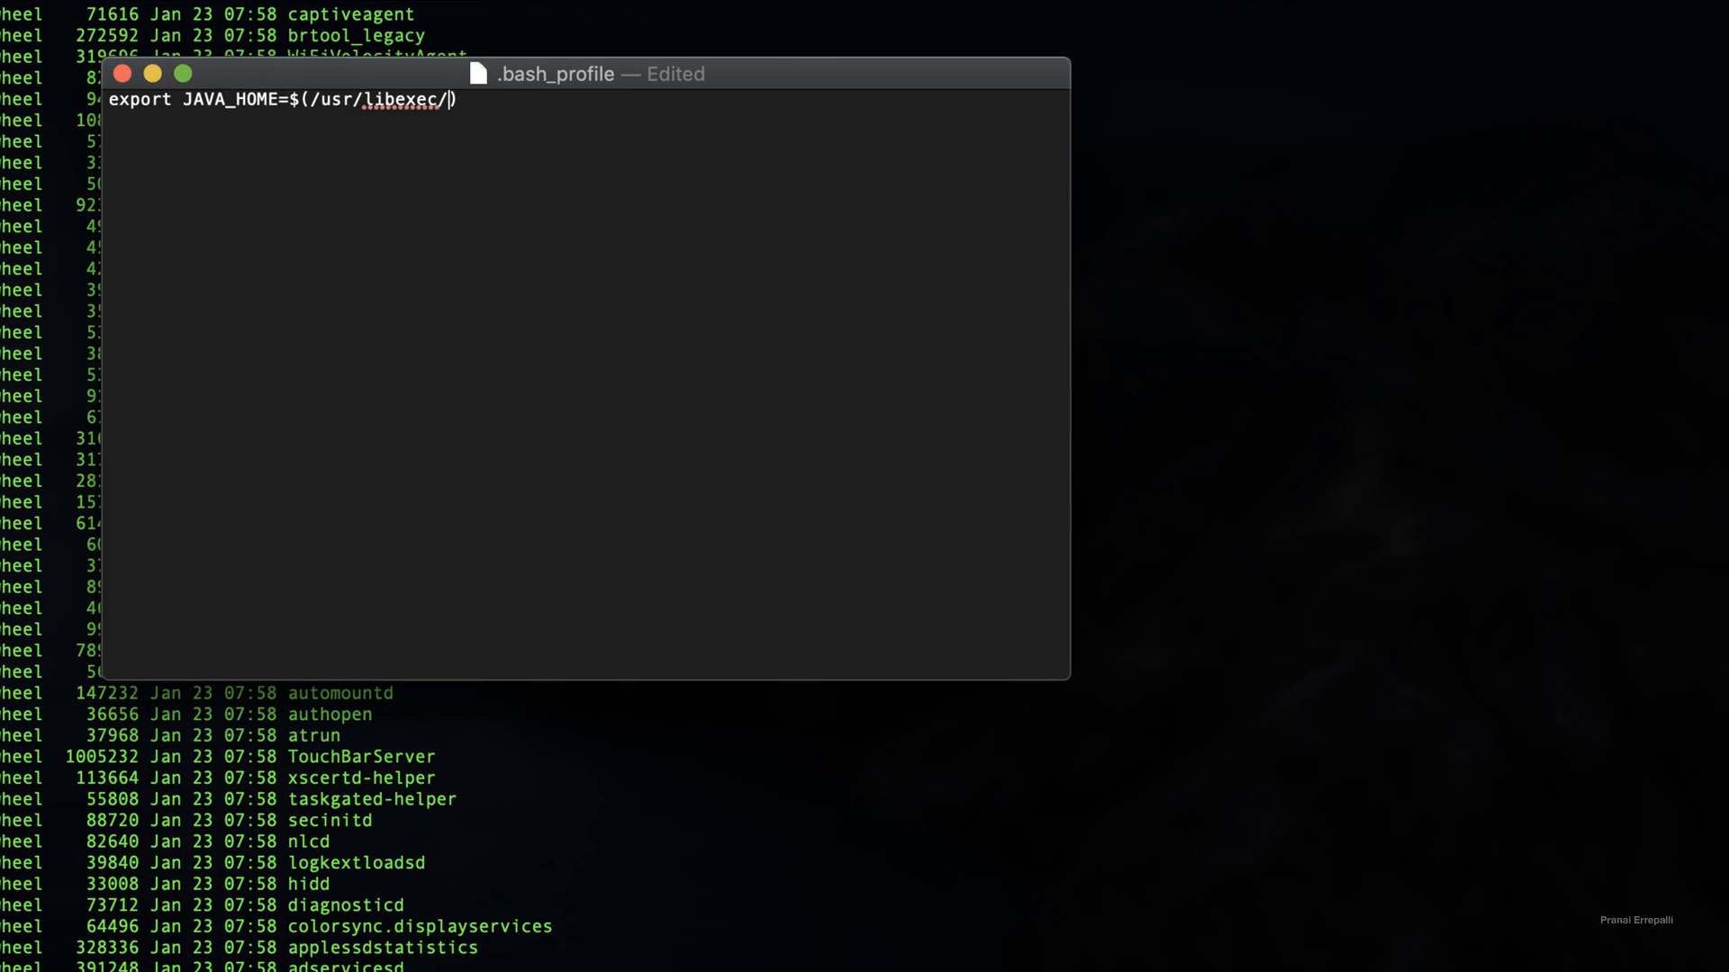
{"action": "type", "text": "java"}
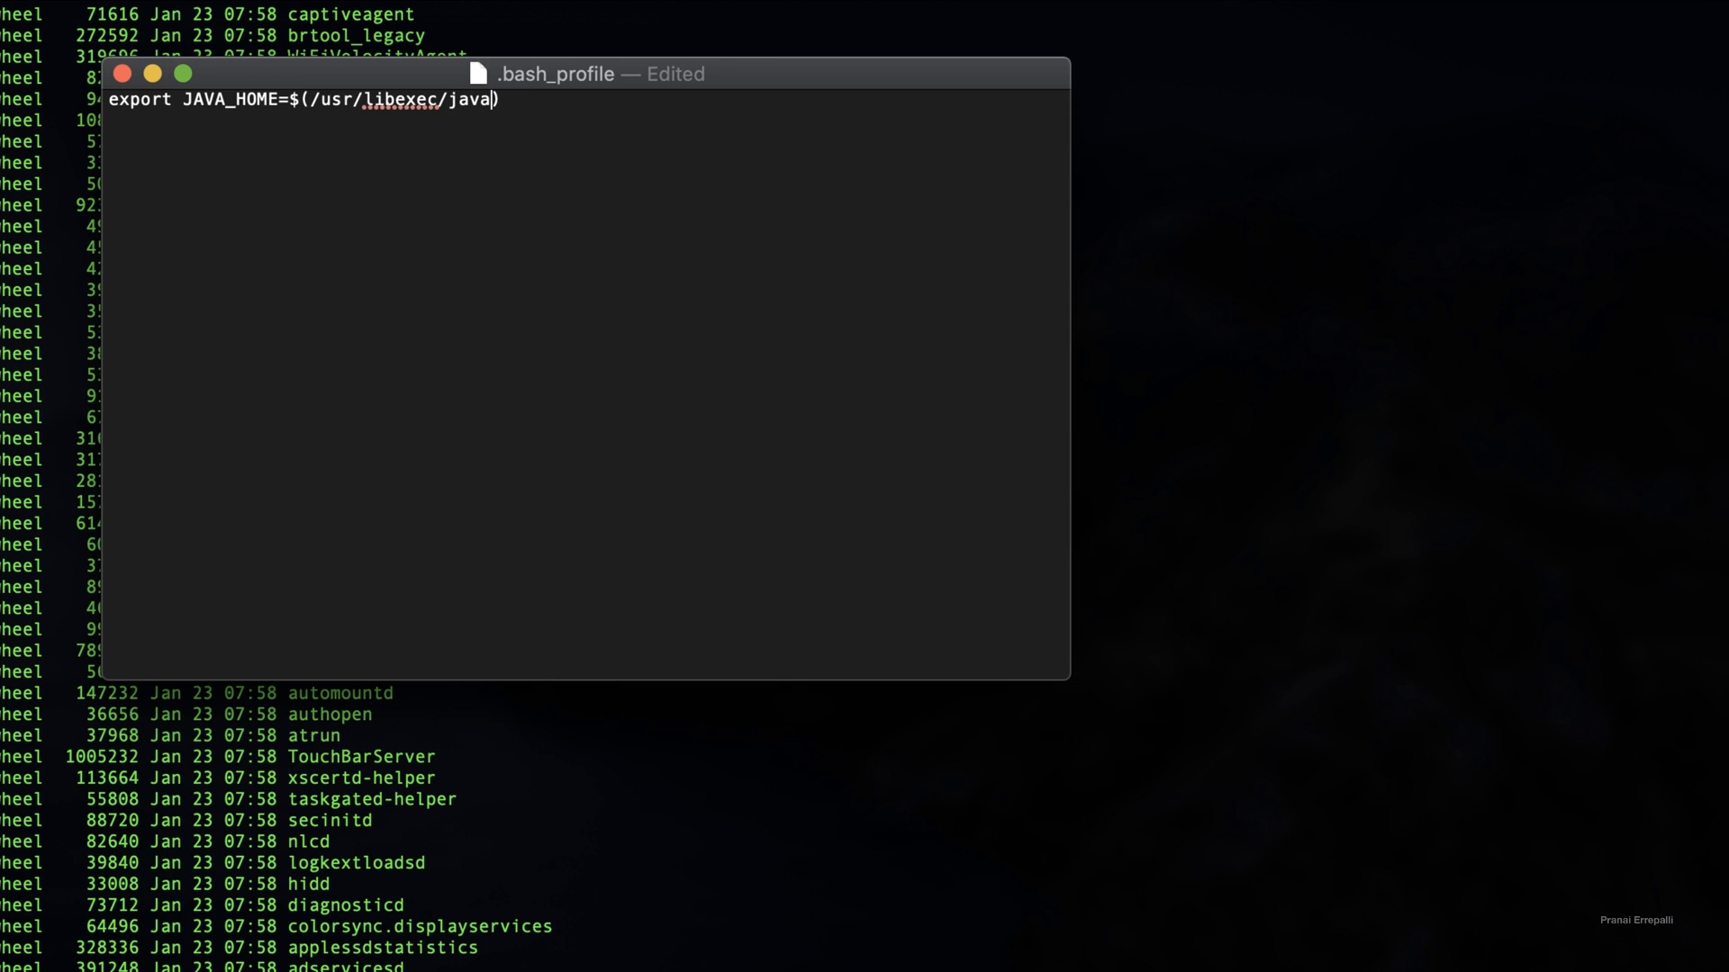
{"action": "type", "text": "_home"}
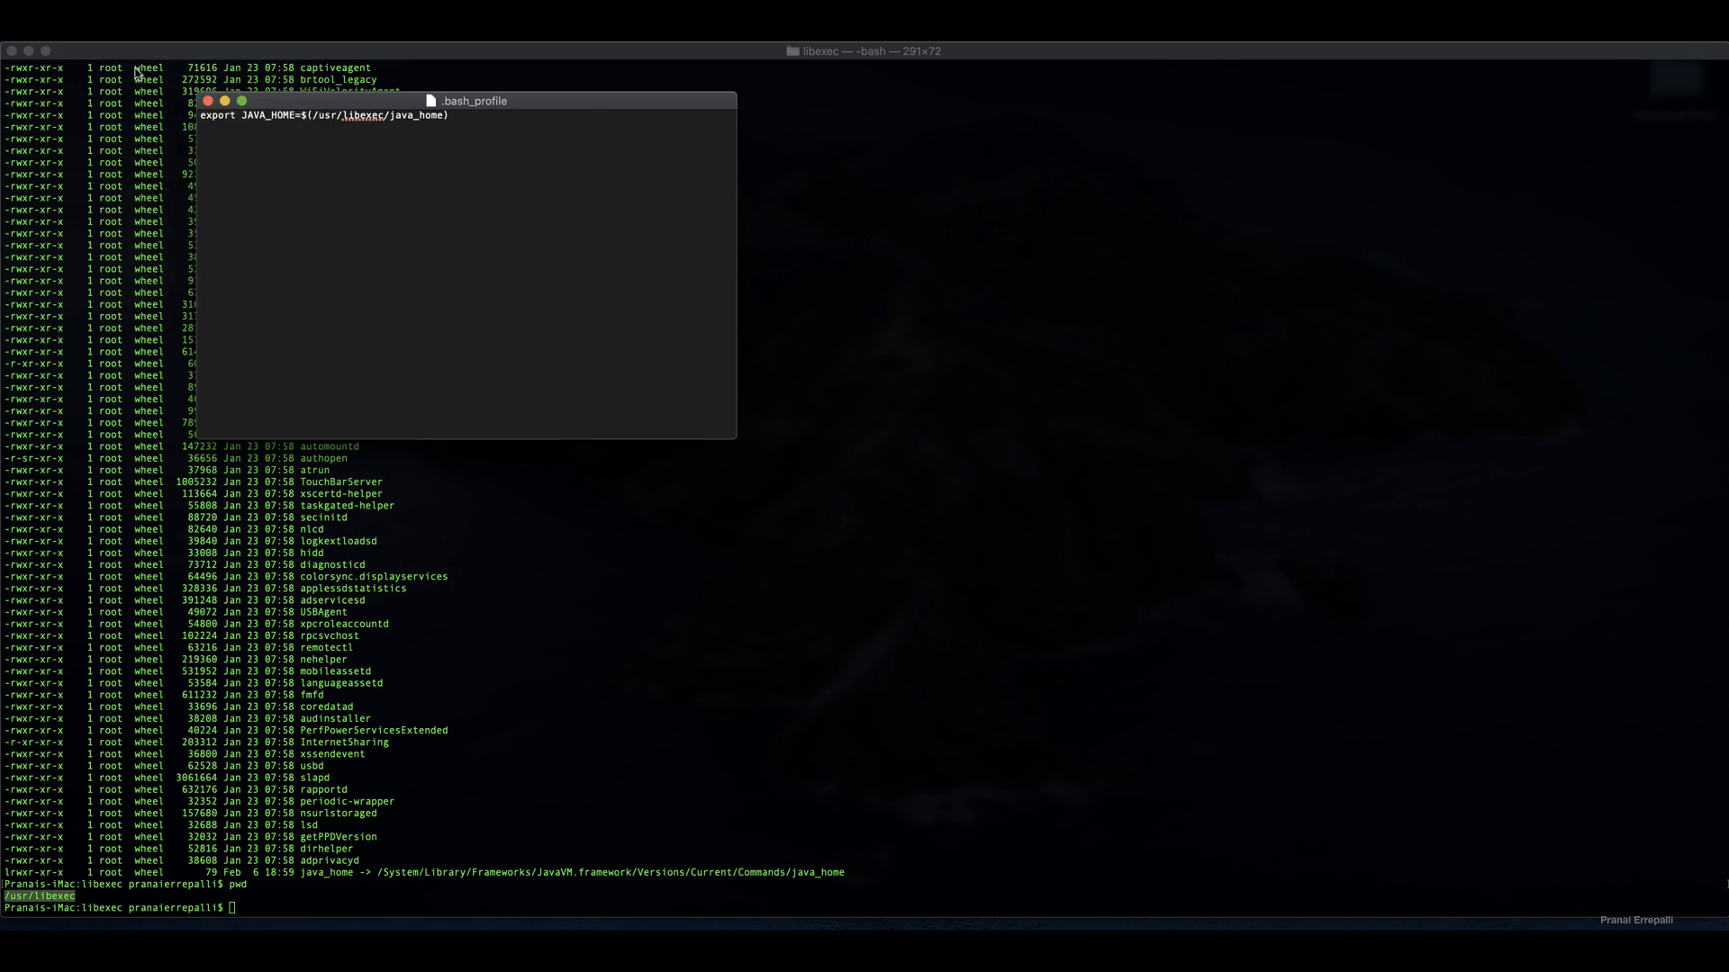
Return the shell to the /Users home folder and begin entering echo $JAVA_HOME
{"action": "left_click", "coordinate": [116, 41]}
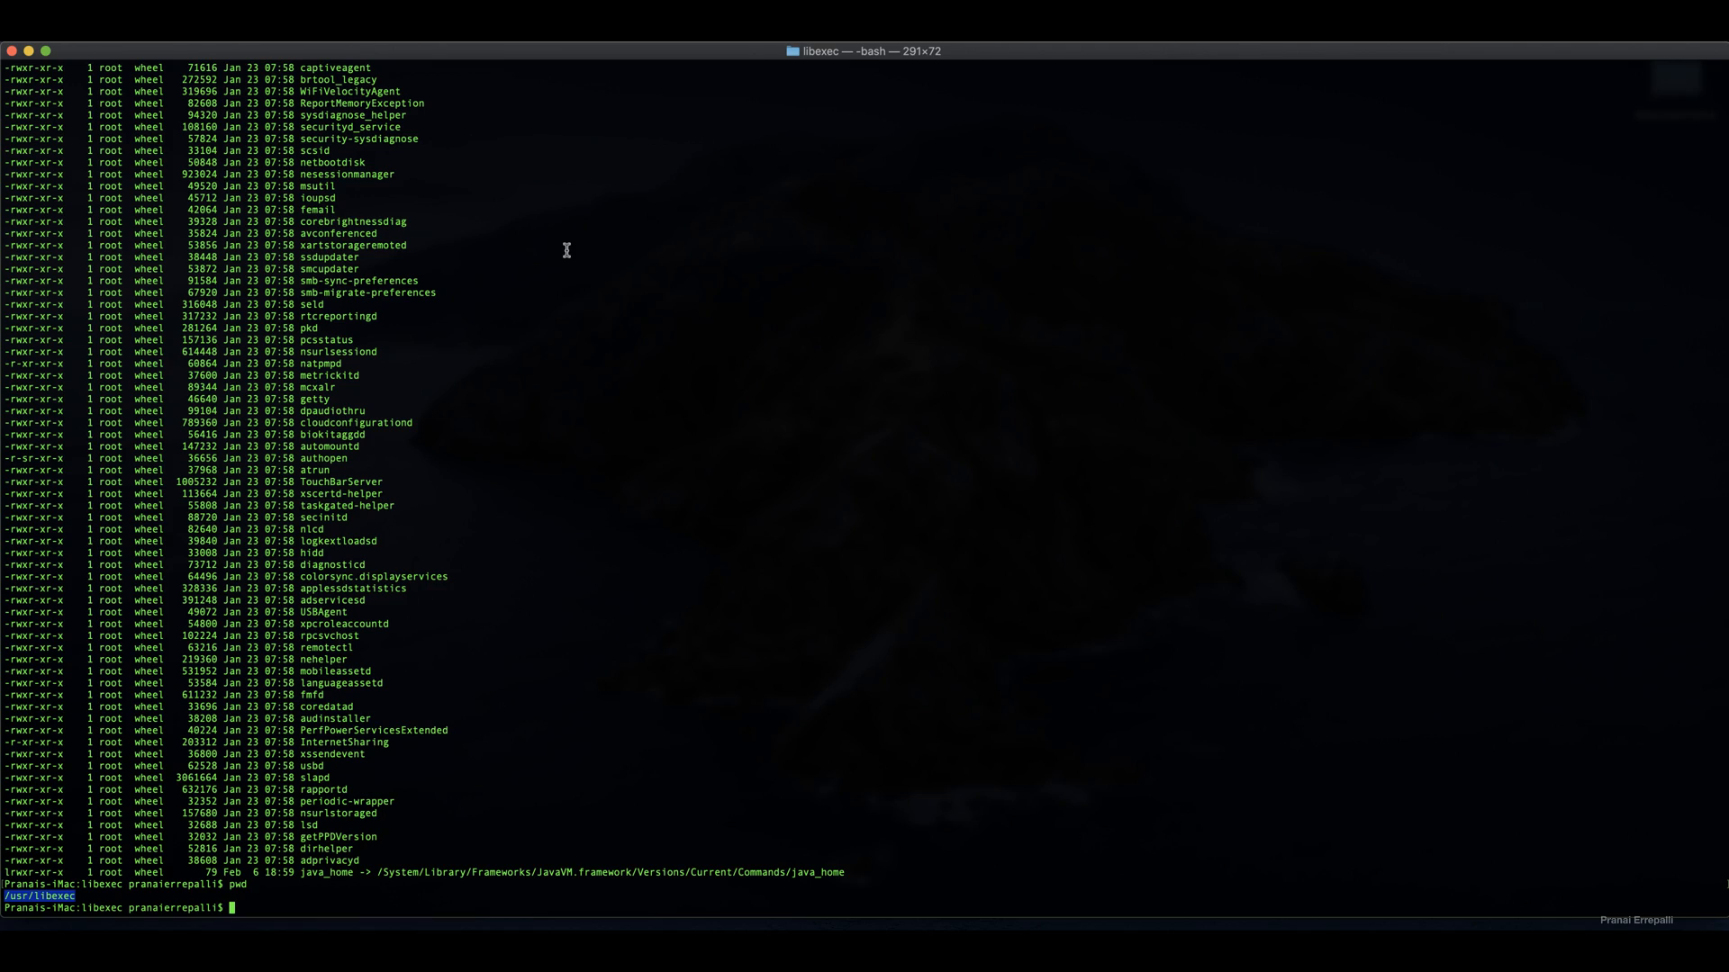
{"action": "type", "text": "cd"}
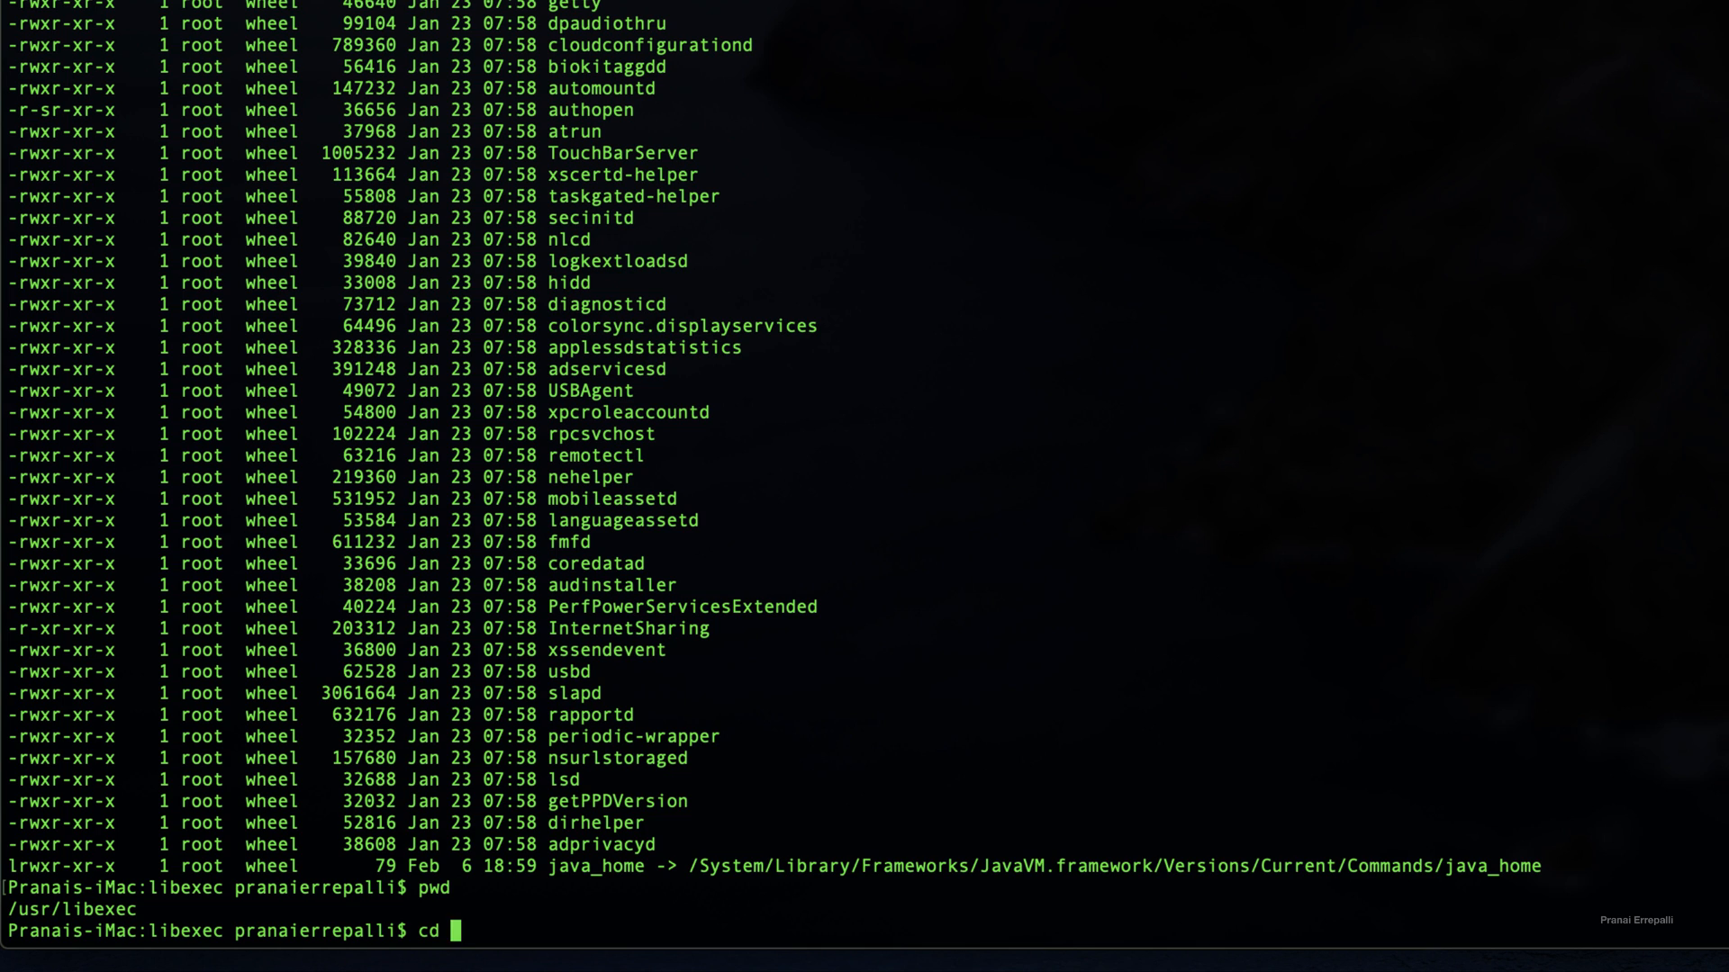
{"action": "type", "text": "/Users/pranaierrepalli/"}
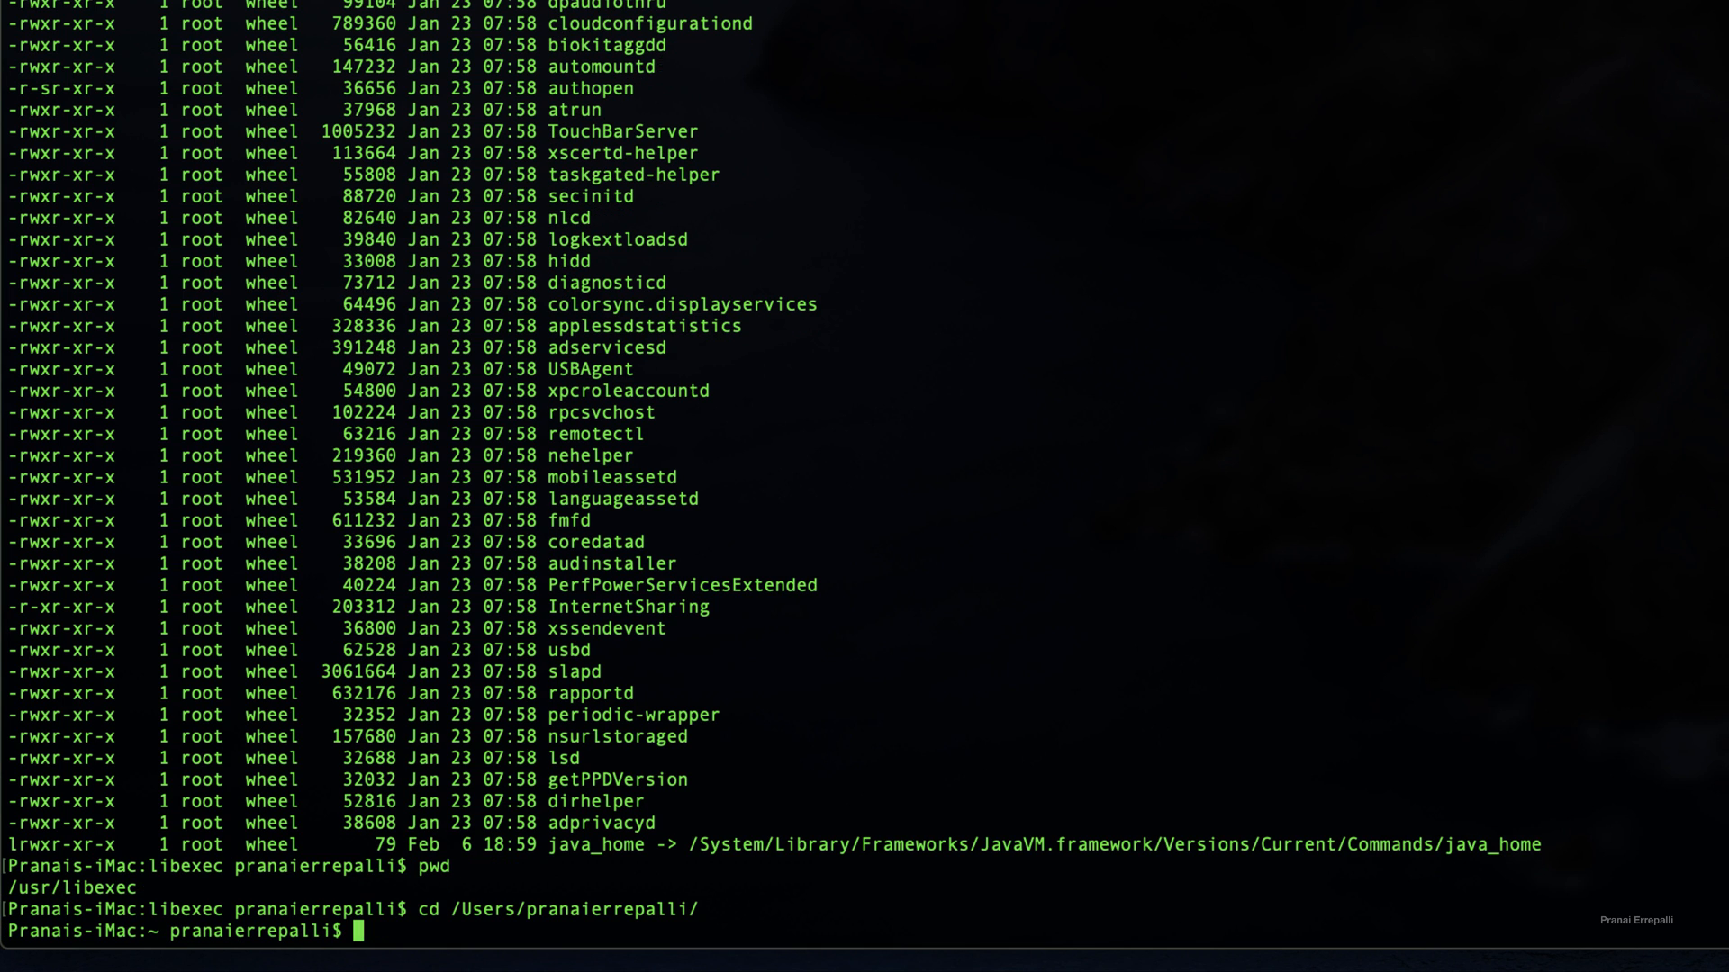
{"action": "type", "text": "echo $"}
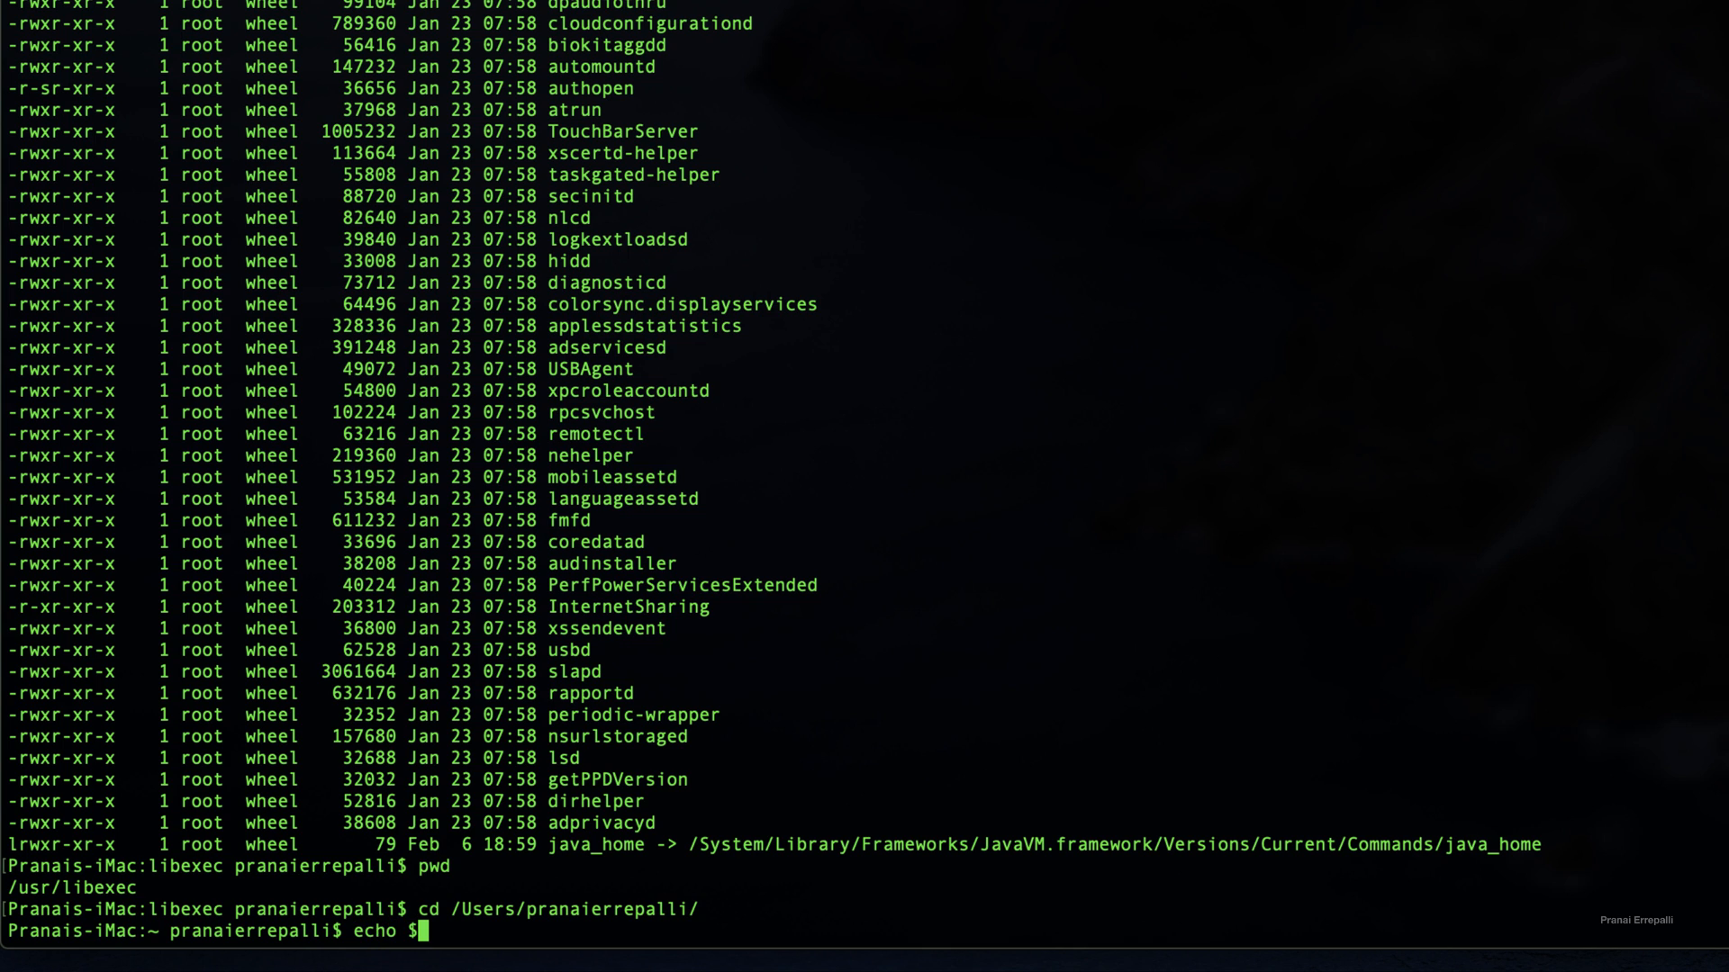
{"action": "type", "text": "JAVA"}
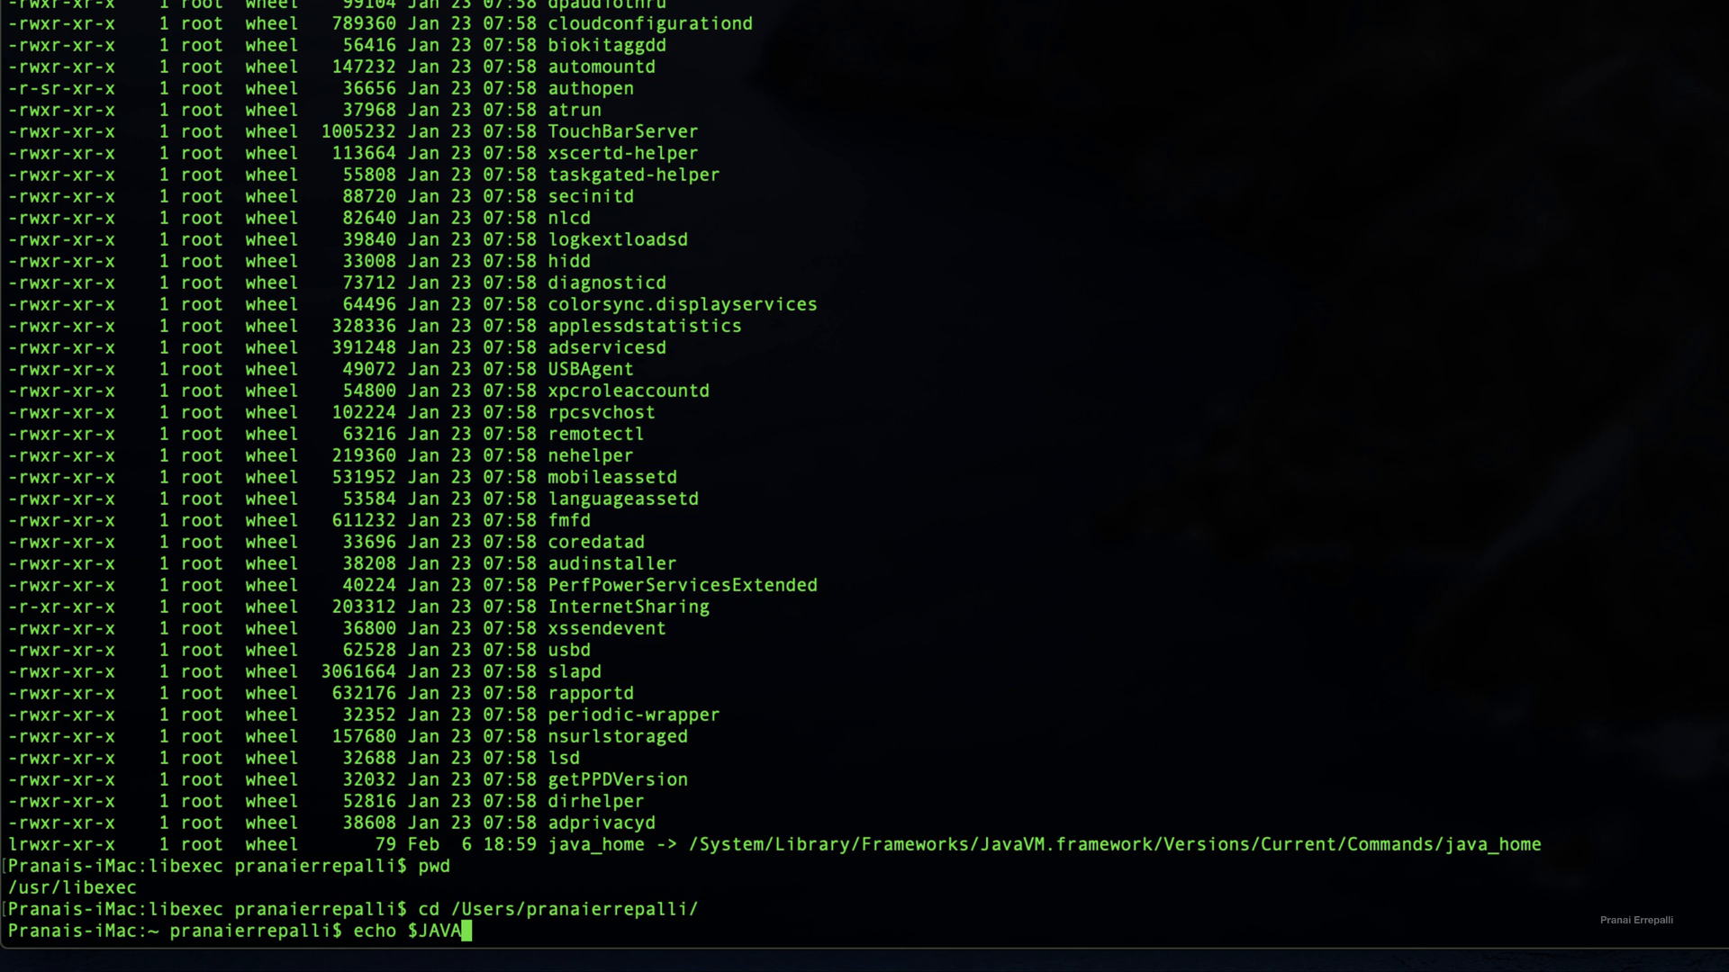
{"action": "type", "text": "_HOM"}
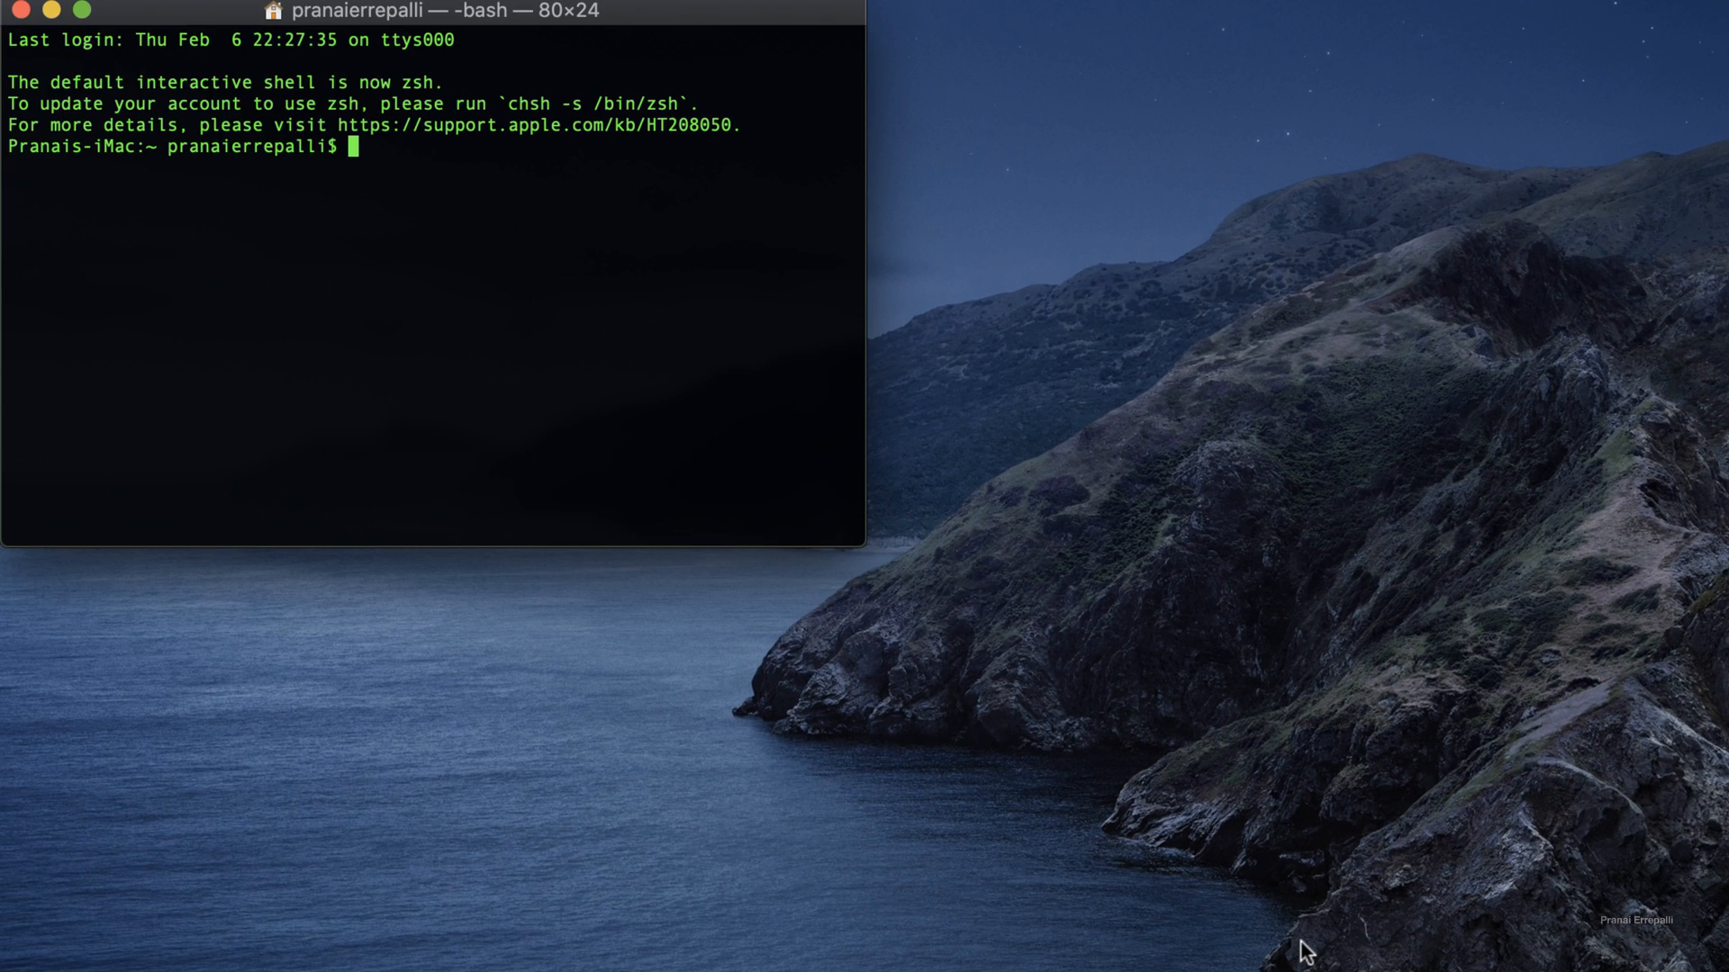
Run echo $JAVA_HOME and java -version showing JDK 13.0.2, and select the printed home path
{"action": "type", "text": "echo"}
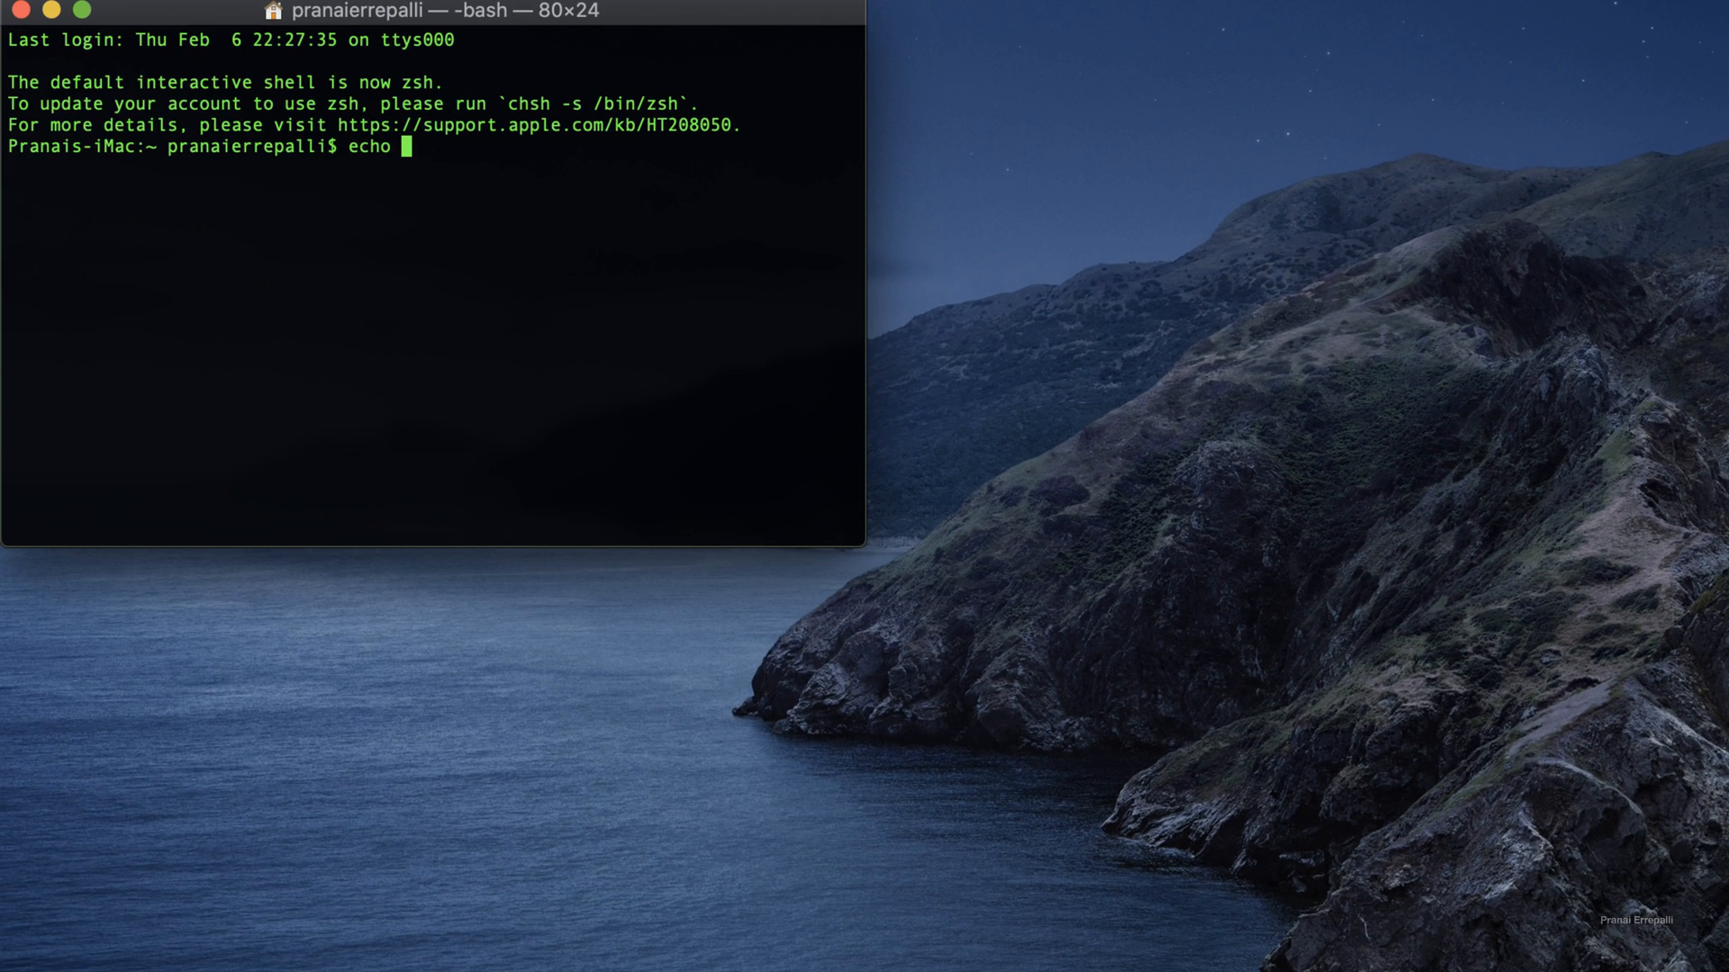
{"action": "type", "text": "$JAVA_HOME"}
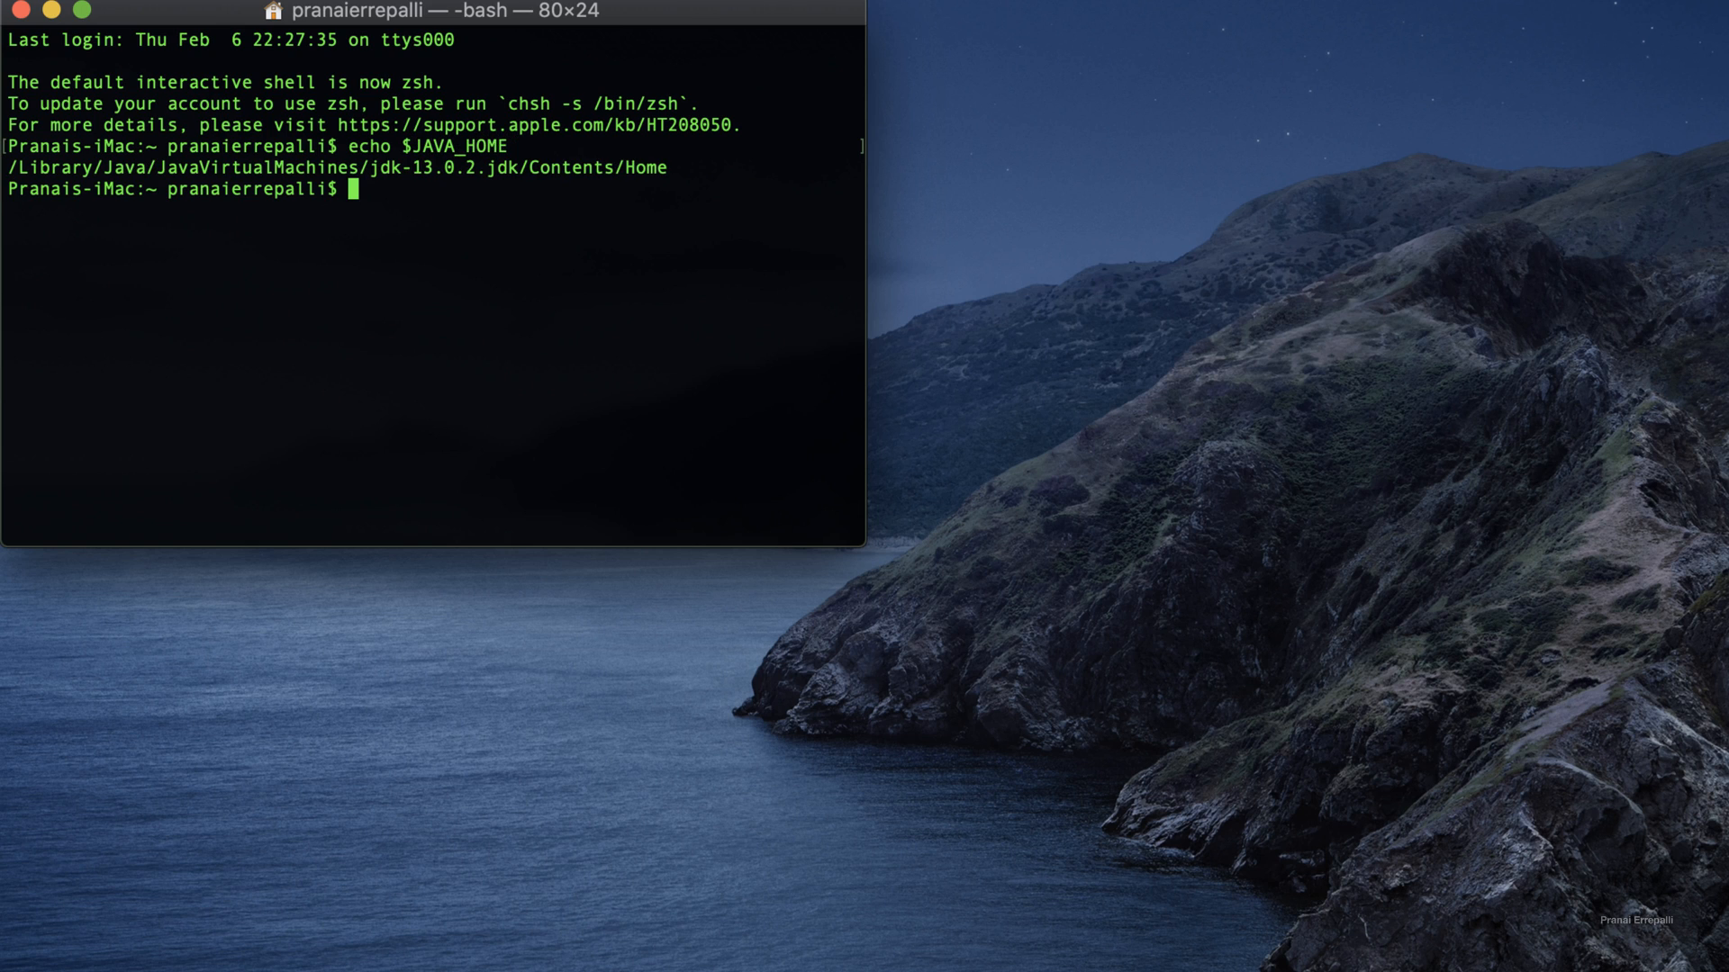
{"action": "type", "text": "jav"}
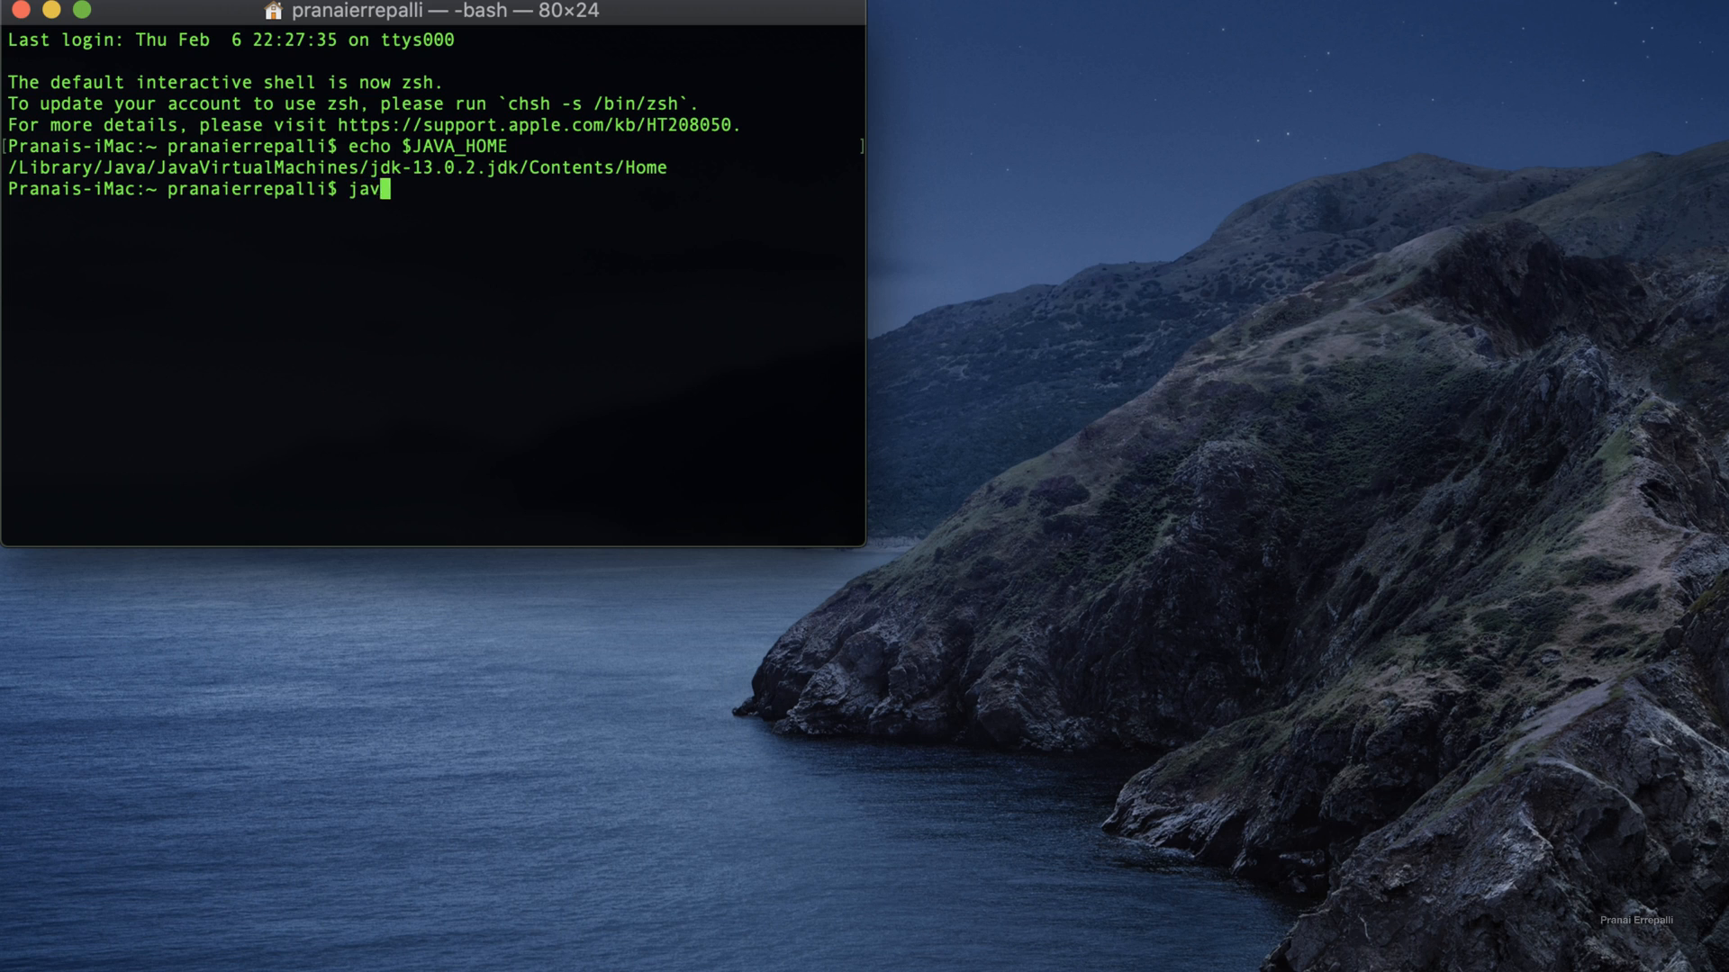
{"action": "type", "text": "a -vef"}
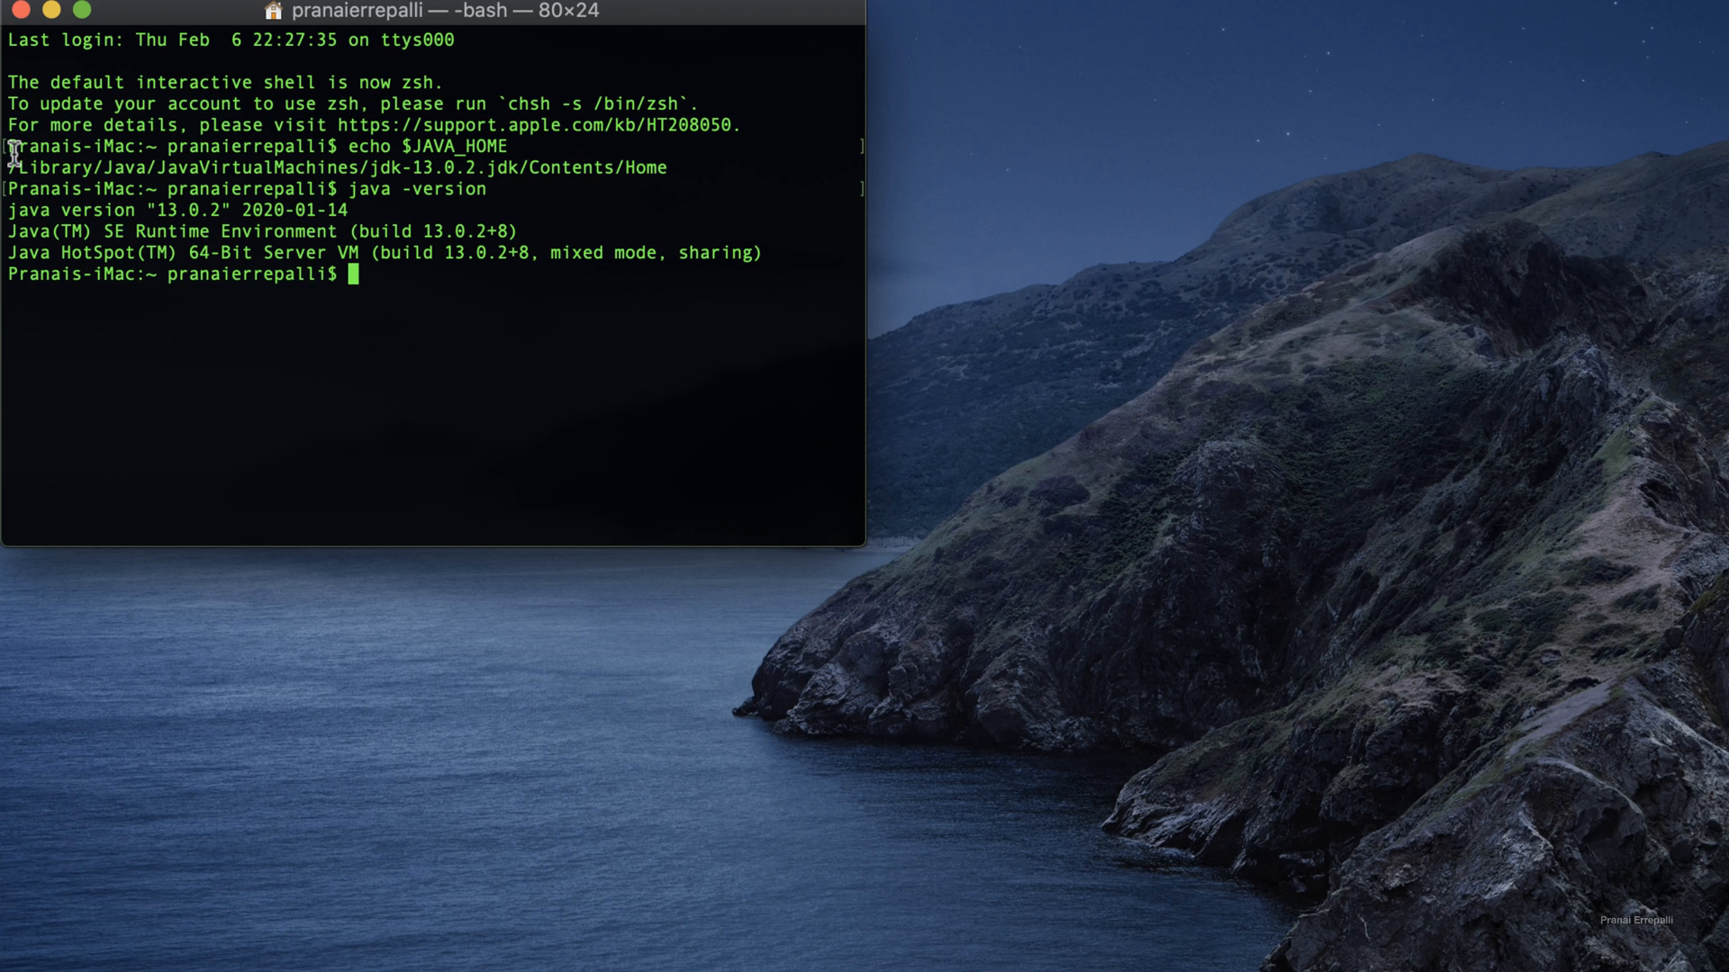
{"action": "left_click_drag", "start_coordinate": [11, 167], "coordinate": [661, 168]}
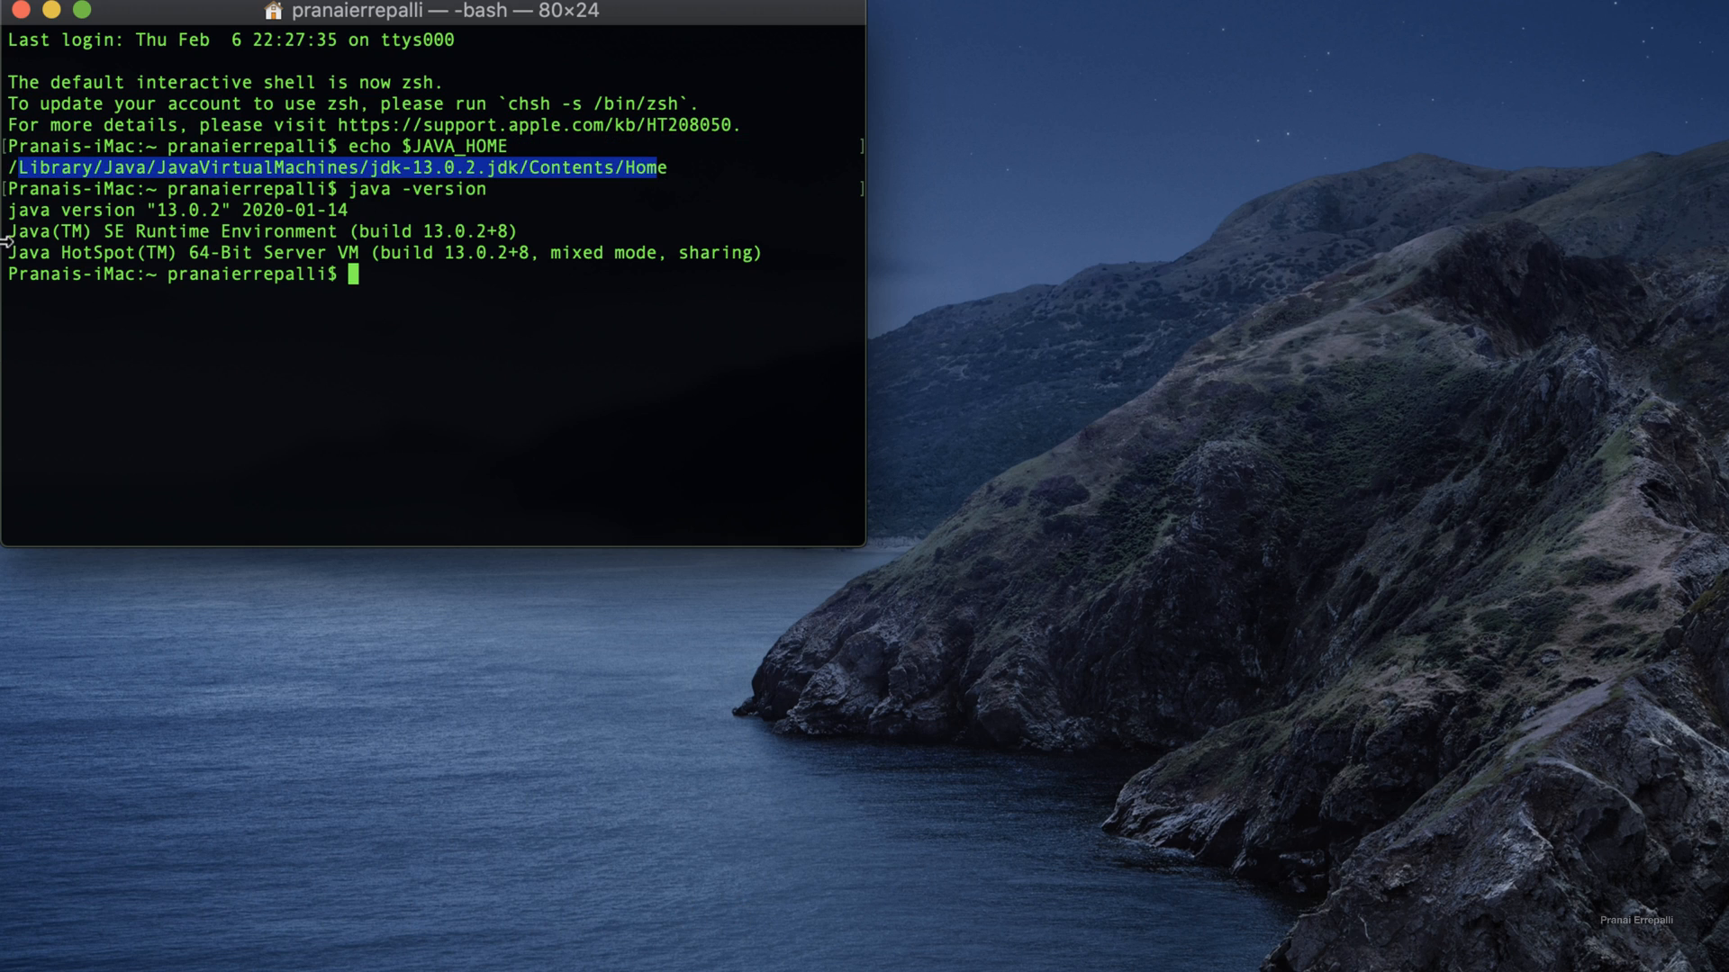